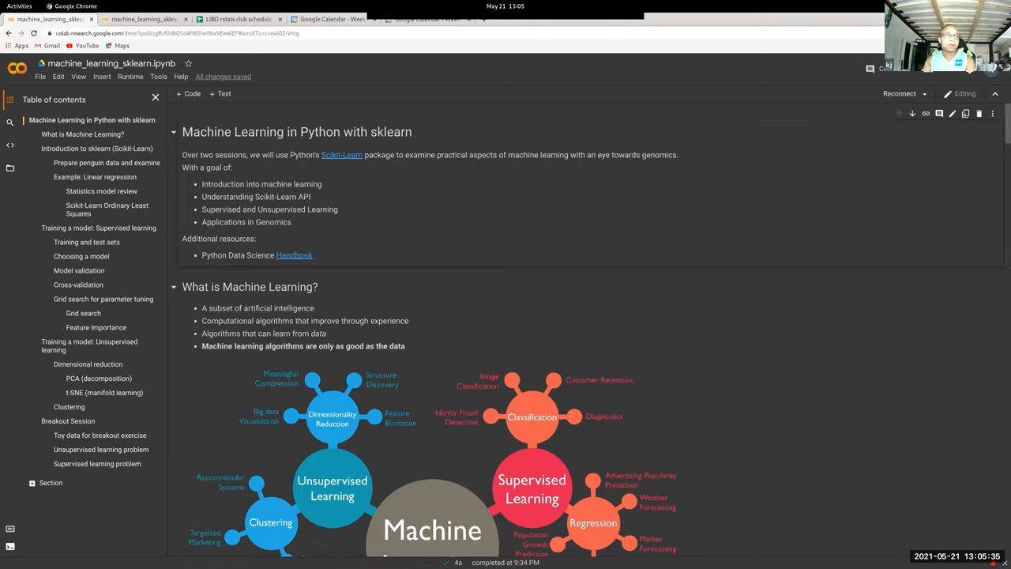
Step: Switch to the Python Data Science Handbook tab and reach its index page
click(294, 254)
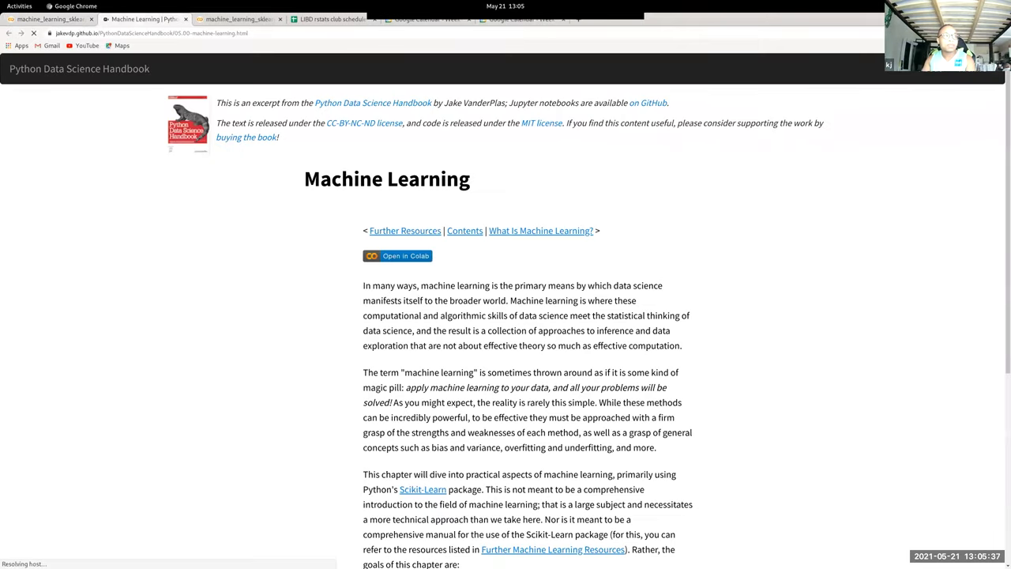
scroll(down, 3)
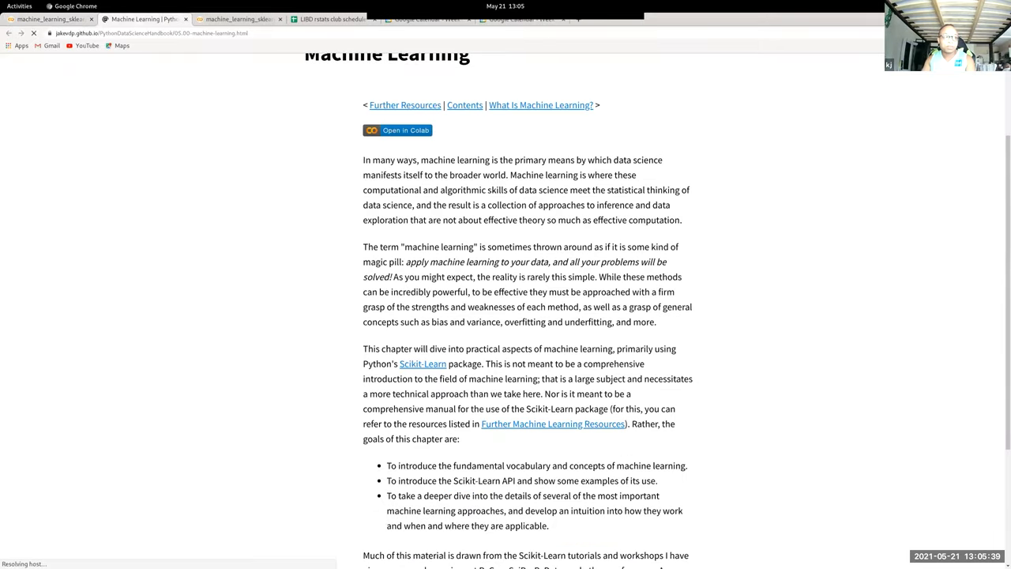
scroll(down, 3)
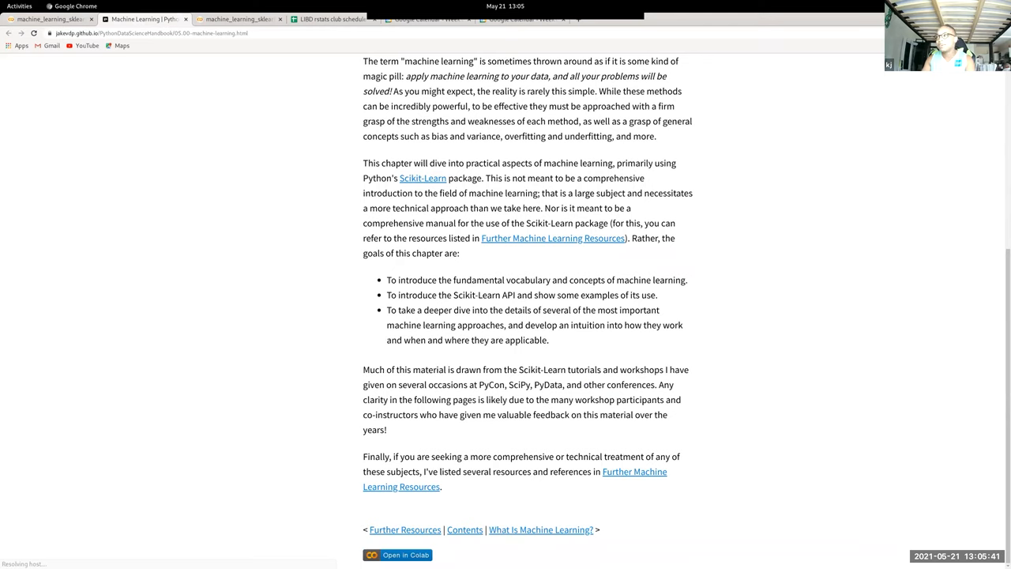
scroll(up, 3)
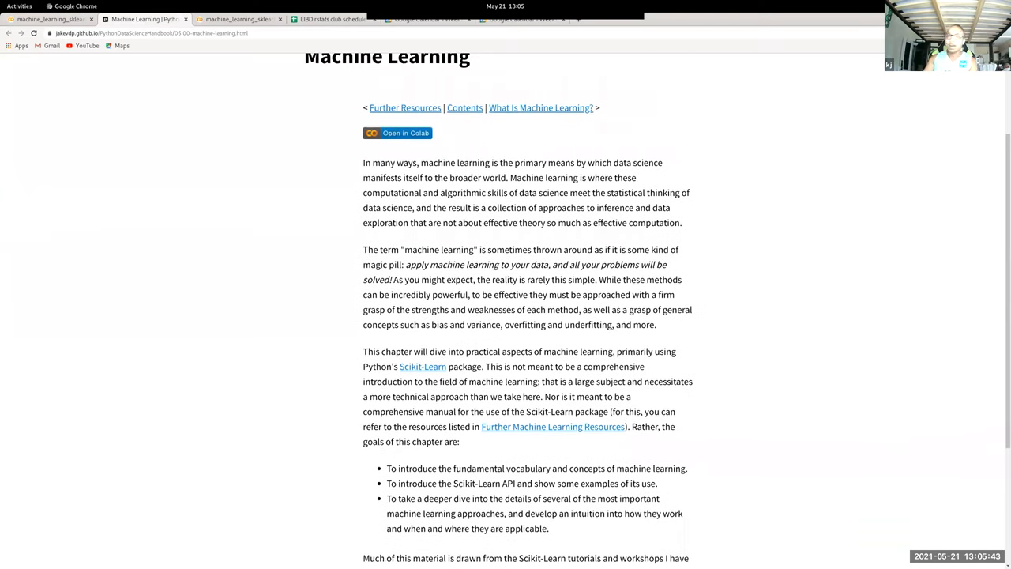
scroll(up, 3)
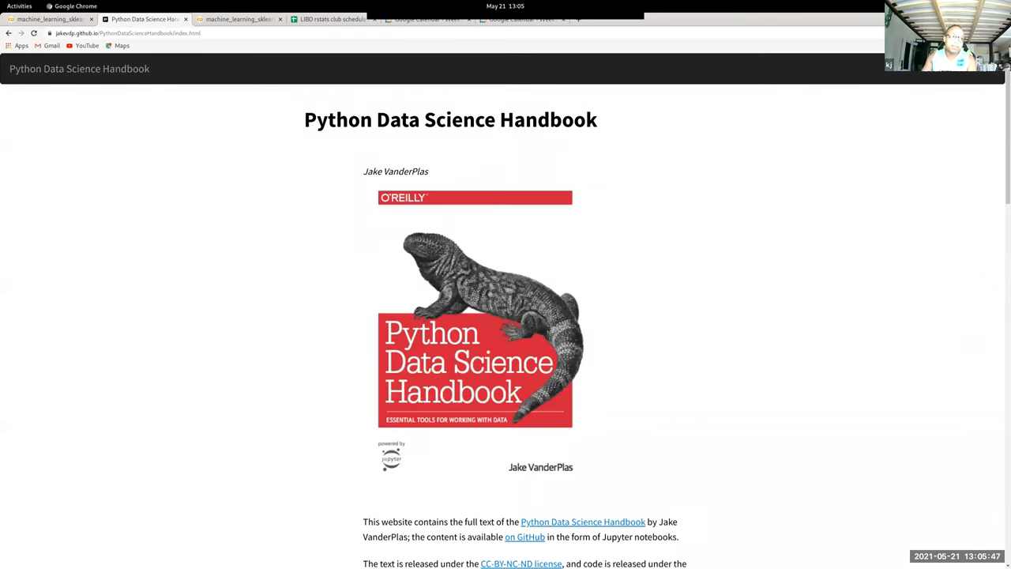
Step: Scroll the contents down to the 5. Machine Learning chapter's topic list
scroll(down, 3)
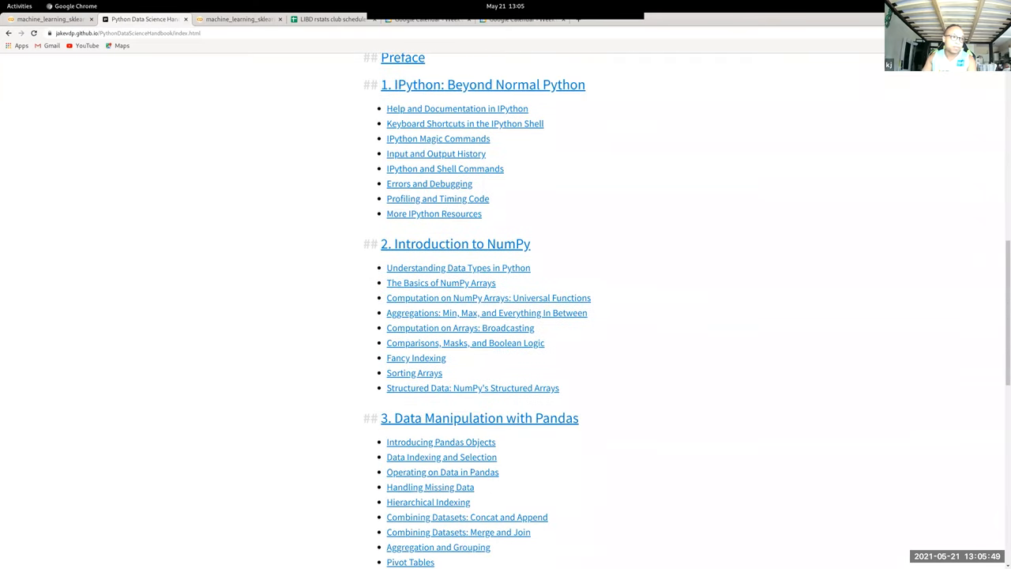
scroll(down, 3)
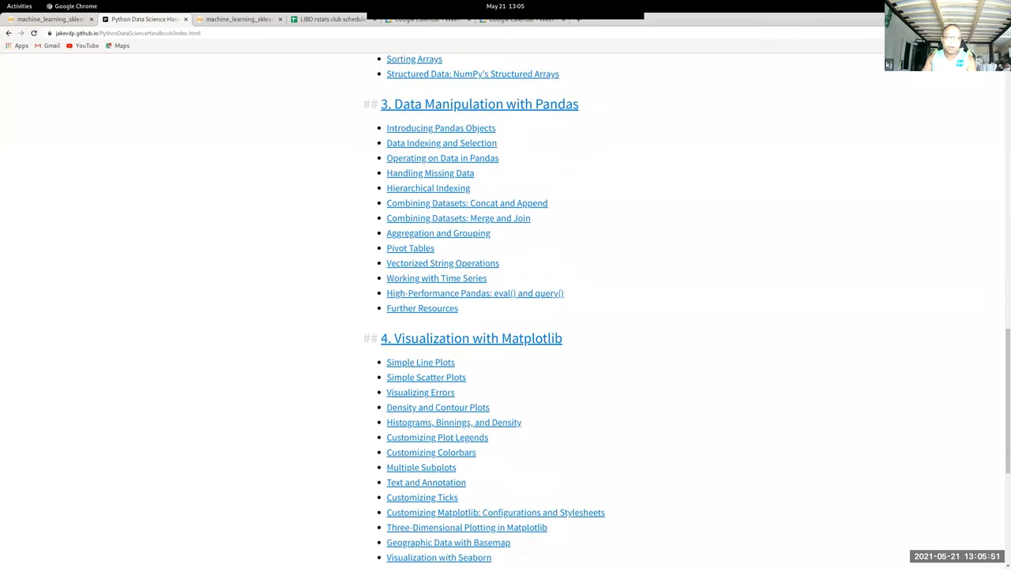
scroll(down, 3)
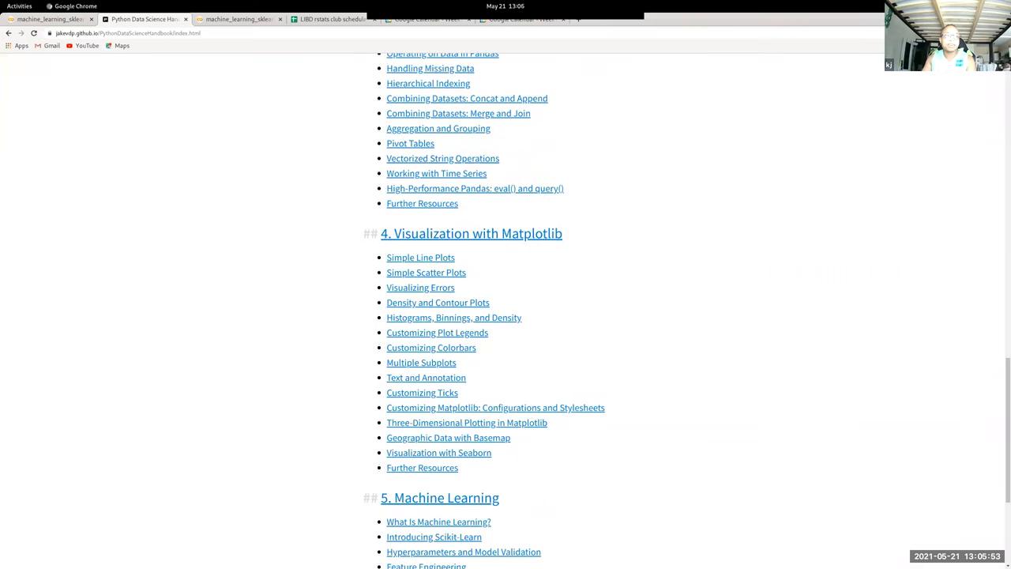
mouse_move(572, 234)
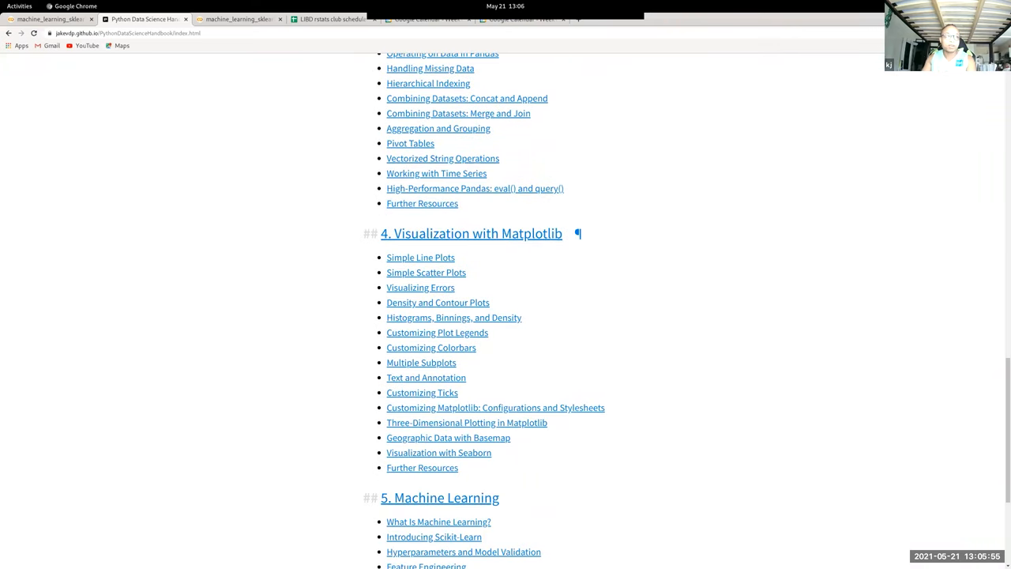
scroll(down, 3)
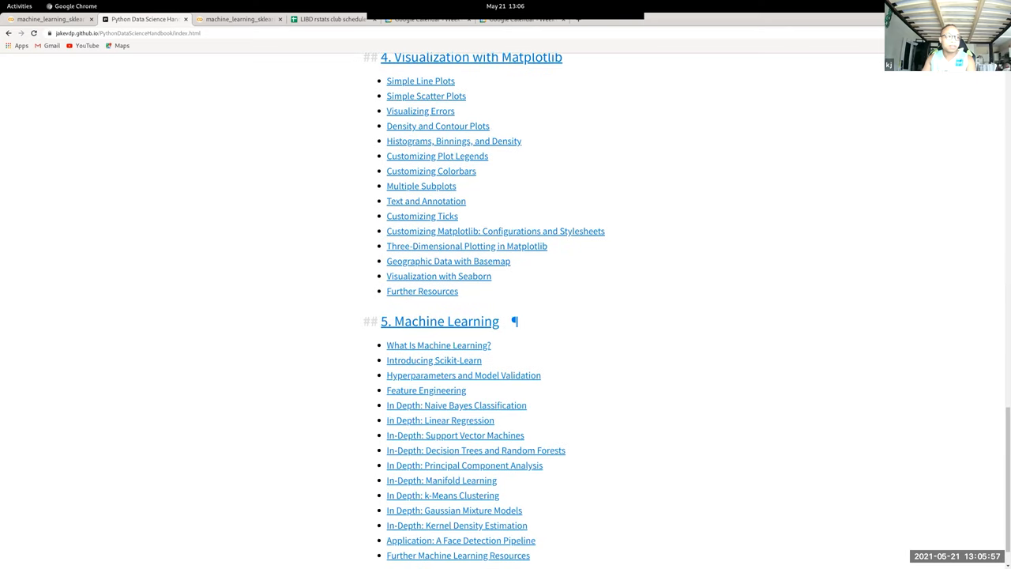
scroll(down, 3)
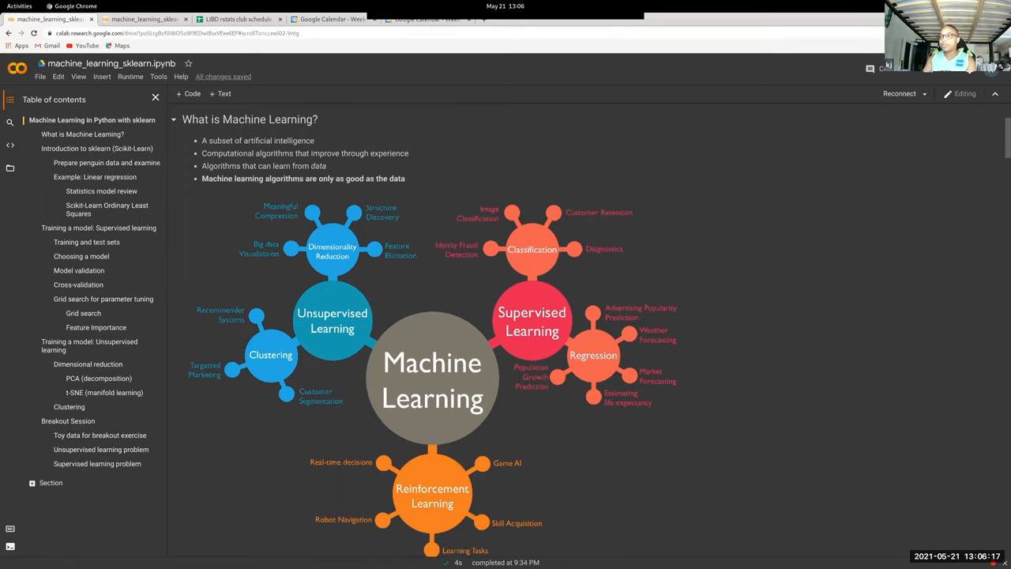
Step: Scroll the Colab sklearn notebook past the mind map to Introduction to sklearn
scroll(down, 3)
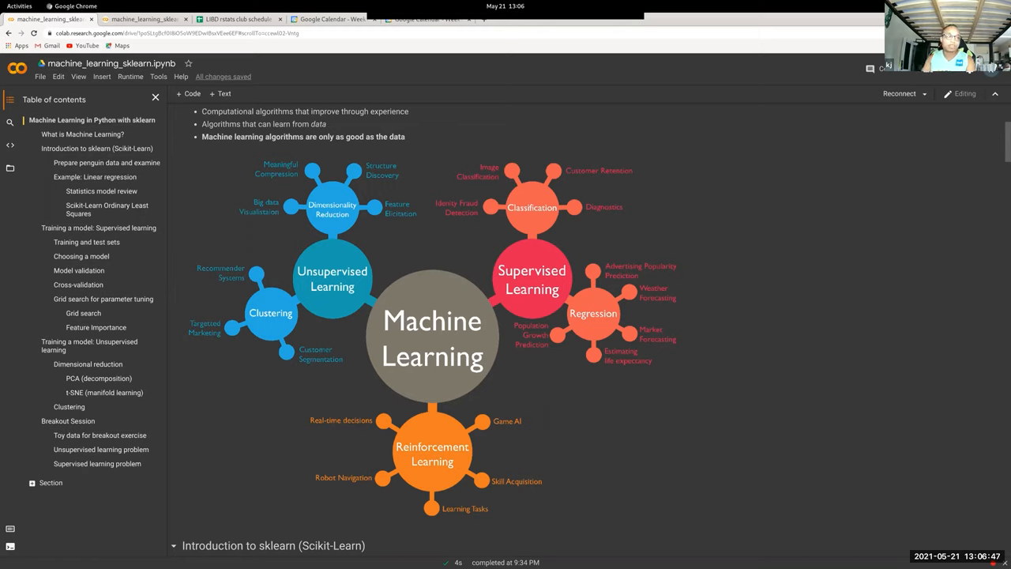
scroll(down, 3)
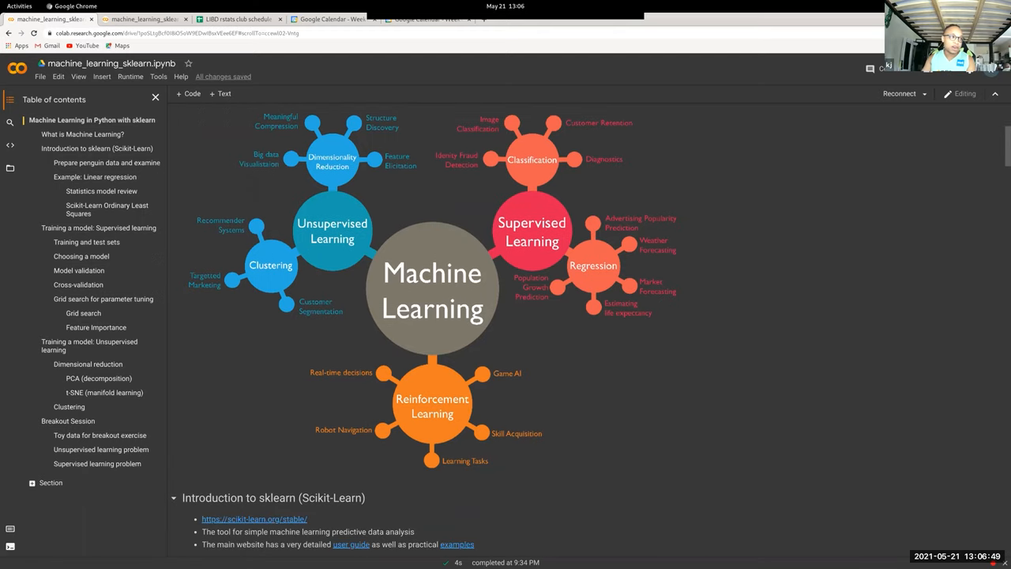
scroll(down, 3)
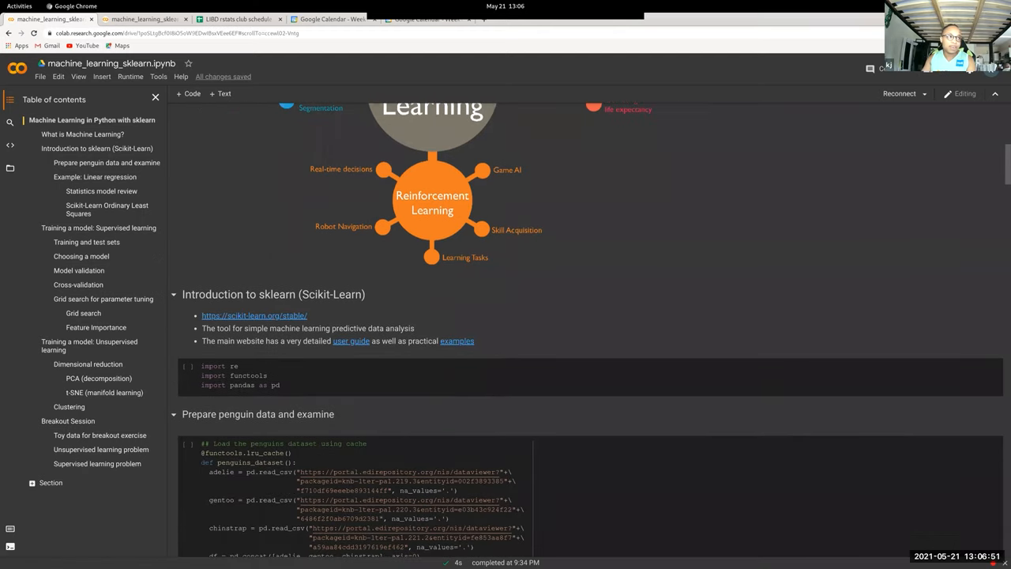
scroll(down, 3)
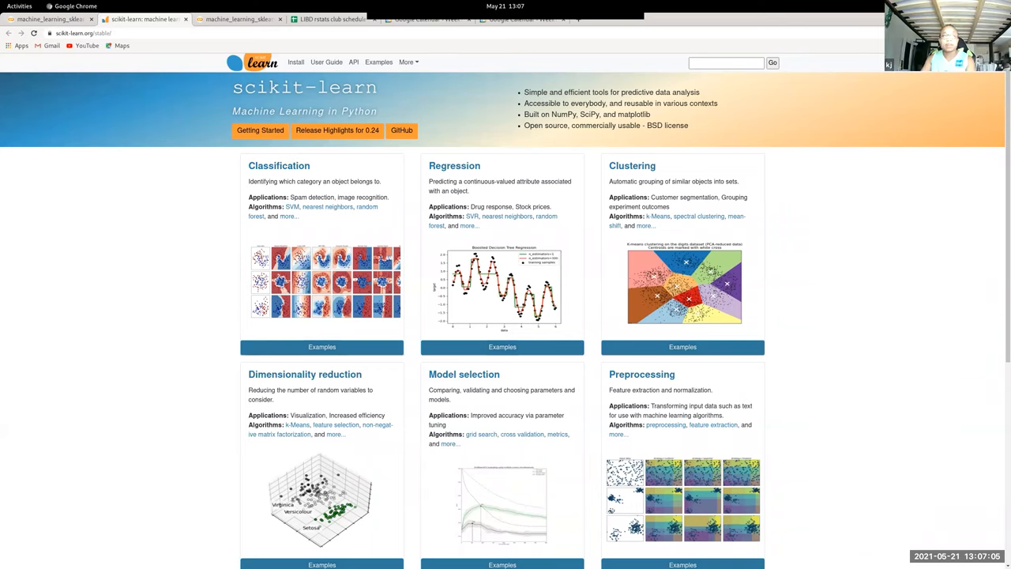
mouse_move(278, 166)
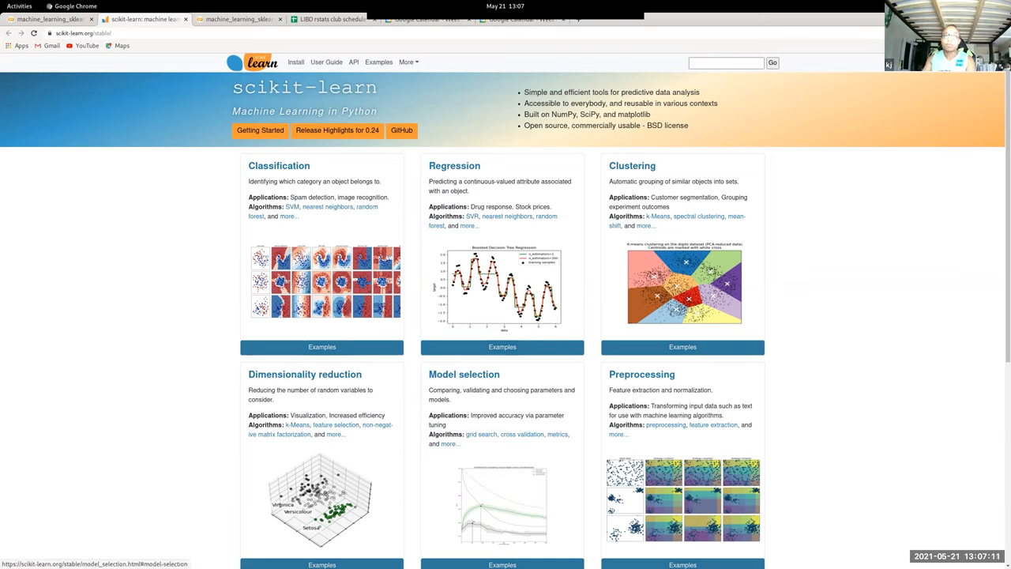
mouse_move(642, 373)
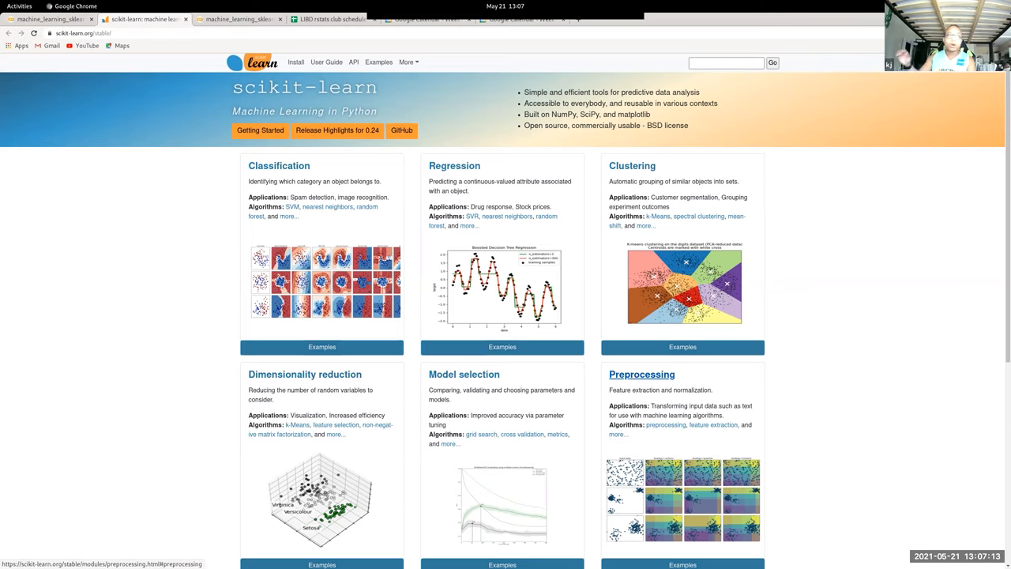
Step: Browse the scikit-learn homepage overview down to the News section and back up
scroll(down, 3)
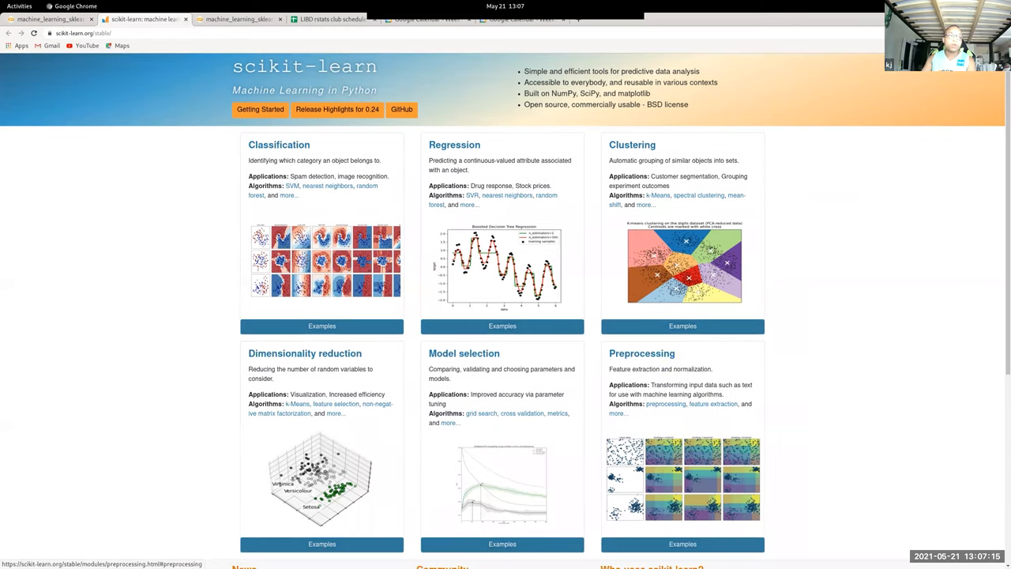
scroll(down, 3)
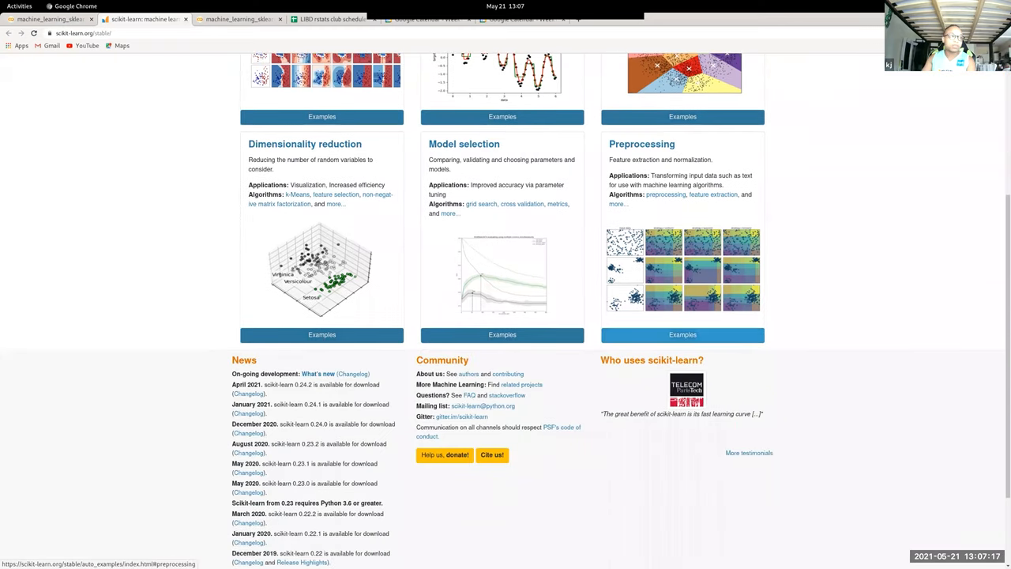
scroll(up, 3)
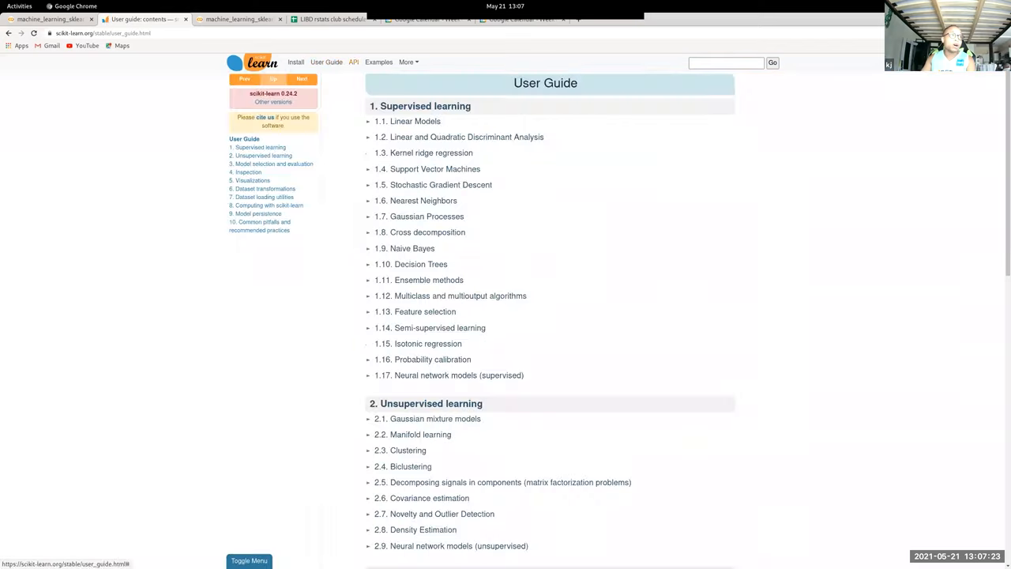
Step: Browse the scikit-learn Supervised learning chapter's topic sections
click(425, 106)
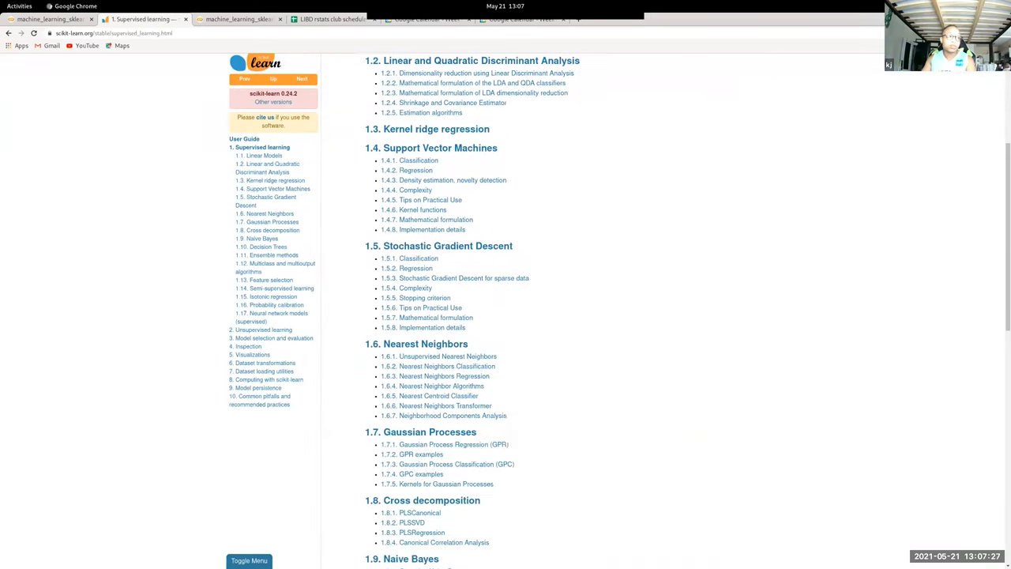
scroll(down, 3)
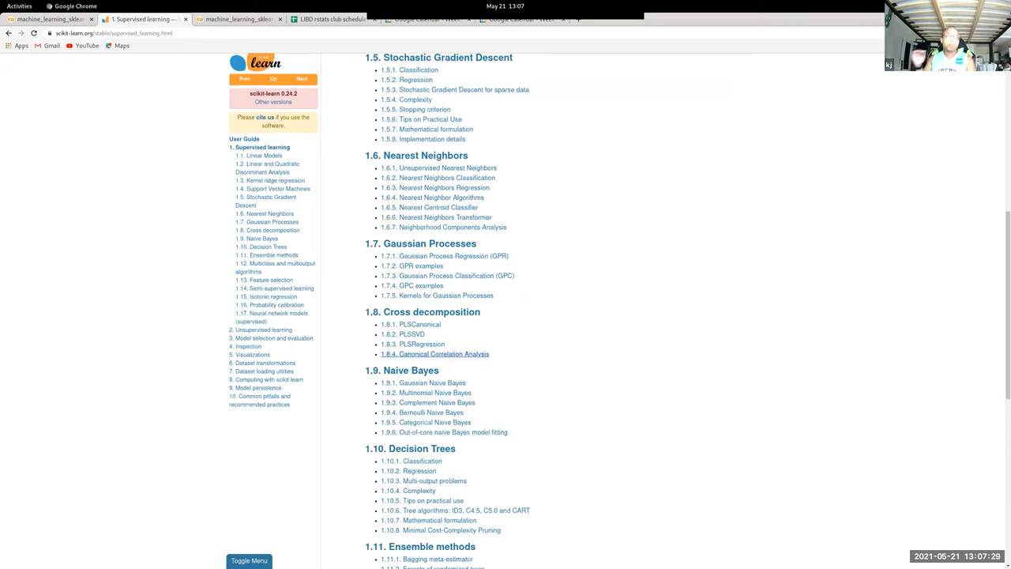
scroll(down, 3)
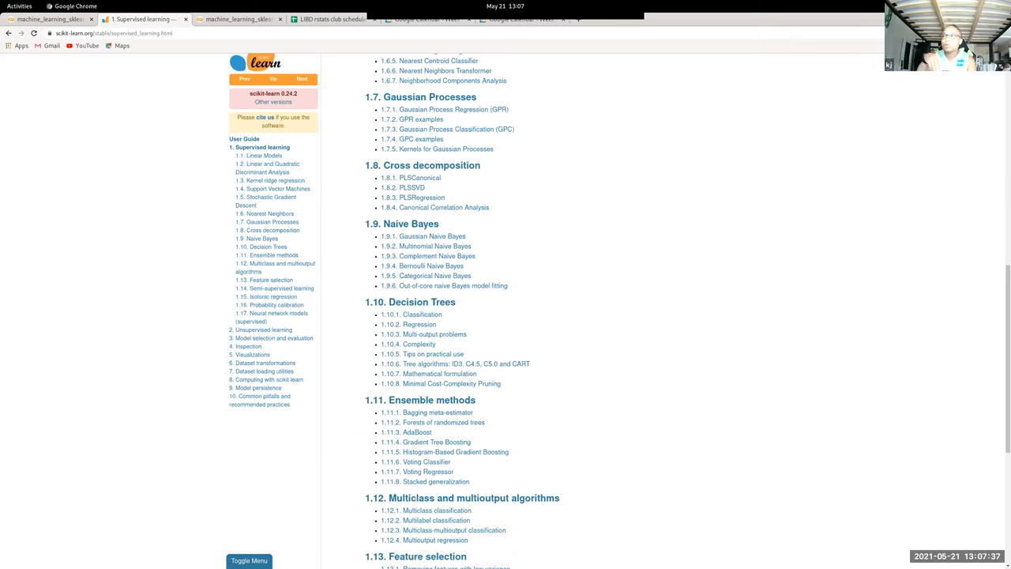
scroll(down, 3)
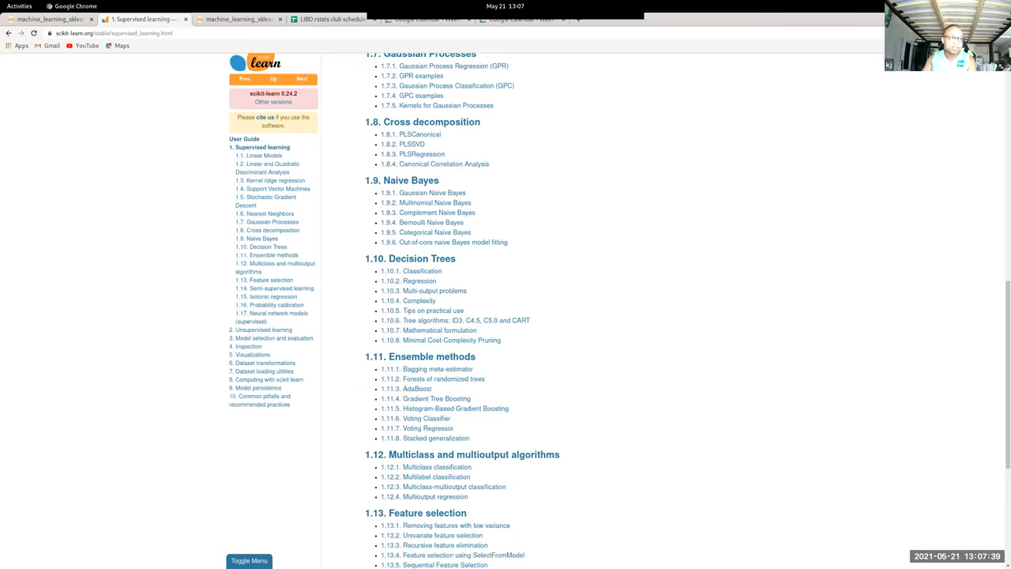
scroll(down, 3)
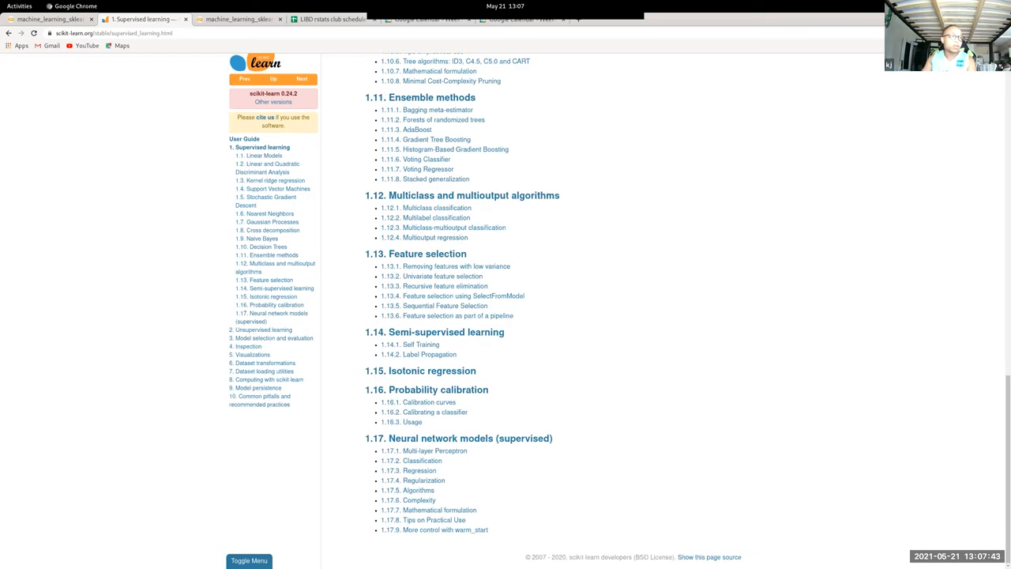
scroll(up, 3)
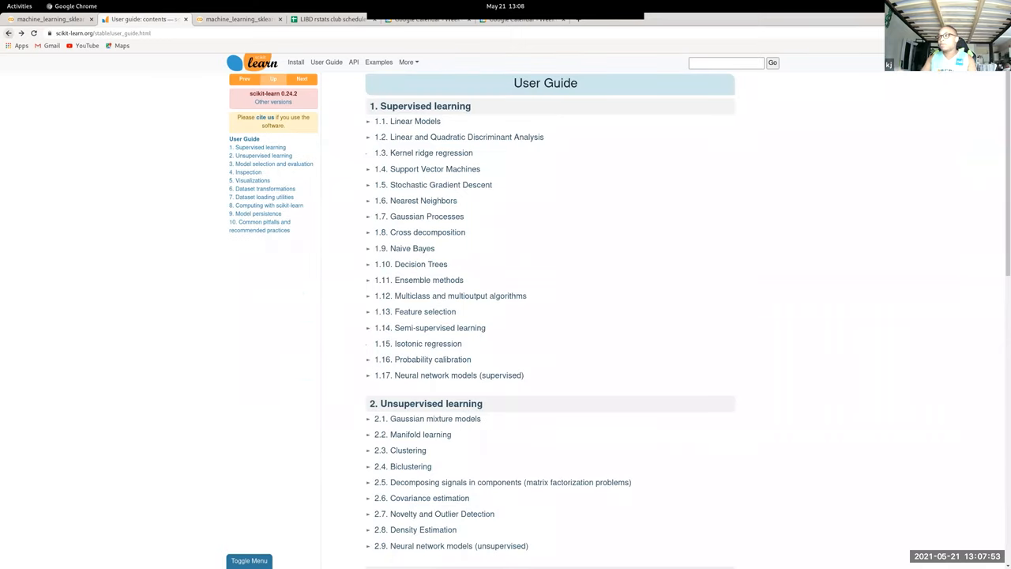
mouse_move(21, 31)
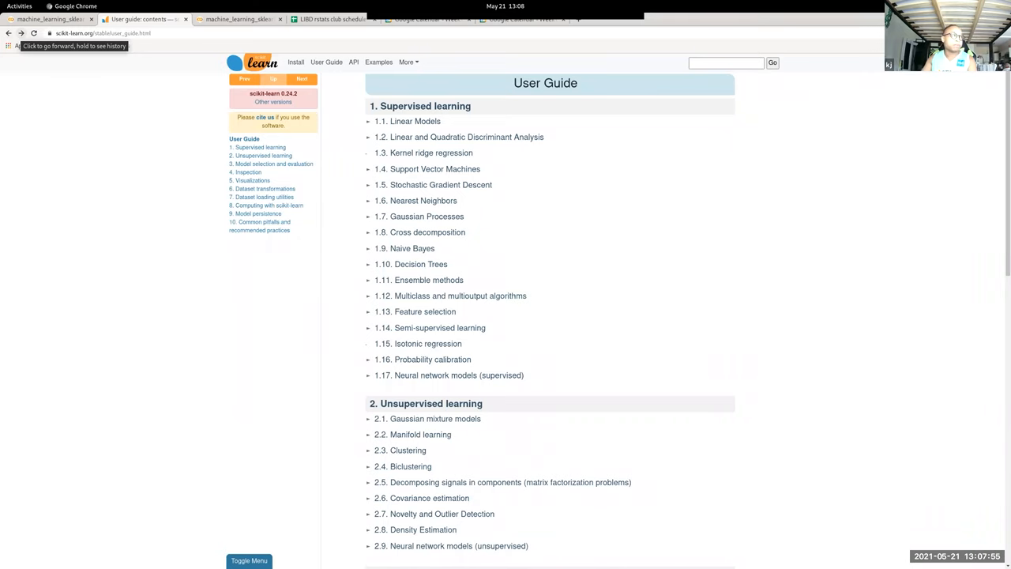
Step: Return to the Supervised learning page, then go back to the Colab sklearn notebook
click(420, 106)
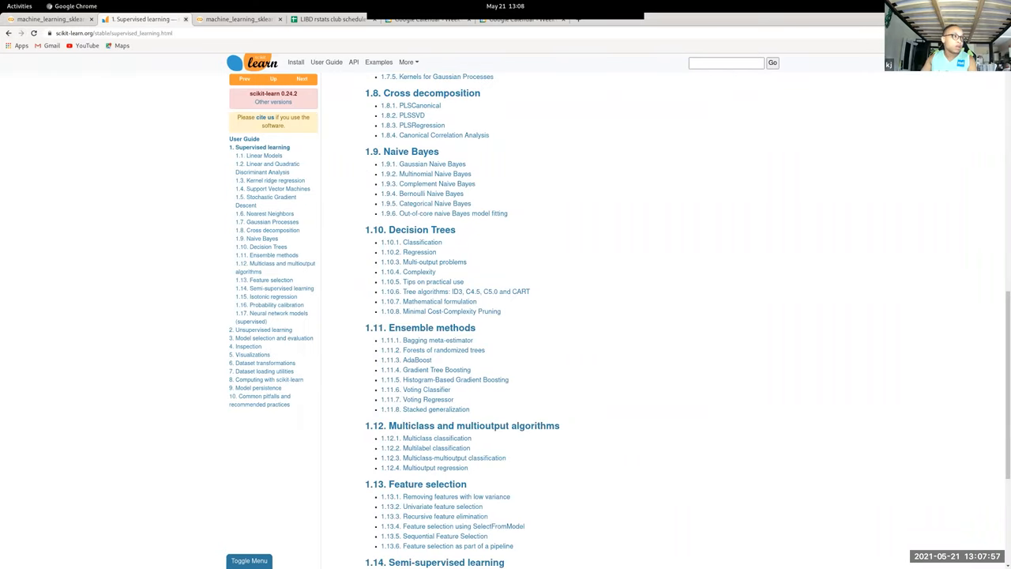
click(142, 19)
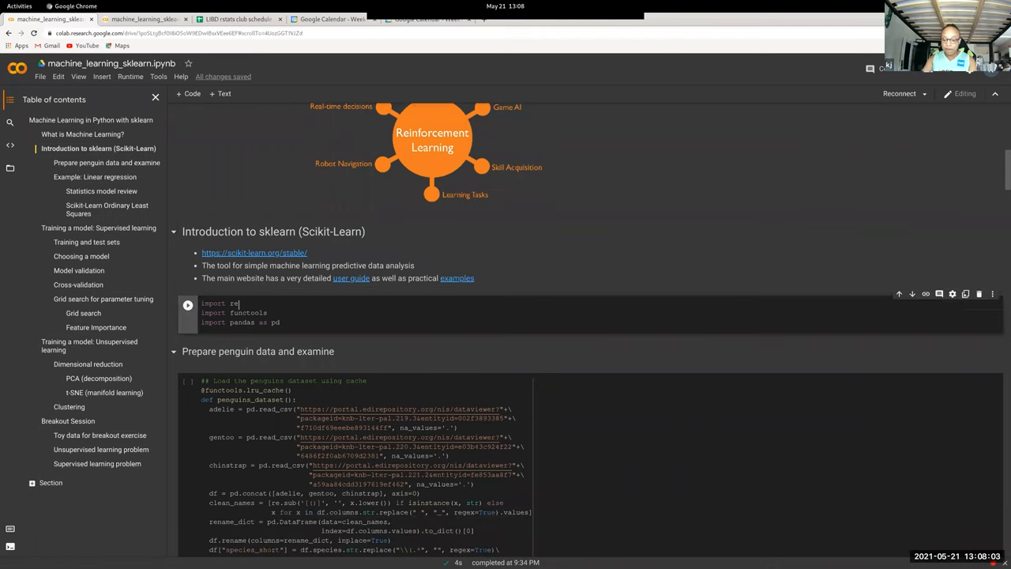
Step: Run the re/functools/pandas import cell and the penguin dataset loader definition
click(188, 305)
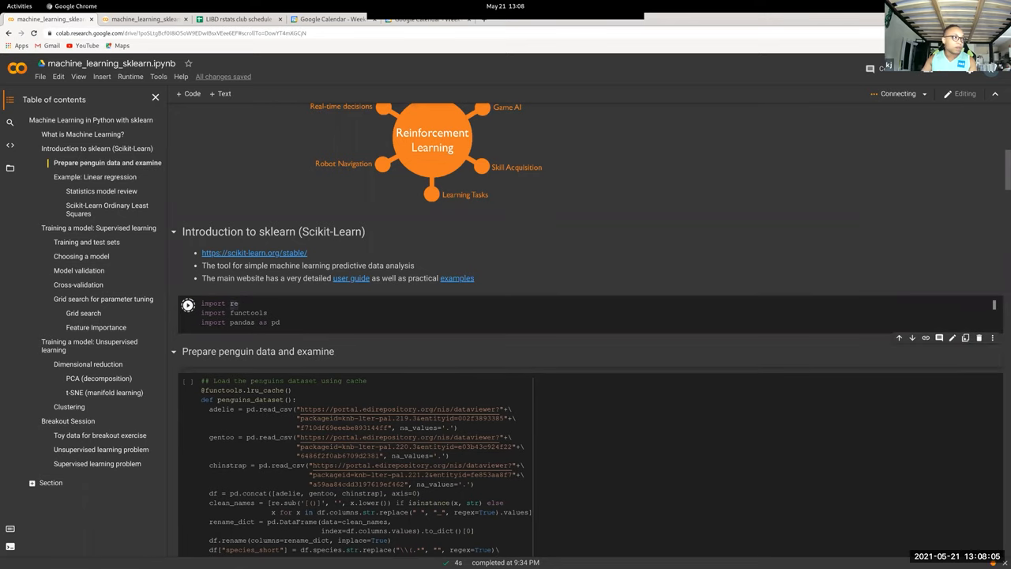
scroll(down, 3)
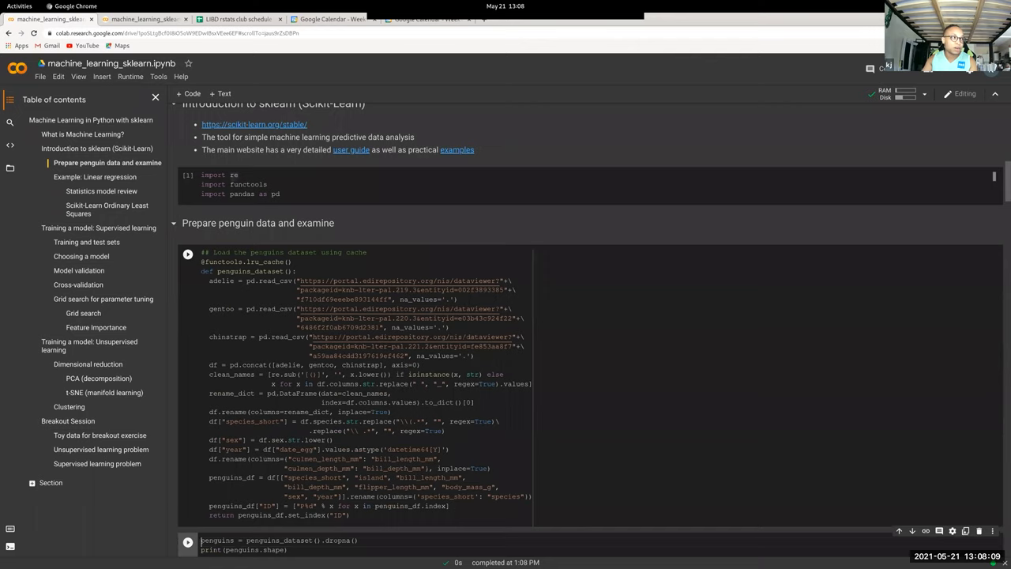
double_click(224, 262)
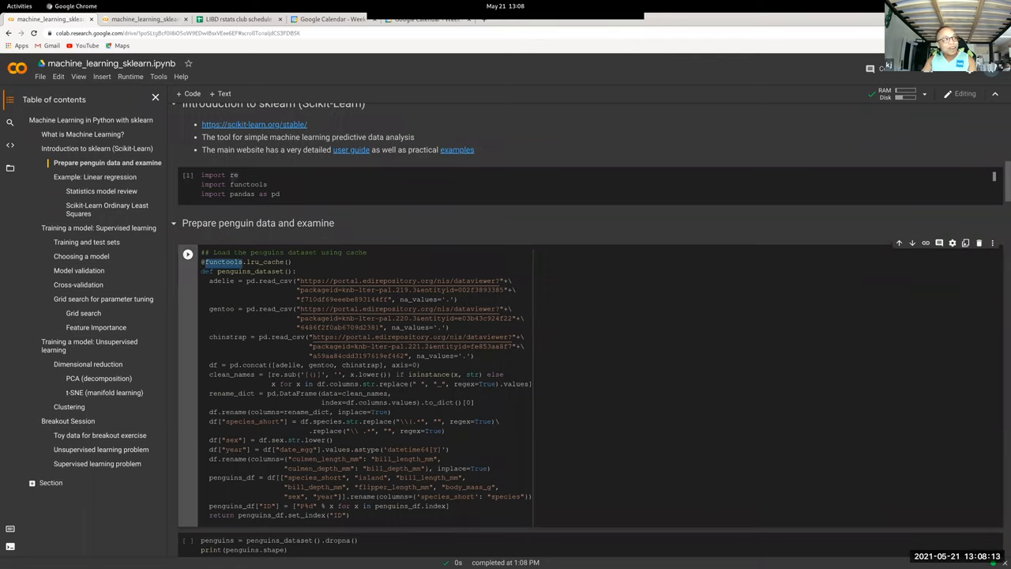
double_click(266, 262)
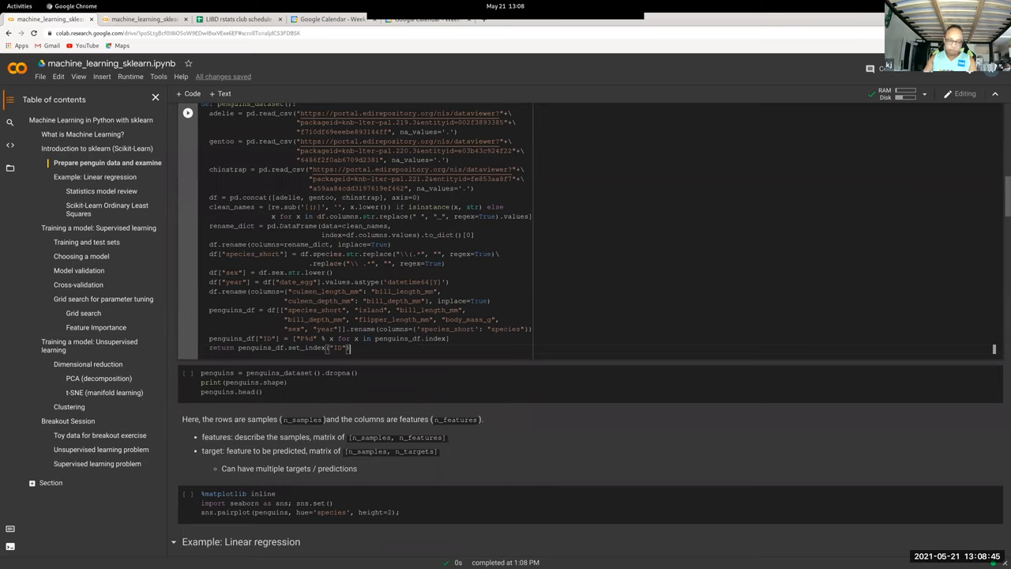
click(188, 373)
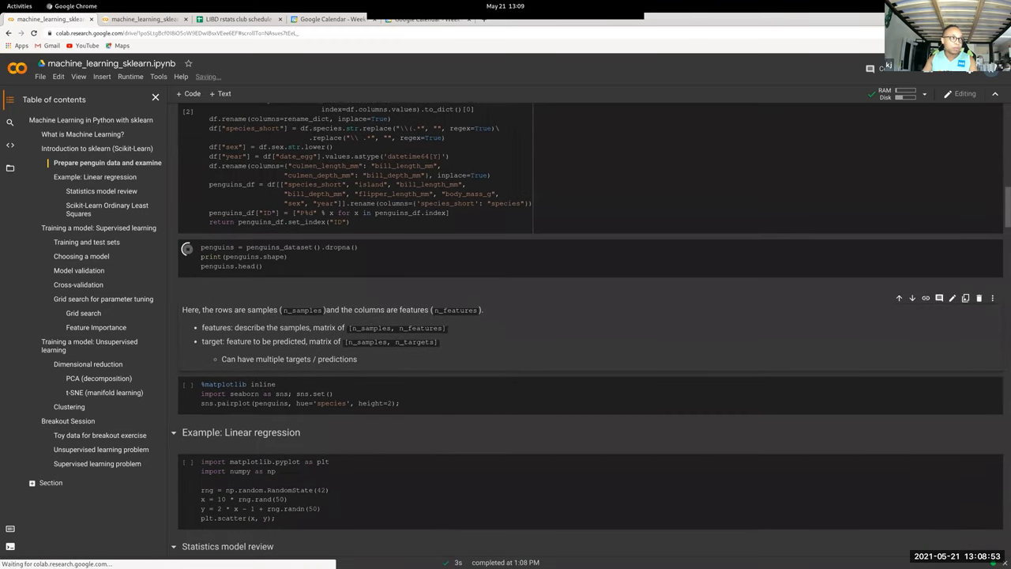
Step: Load the penguins with dropna() and display the first rows as a table
scroll(down, 3)
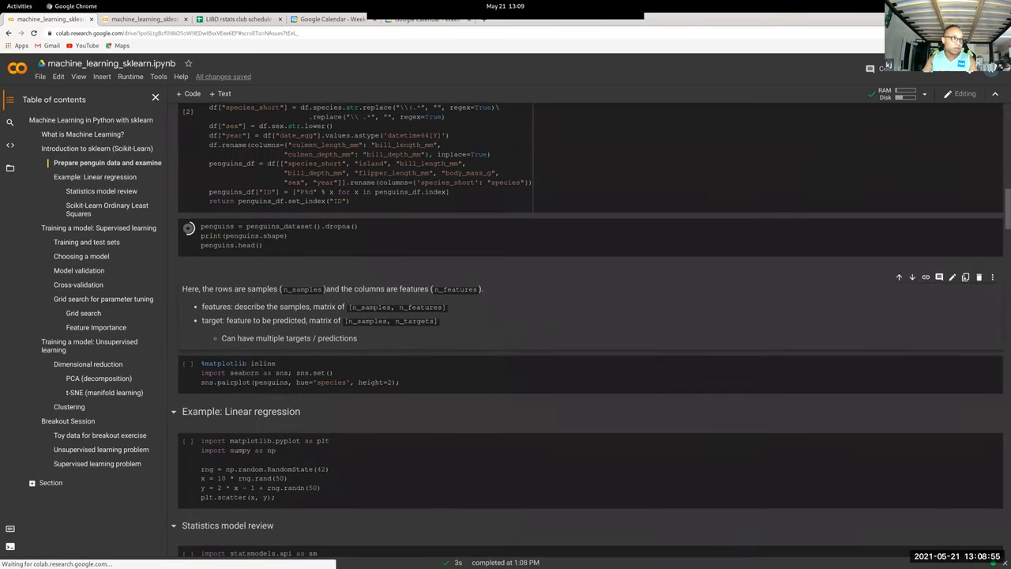
click(189, 227)
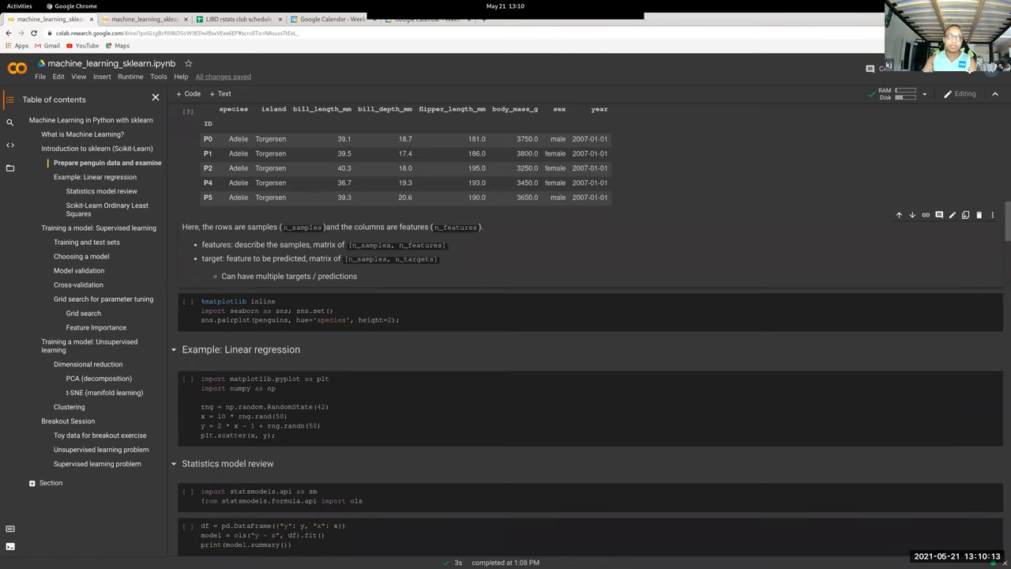
scroll(down, 3)
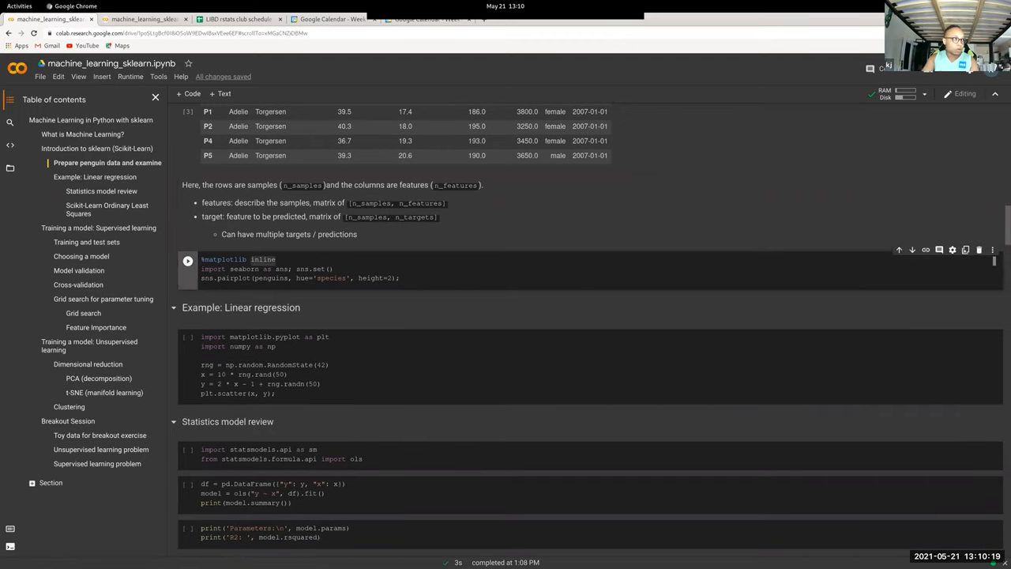
Step: Run the %matplotlib inline / sns.pairplot cell showing penguin measurements by species
click(188, 261)
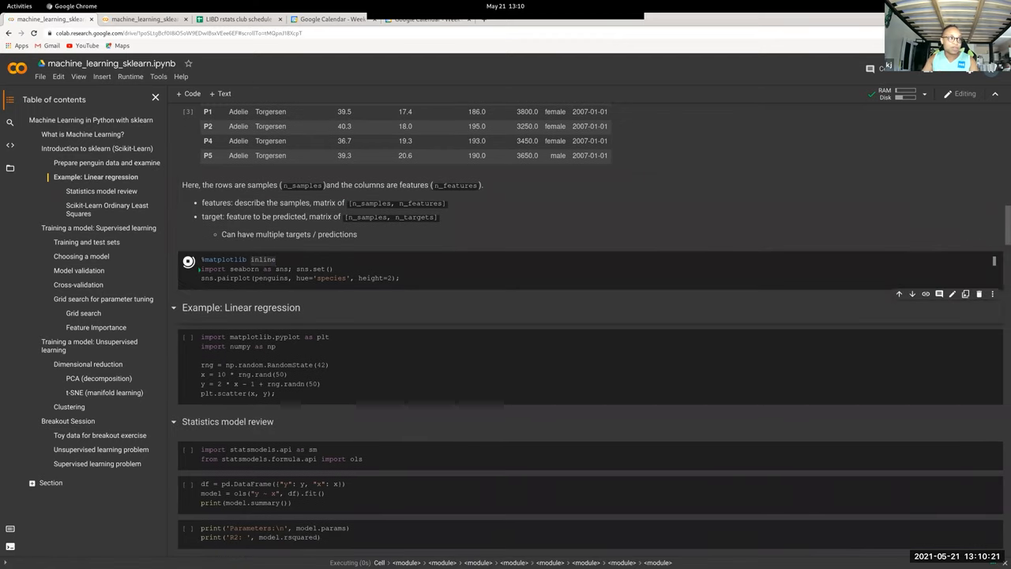
click(188, 261)
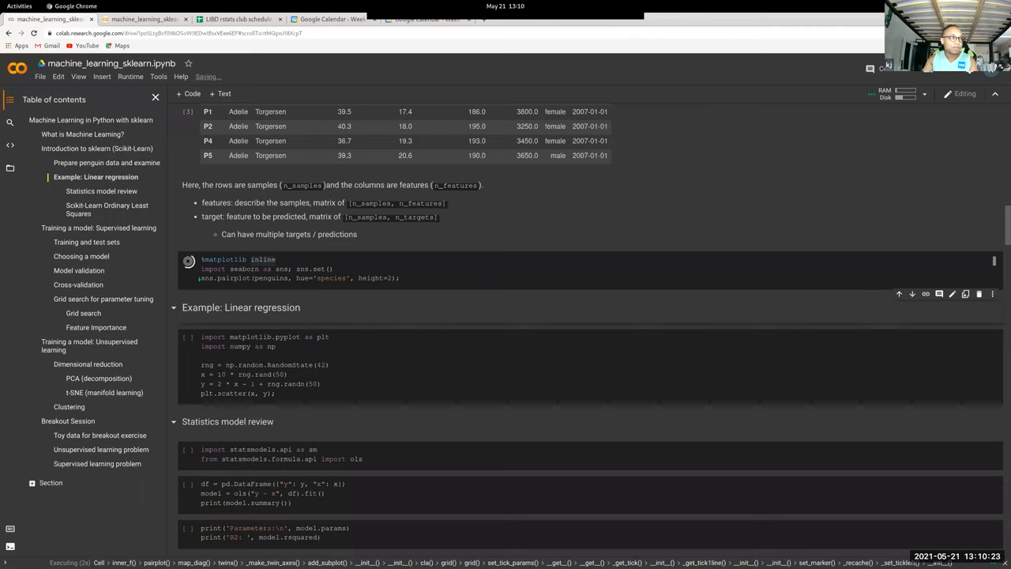
scroll(down, 3)
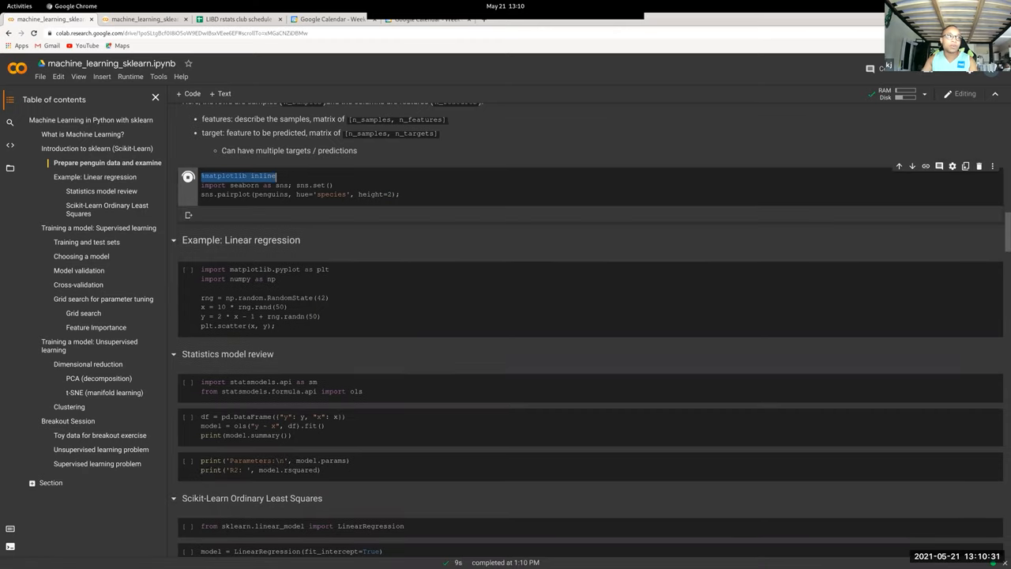
click(188, 177)
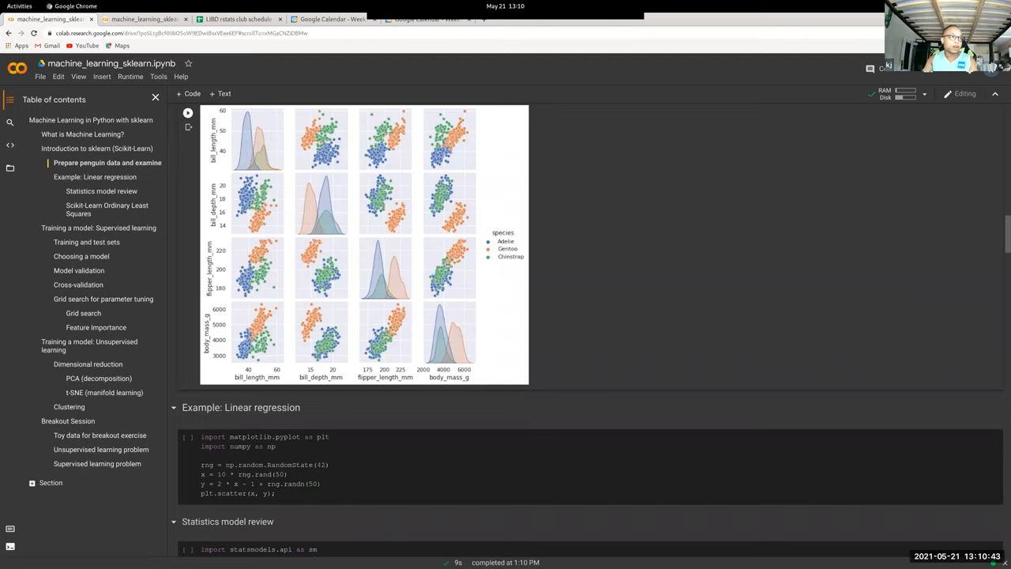
scroll(down, 3)
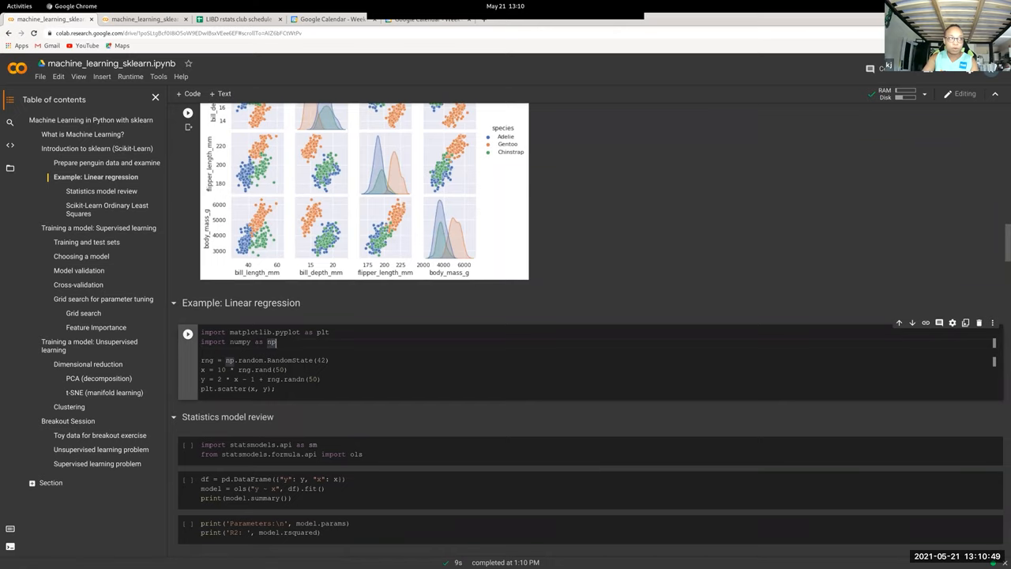
Step: Plot the noisy linear data and import statsmodels with its formula interface
click(188, 334)
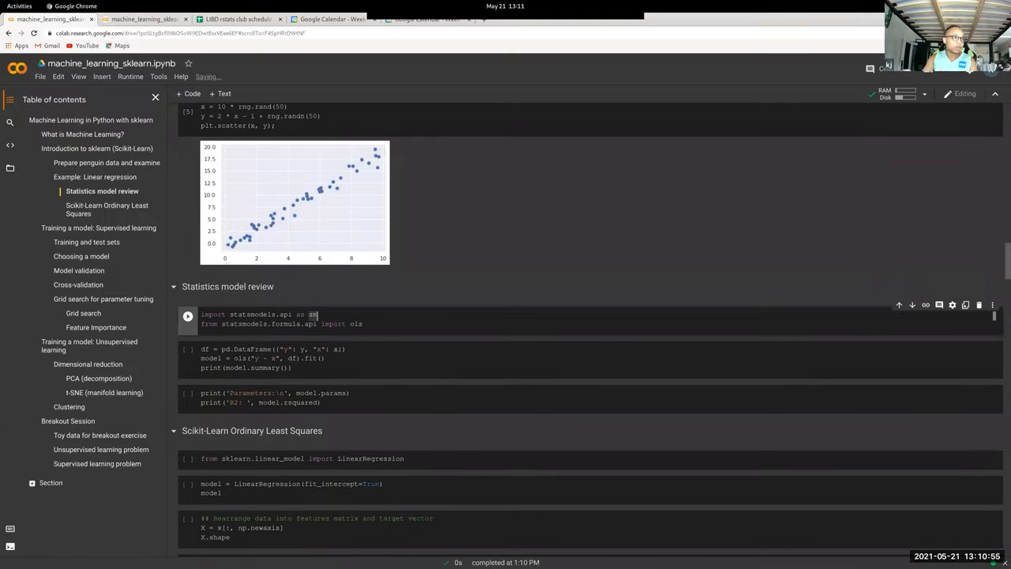
click(188, 316)
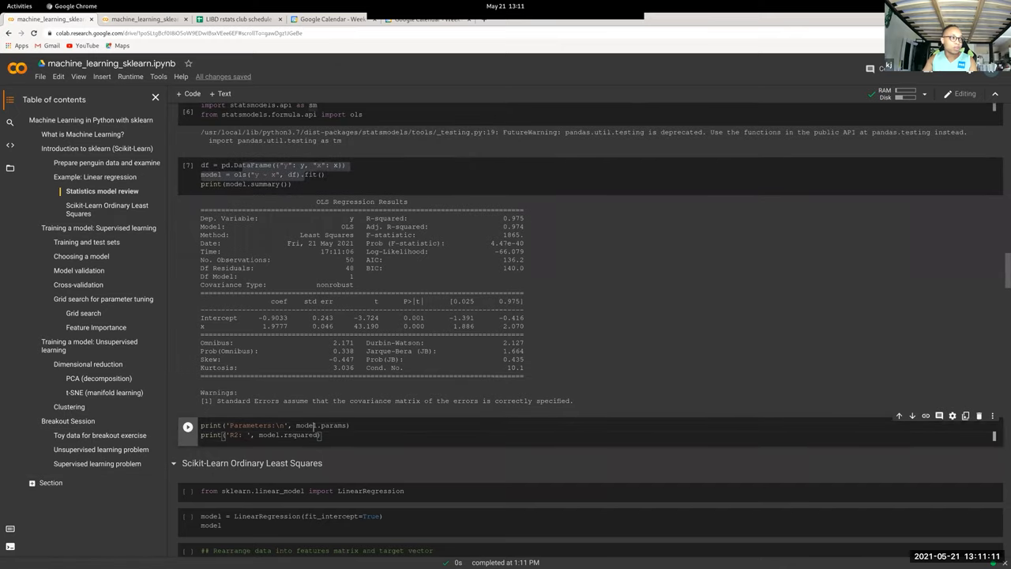
double_click(300, 435)
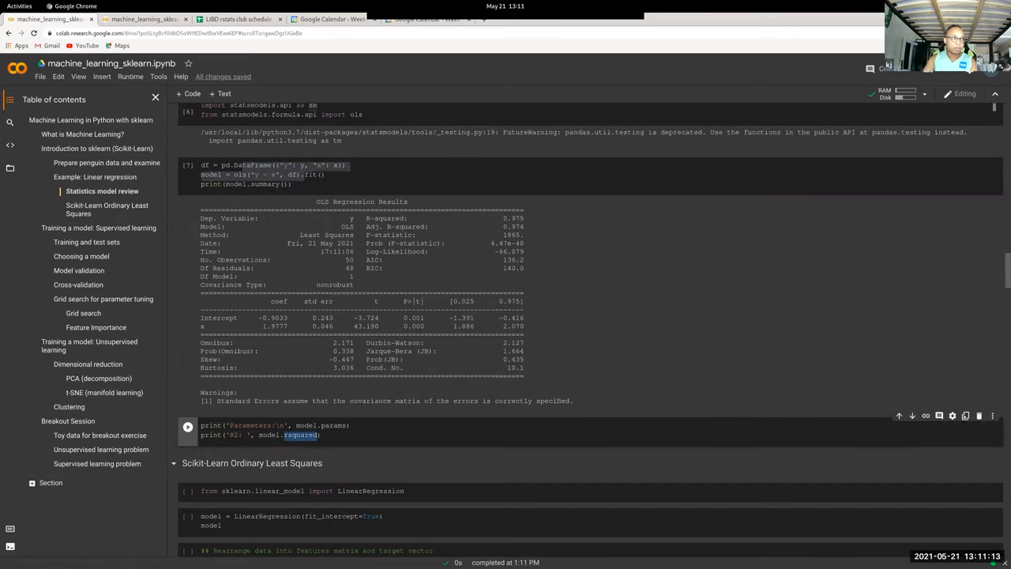
Step: Print the fitted OLS parameters and R², reaching the sklearn linear_model import
click(188, 426)
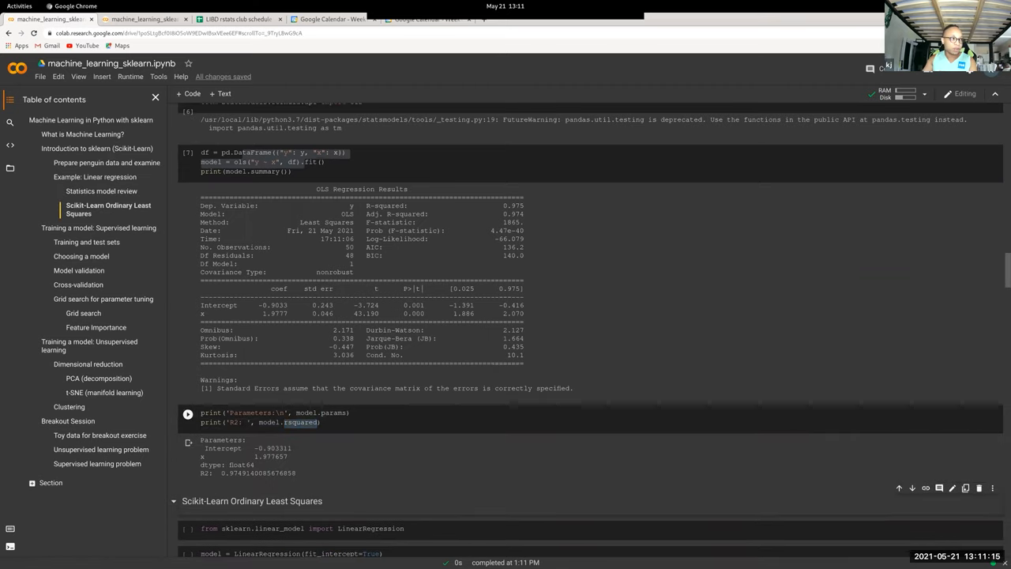
scroll(down, 3)
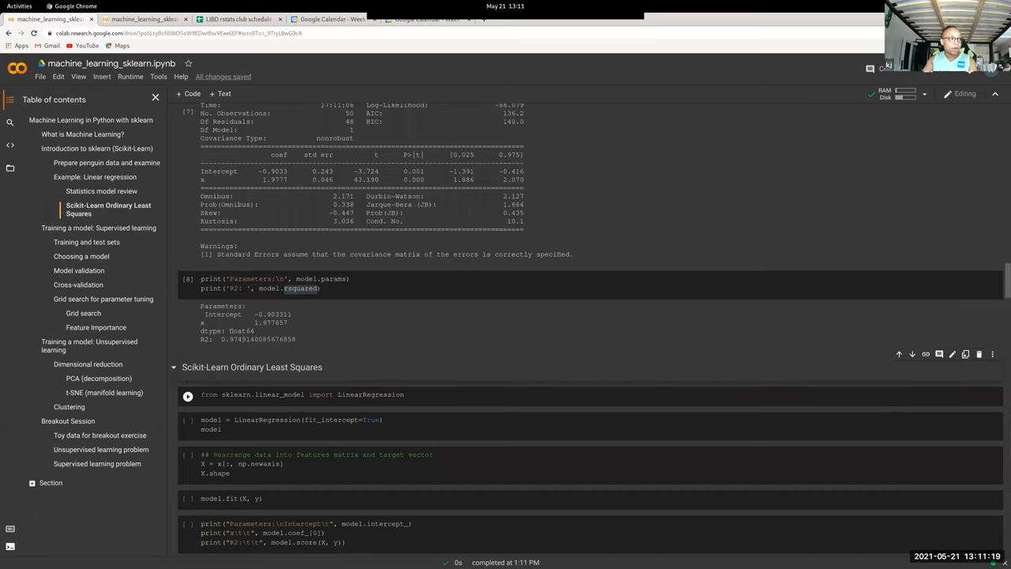
double_click(278, 395)
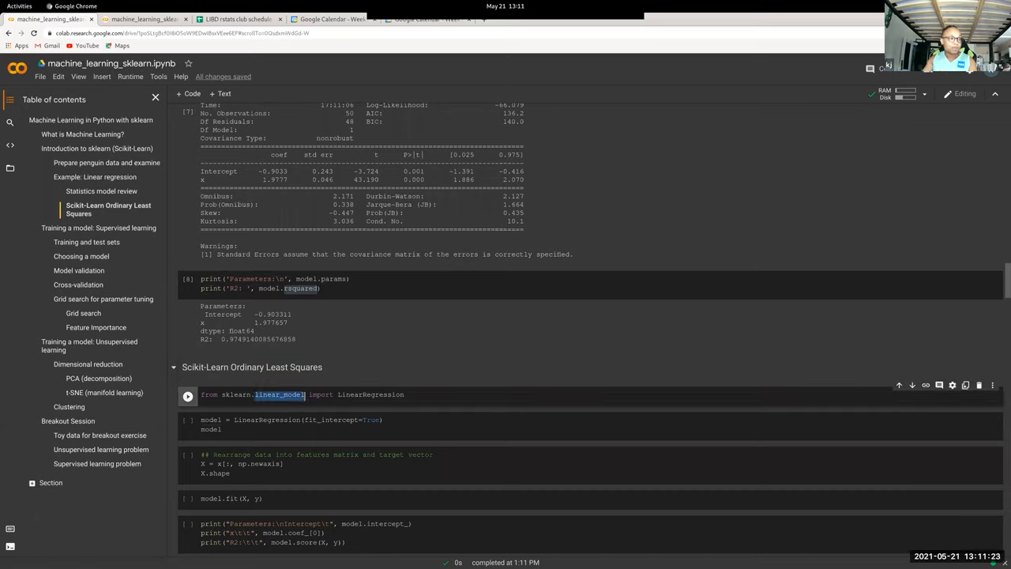
Step: Import LinearRegression from sklearn.linear_model and create the model
double_click(371, 395)
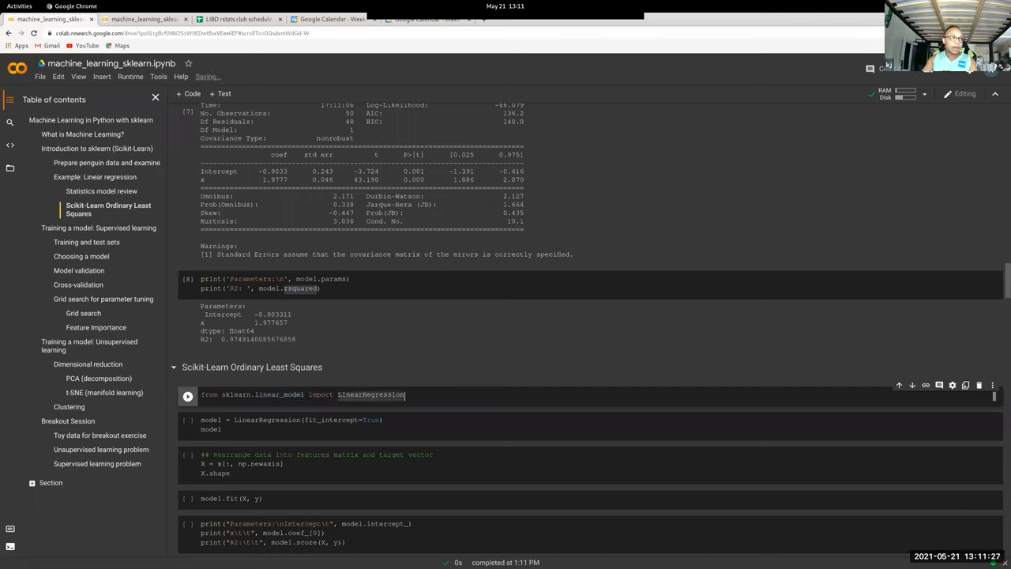
double_click(332, 420)
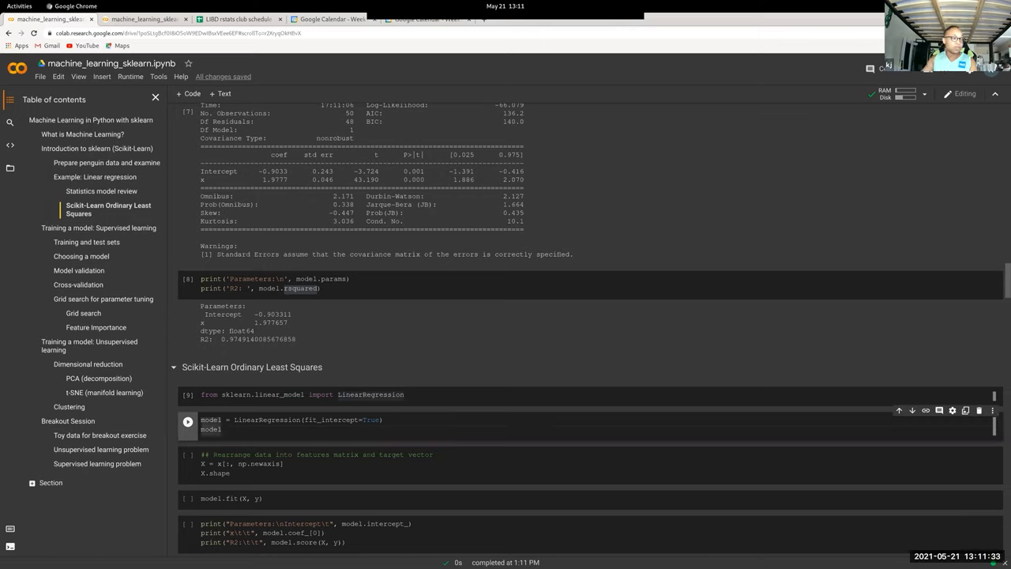
scroll(up, 3)
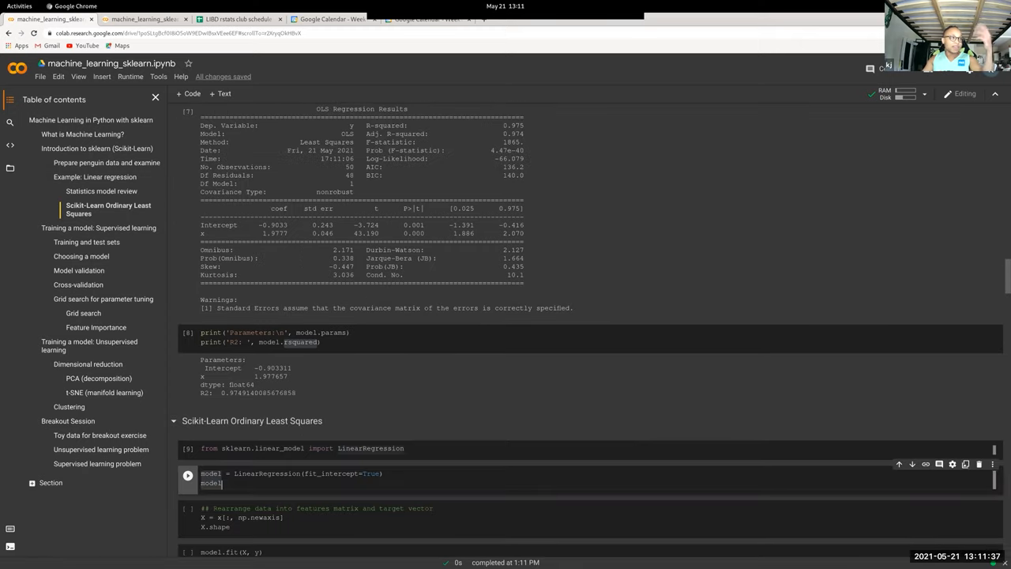
scroll(down, 3)
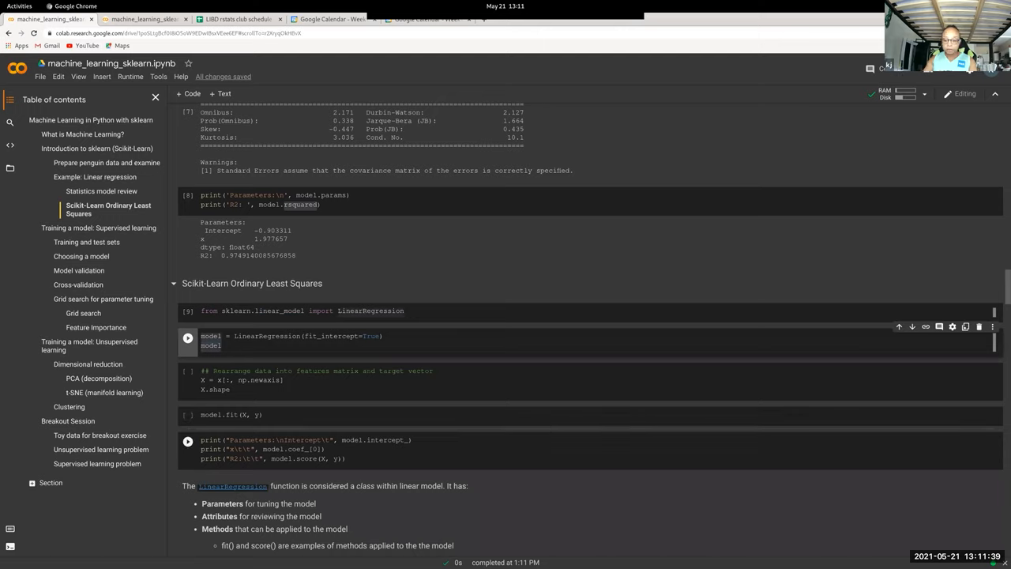
click(186, 338)
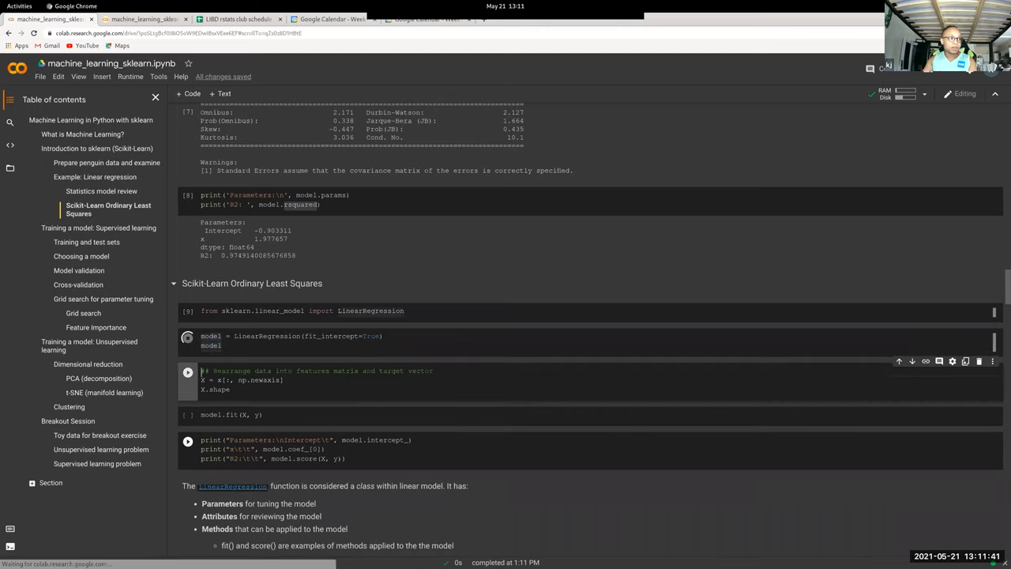
Step: Reshape x into feature matrix X of shape (50, 1) and fit the model to X and y
click(186, 335)
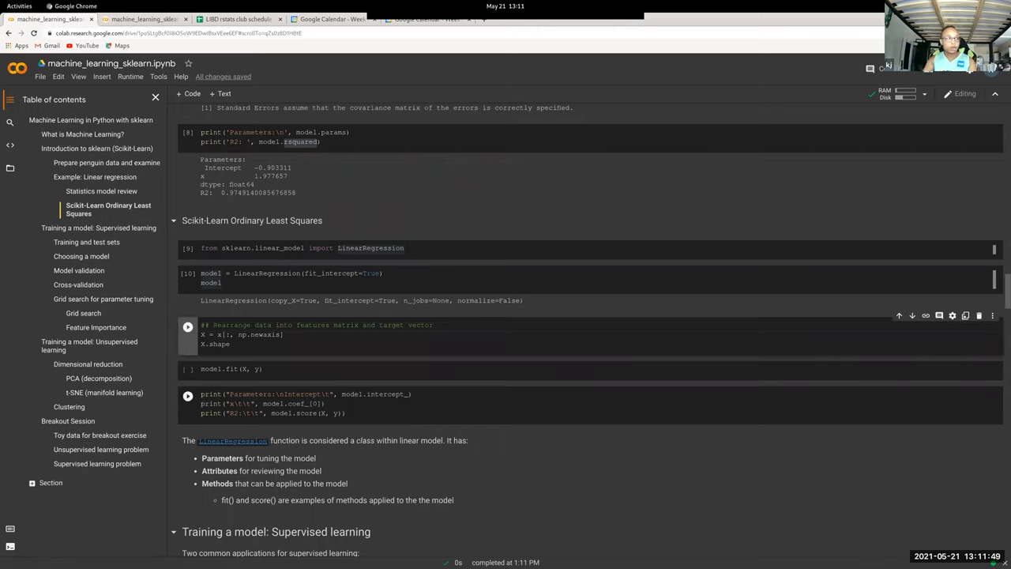
click(186, 325)
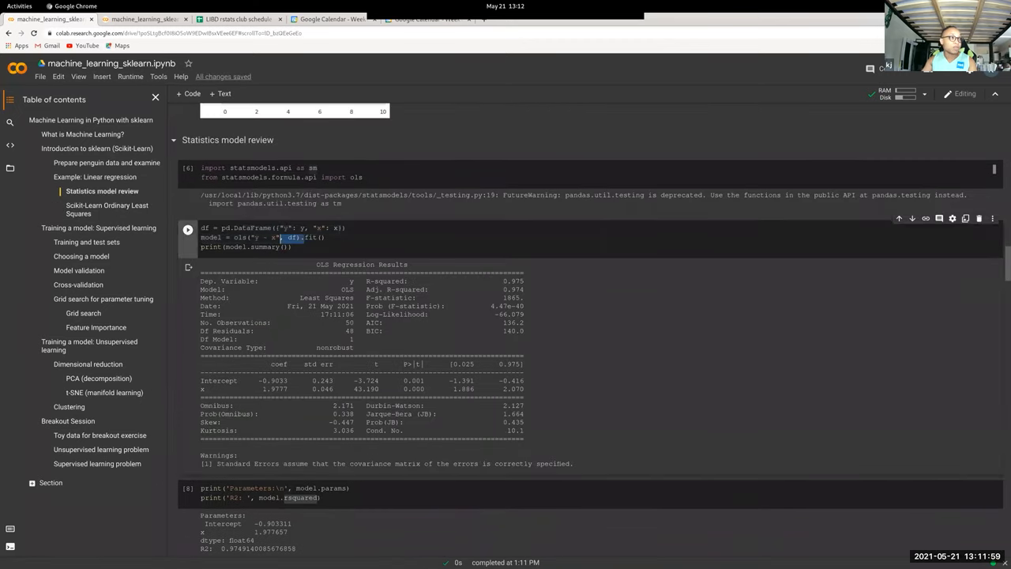
scroll(down, 3)
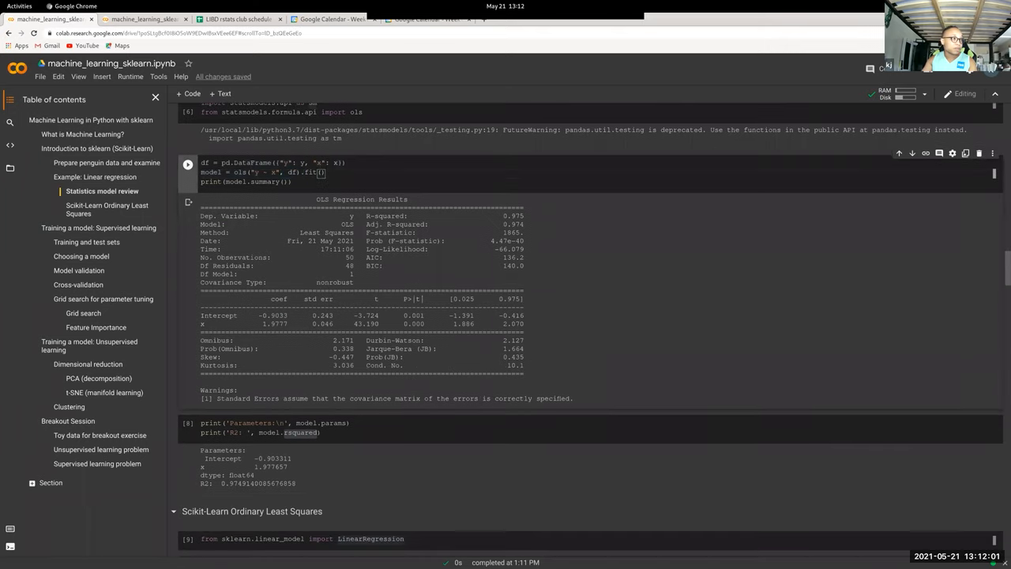
scroll(down, 3)
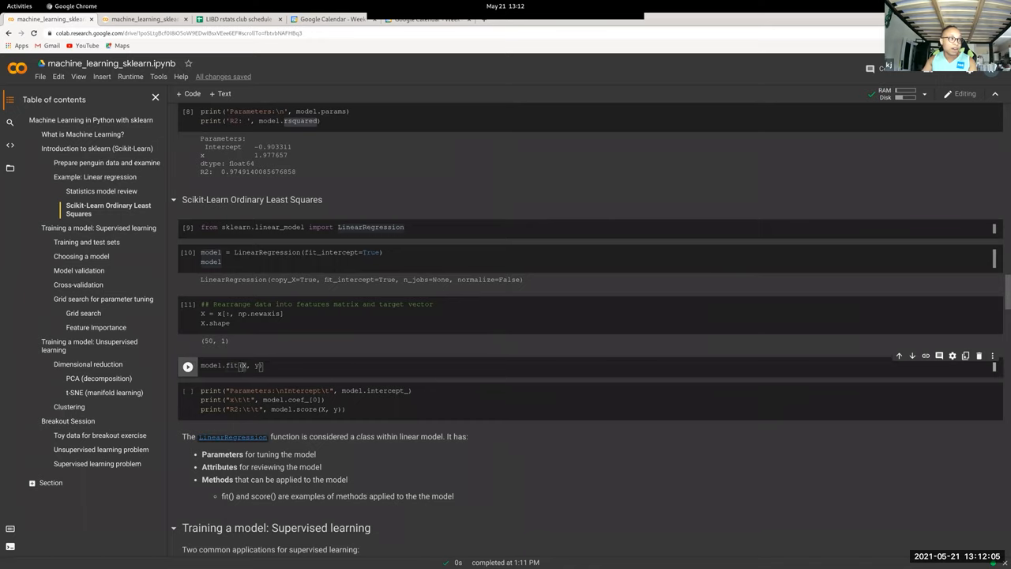
mouse_move(243, 367)
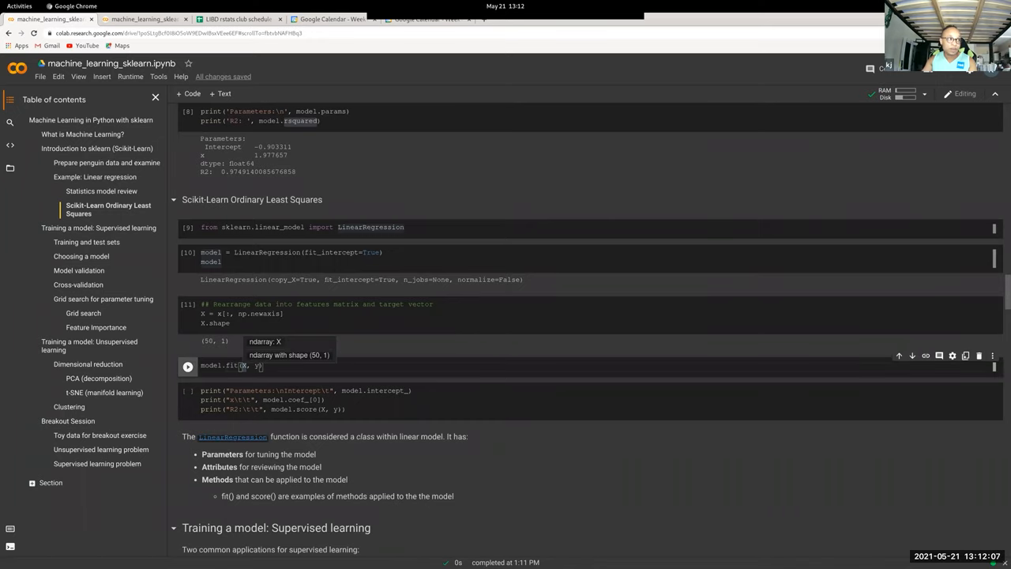
click(187, 365)
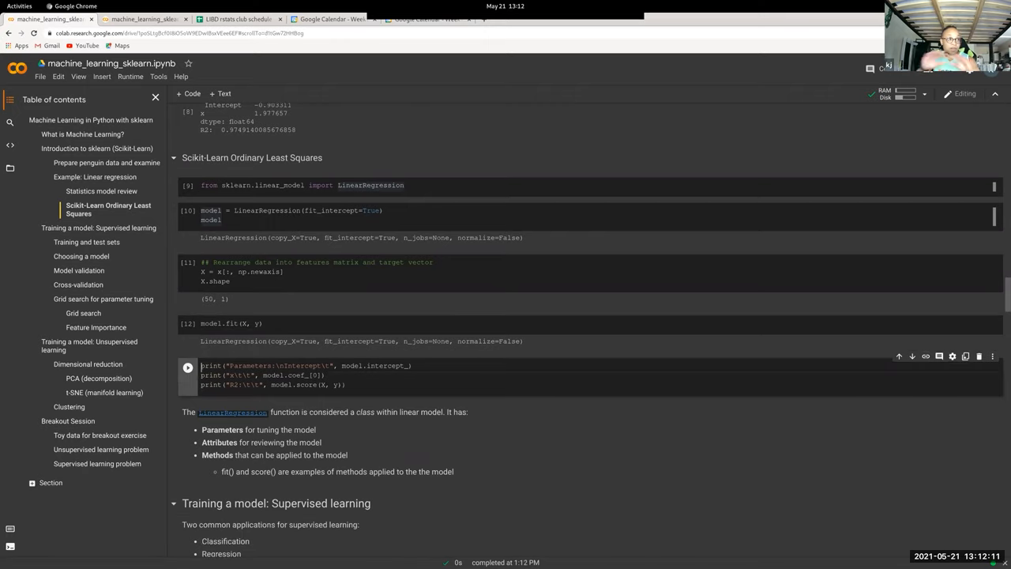
click(188, 322)
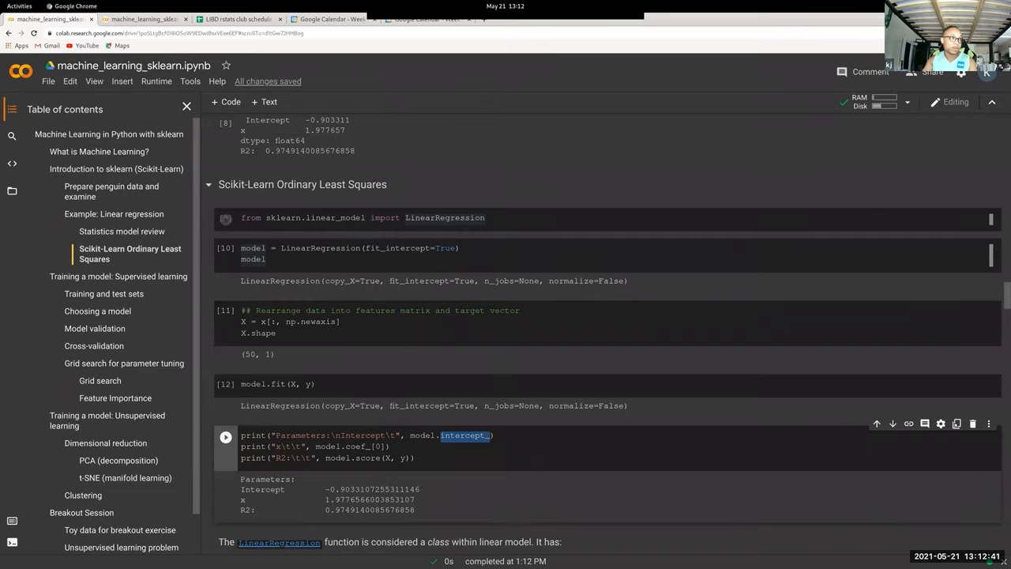
scroll(down, 3)
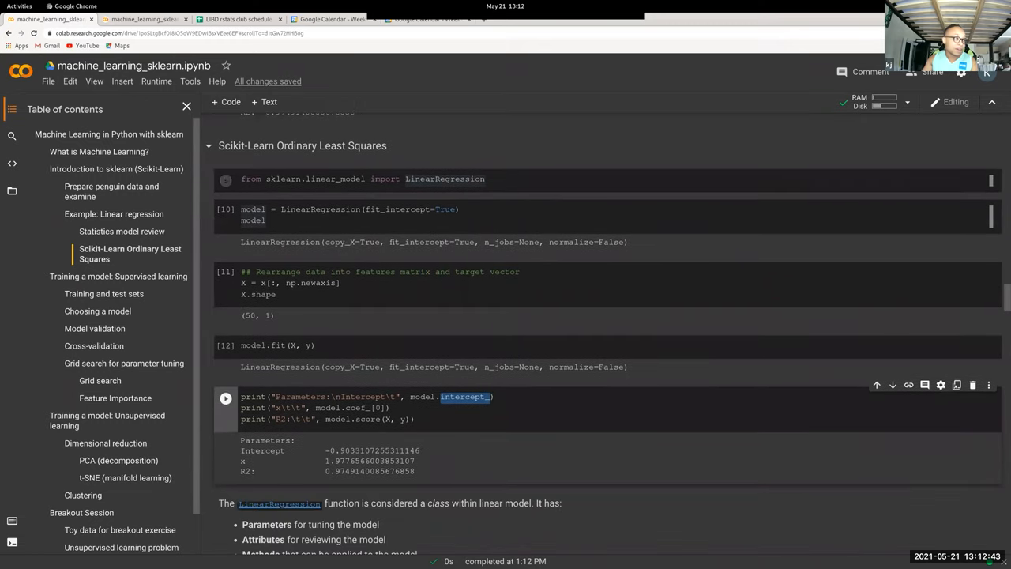
scroll(down, 3)
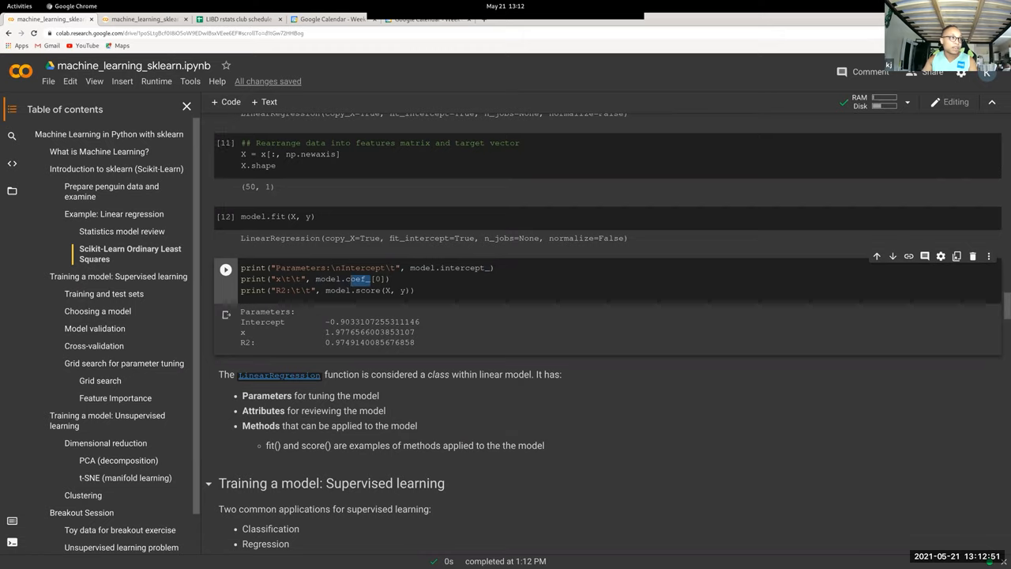
double_click(367, 290)
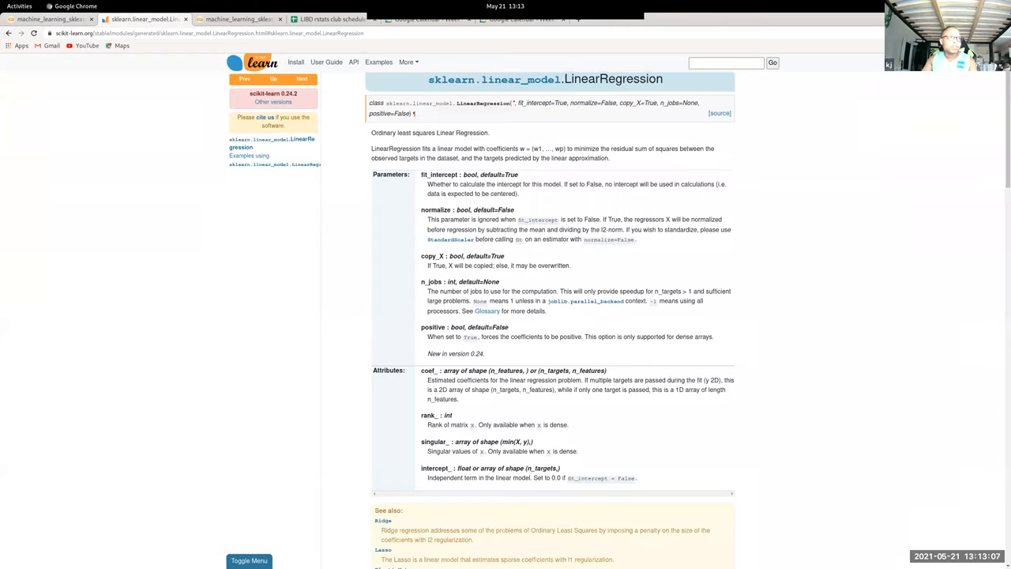
Step: Mark the normalize, copy_X and n_jobs parameters in the LinearRegression docs
drag(515, 103, 656, 103)
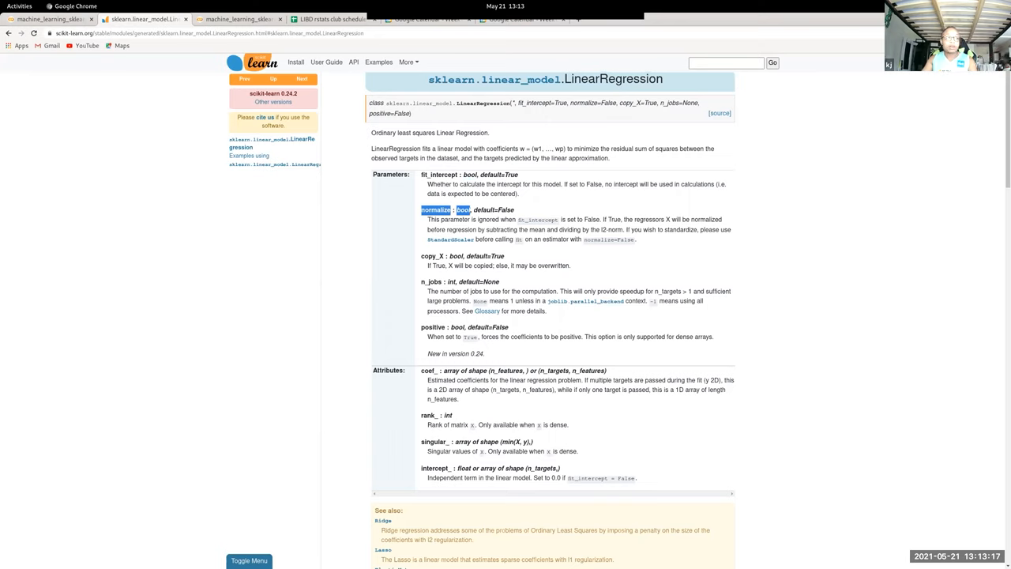
double_click(433, 256)
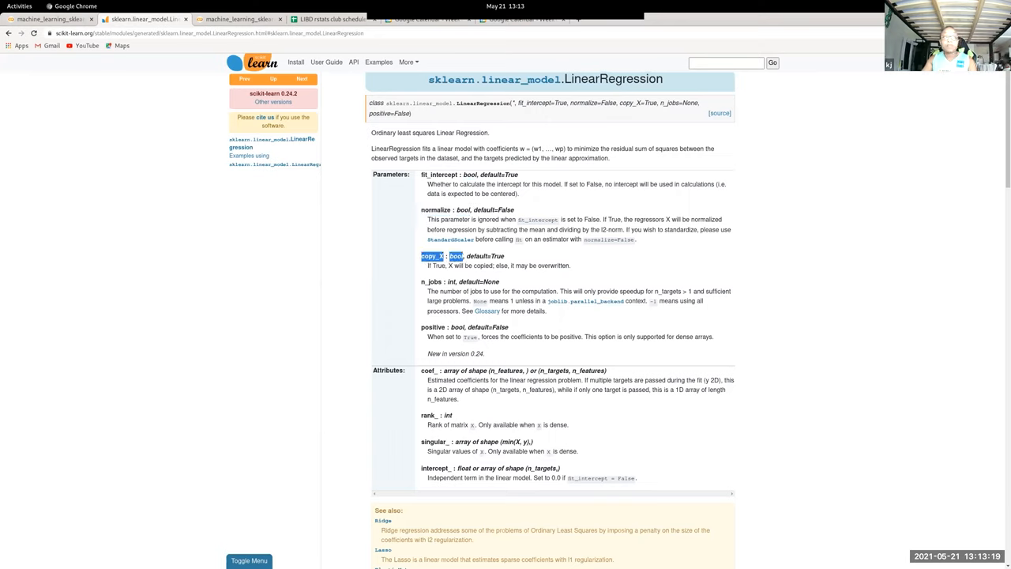
double_click(433, 282)
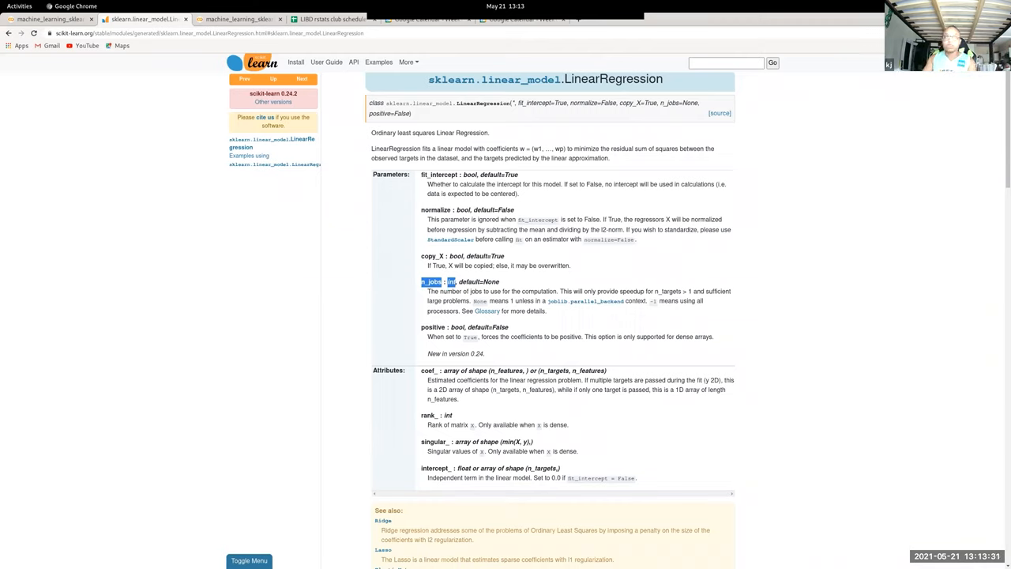
Step: Read down the LinearRegression attributes, example and methods to score and set_params
scroll(down, 3)
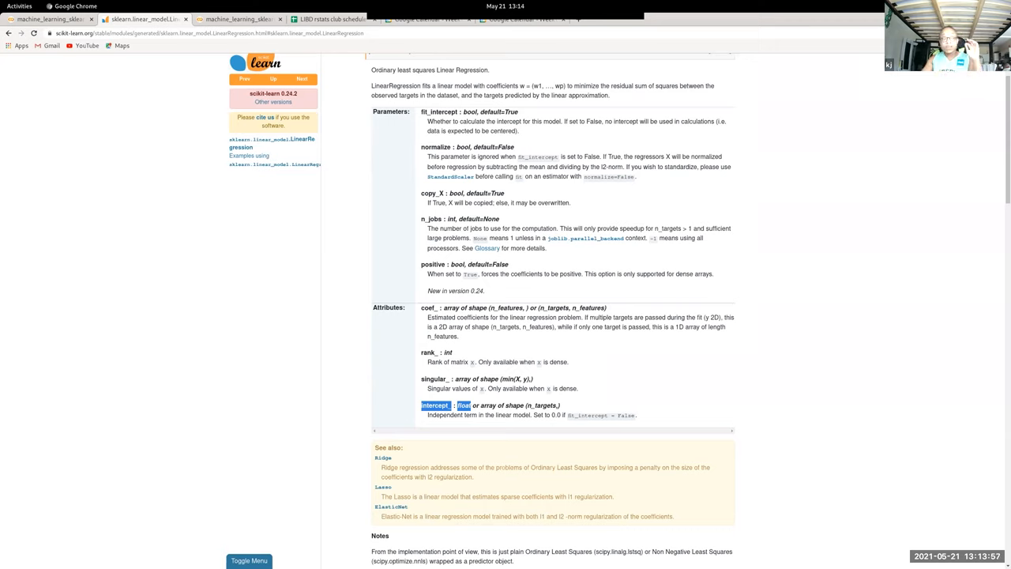
scroll(down, 3)
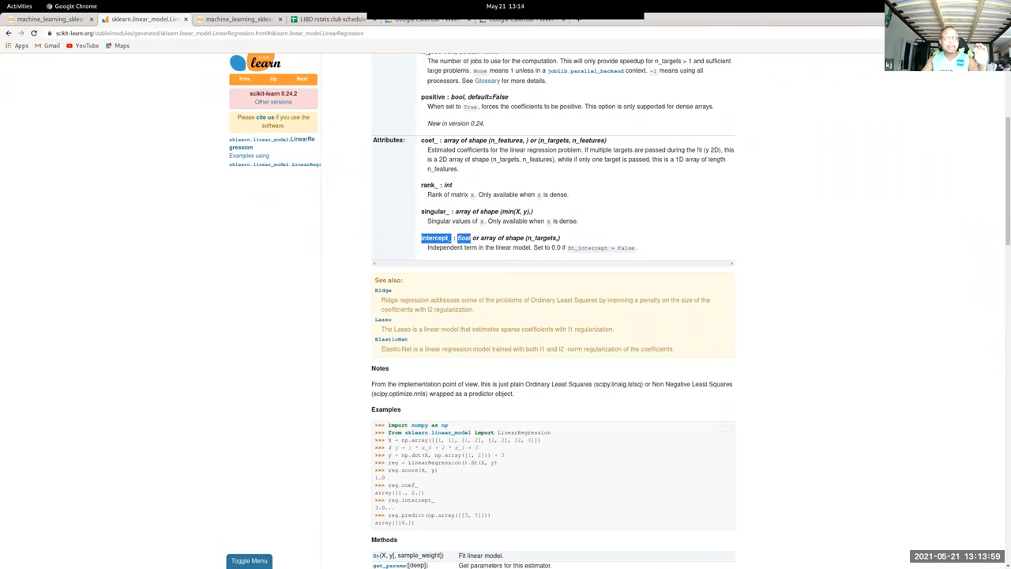
scroll(down, 3)
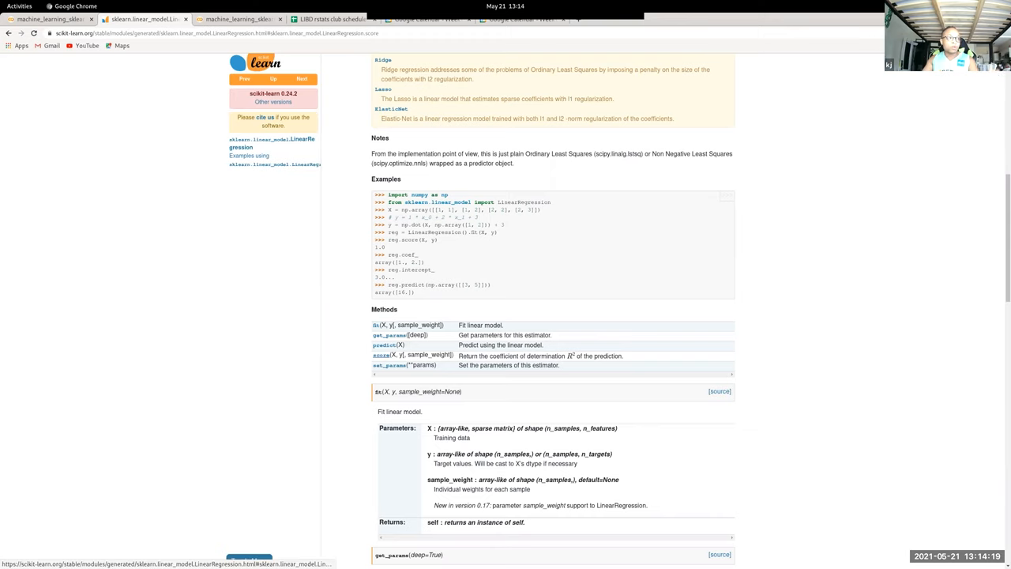
scroll(down, 3)
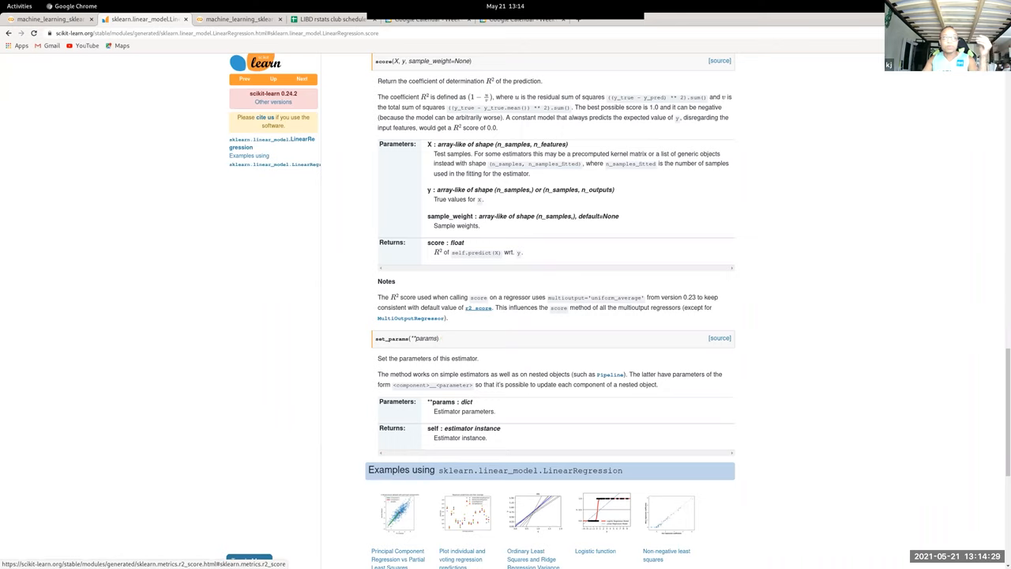
mouse_move(477, 307)
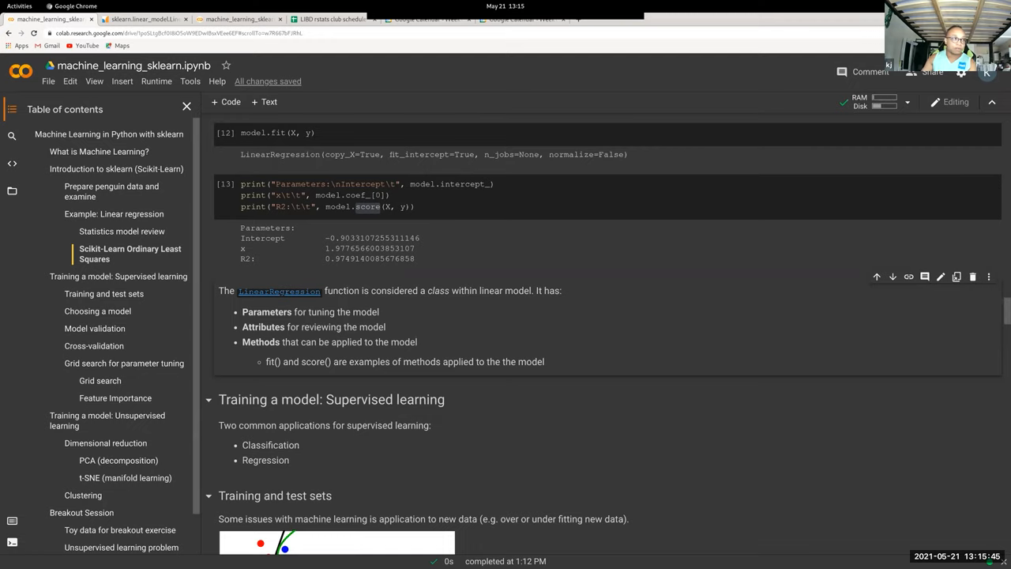
scroll(down, 3)
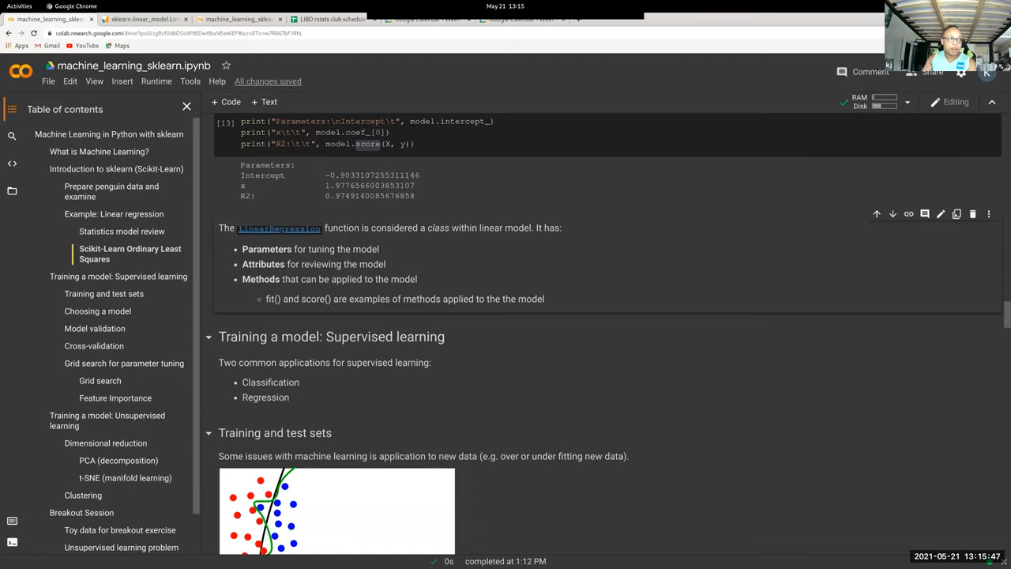
scroll(down, 3)
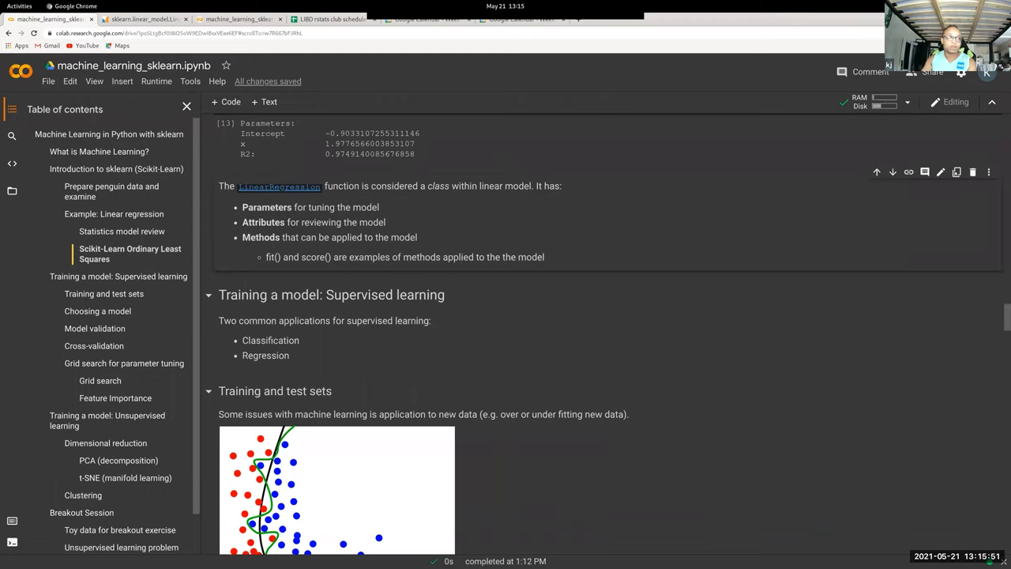
scroll(down, 3)
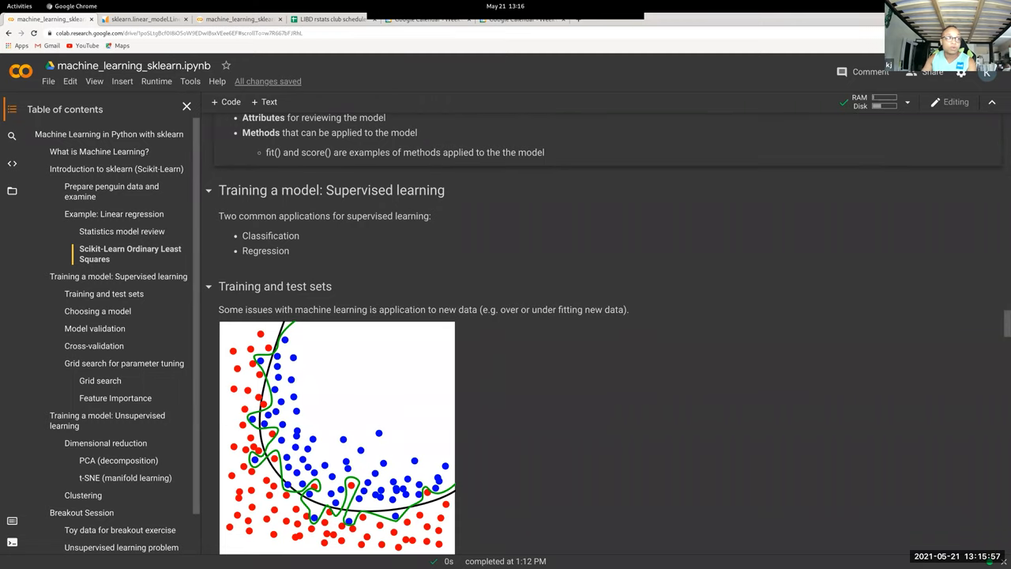
scroll(down, 3)
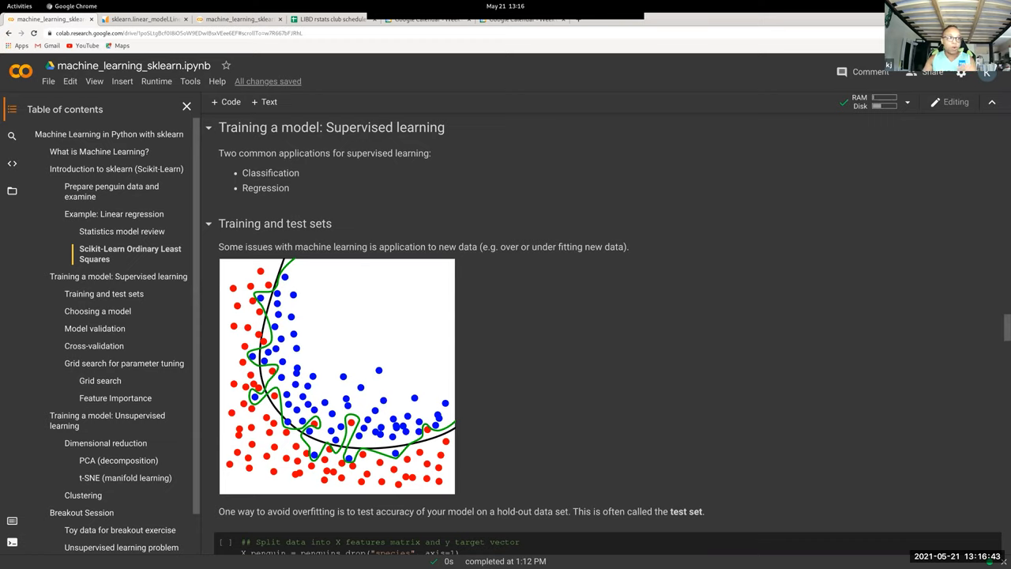
Step: Review the feature/target split and category-codes encoding cells, reaching train_test_split
scroll(down, 3)
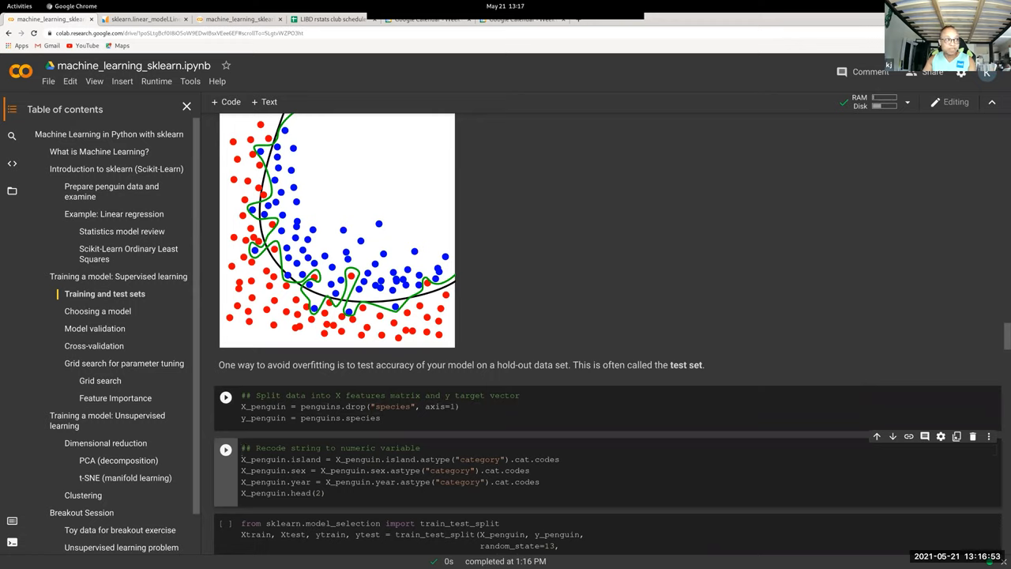
double_click(264, 406)
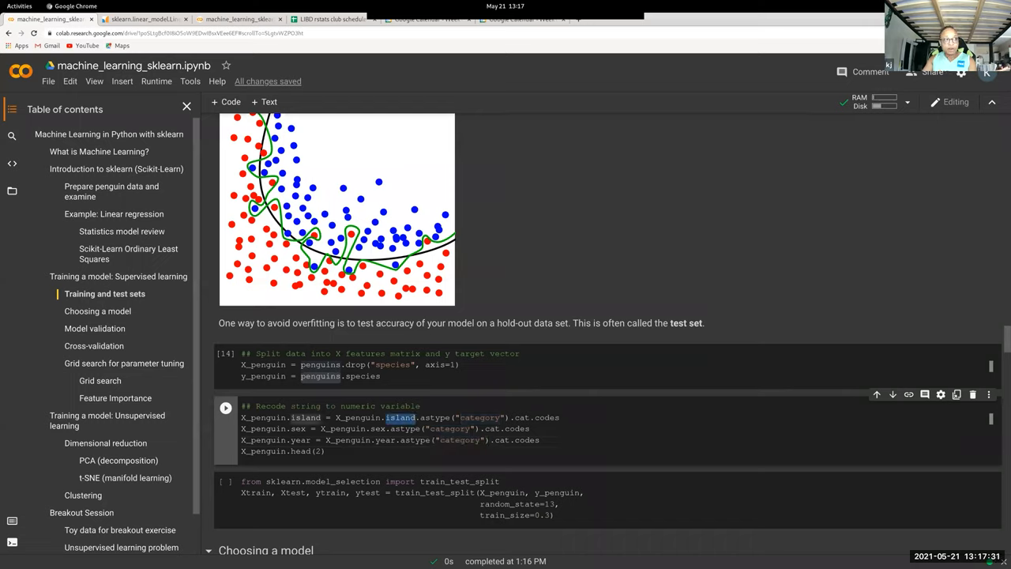
double_click(301, 439)
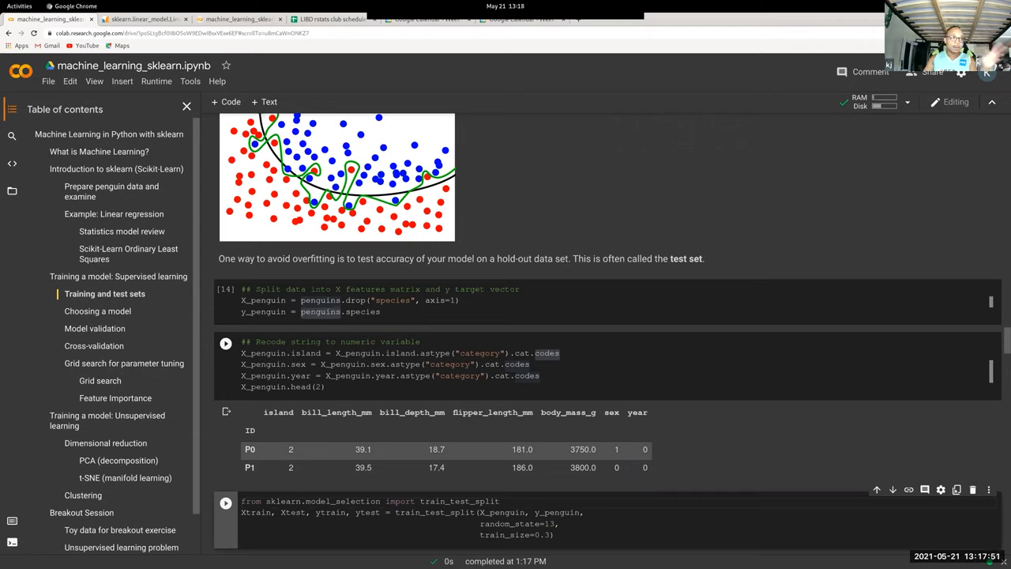
scroll(down, 3)
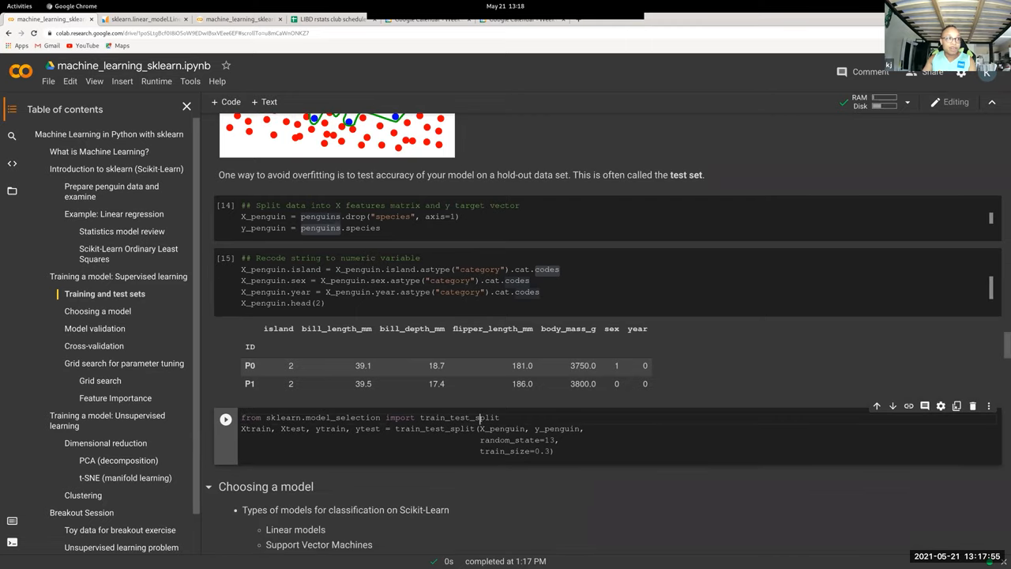
double_click(460, 418)
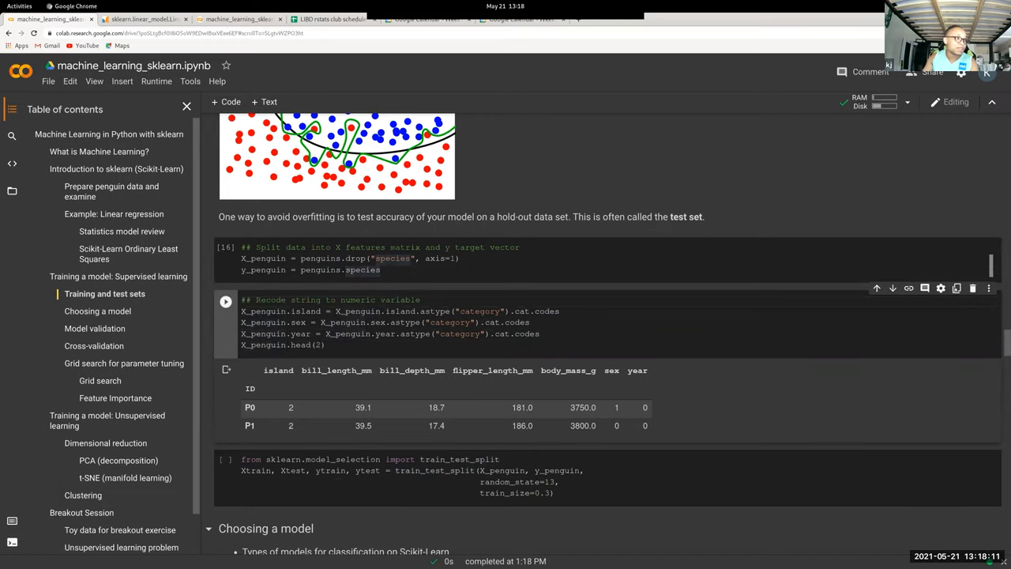
scroll(down, 3)
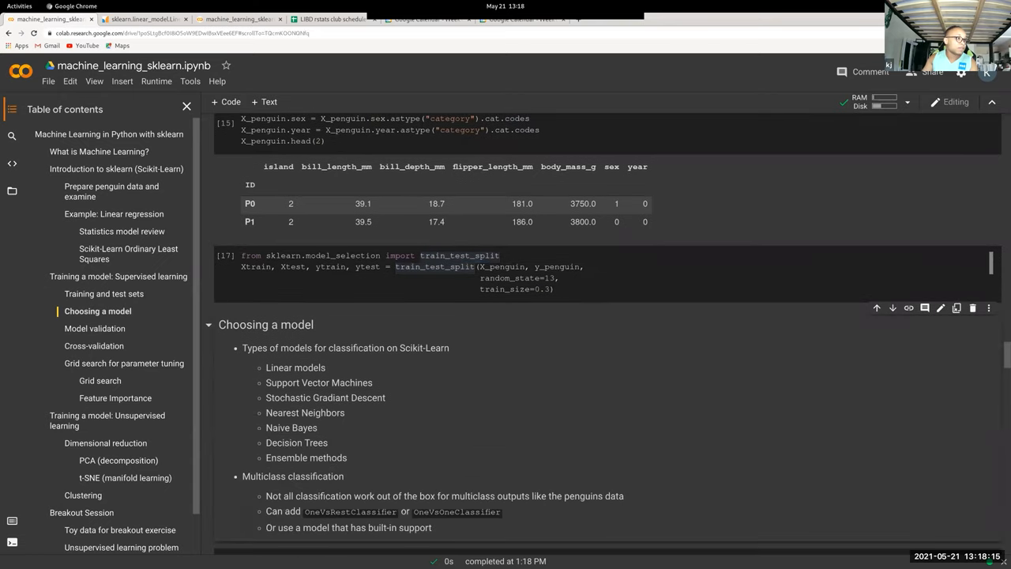
scroll(down, 3)
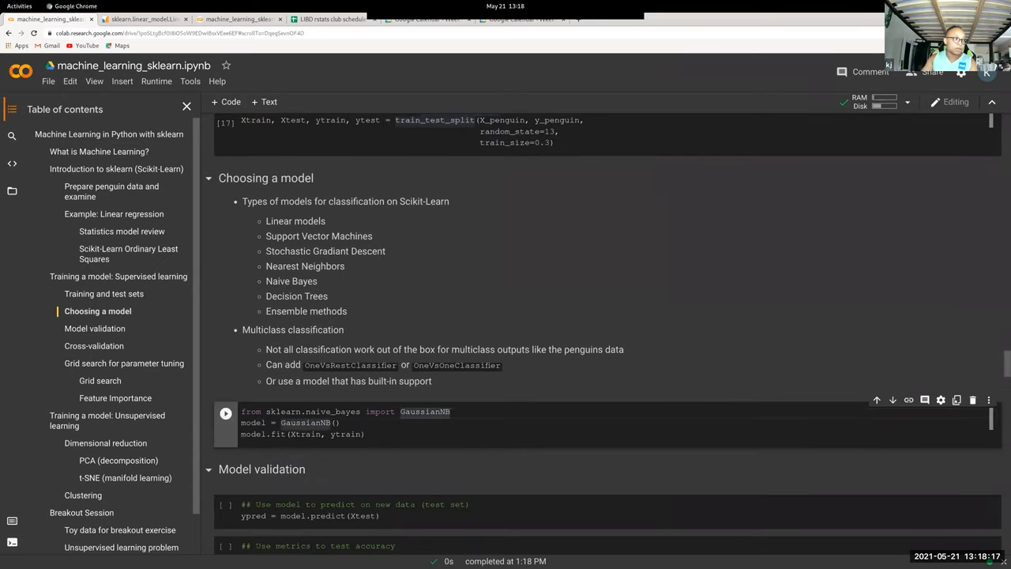
click(226, 411)
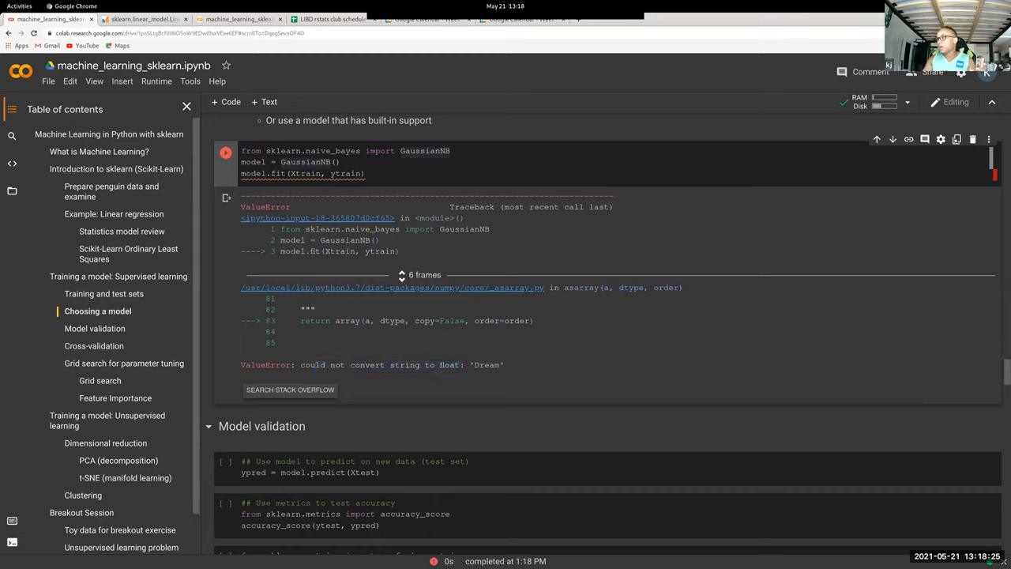
double_click(405, 364)
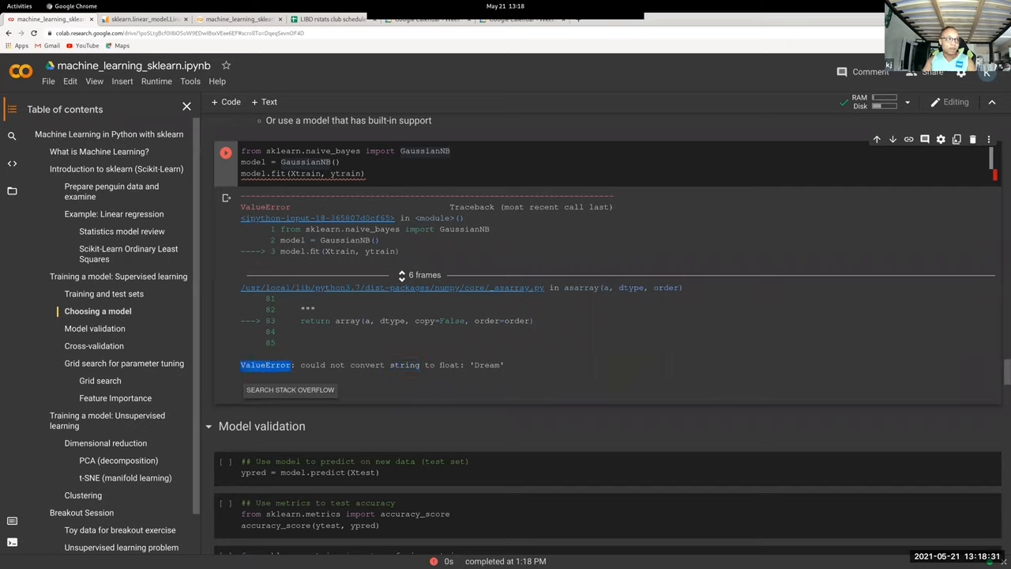
double_click(404, 363)
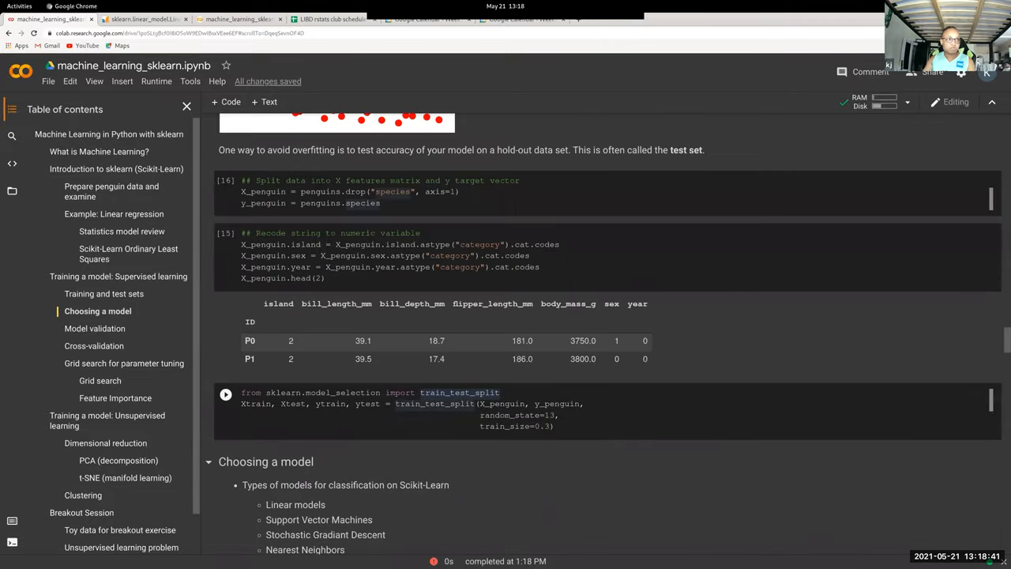
Step: Bring the GaussianNB ValueError traceback into view and search Stack Overflow for 'could not convert string to float'
click(226, 395)
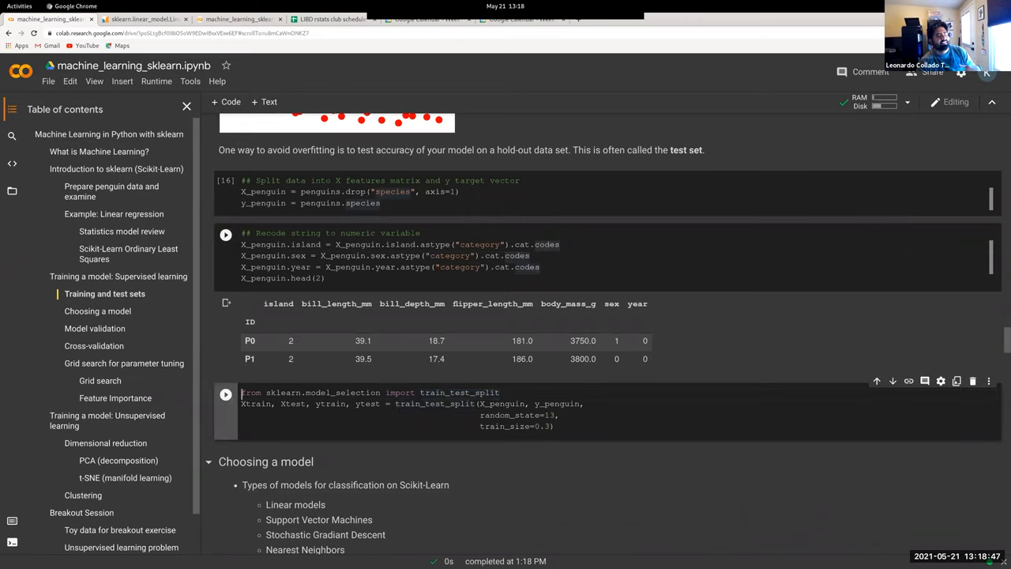
scroll(down, 3)
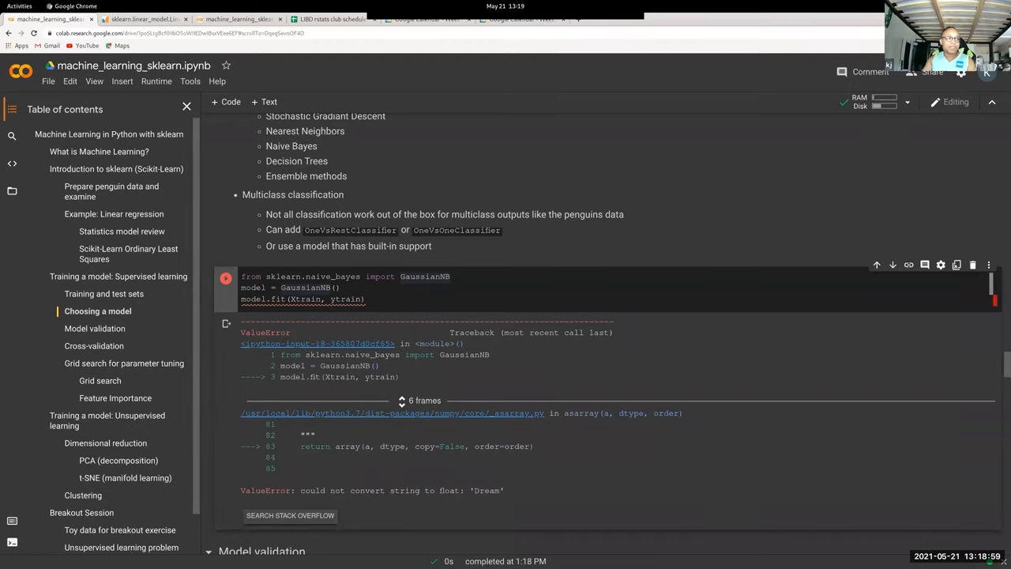
scroll(down, 3)
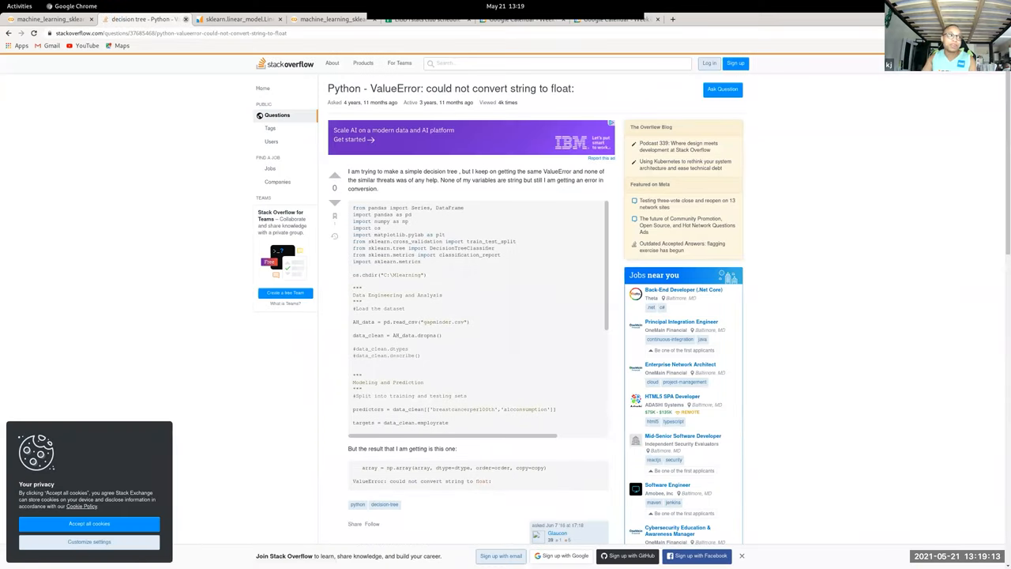
click(143, 19)
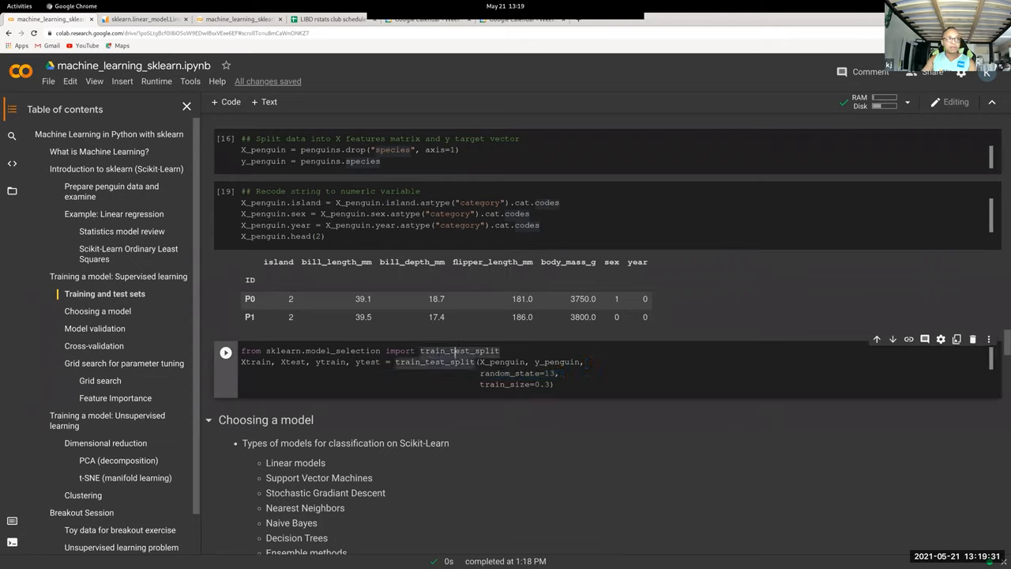
Step: Highlight the random_state and train_size arguments in the train_test_split call and run it
double_click(458, 350)
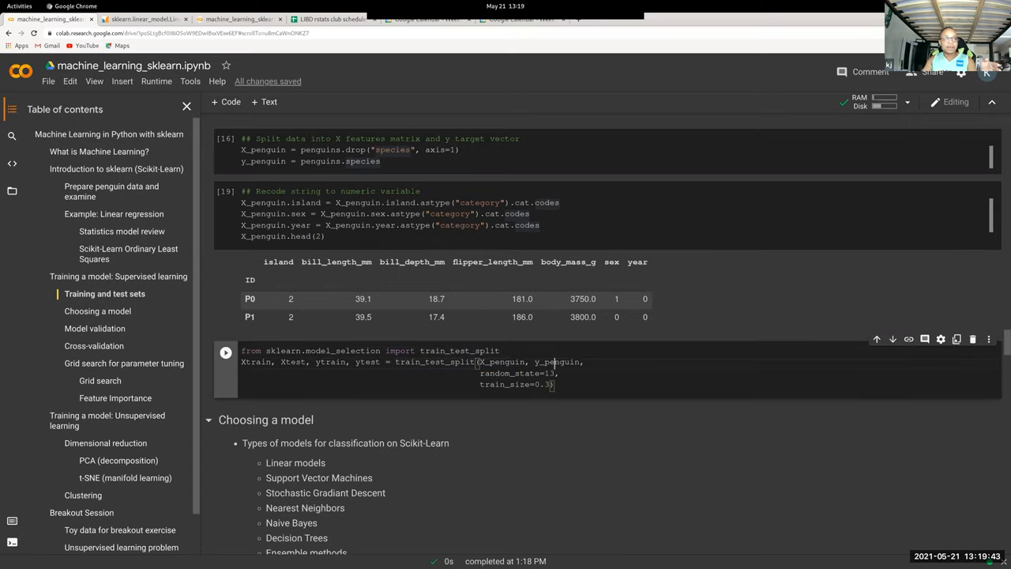
drag(481, 373, 556, 373)
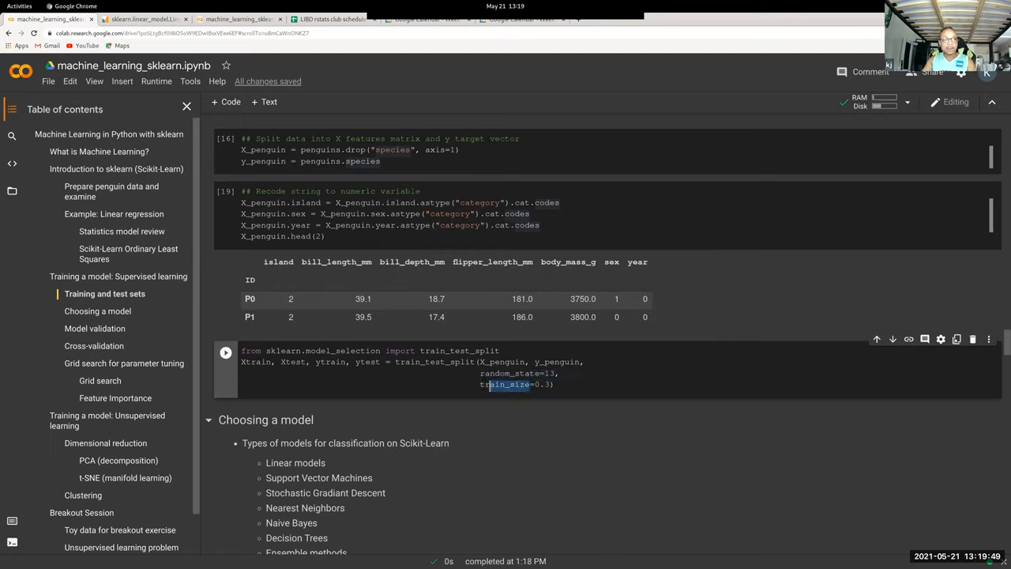
double_click(506, 384)
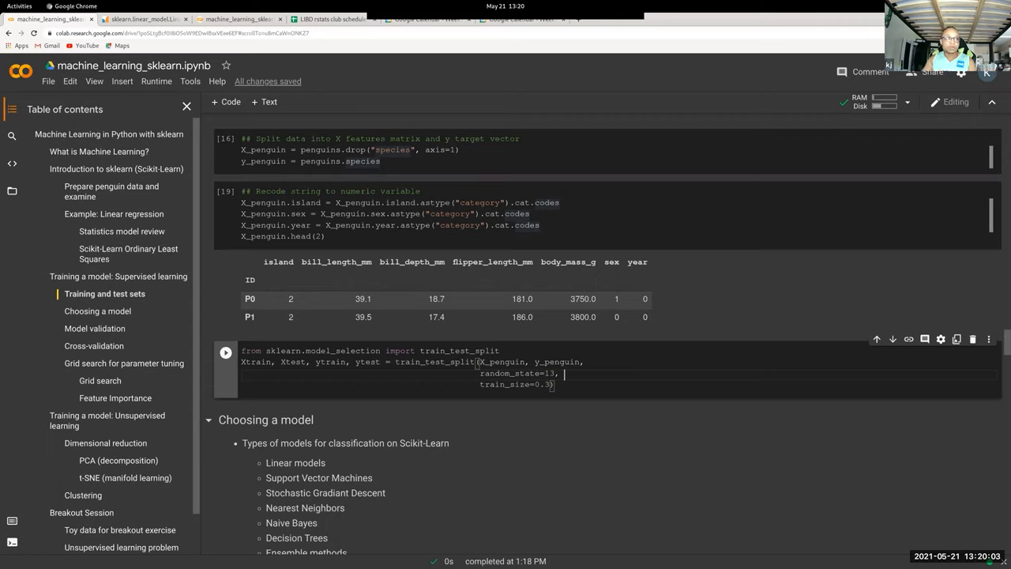
double_click(254, 361)
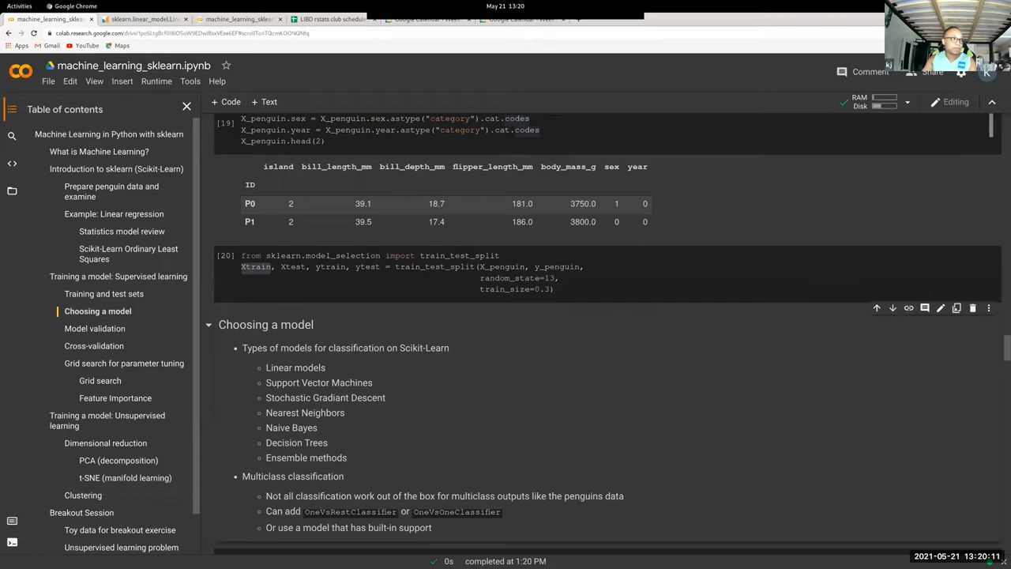
scroll(down, 3)
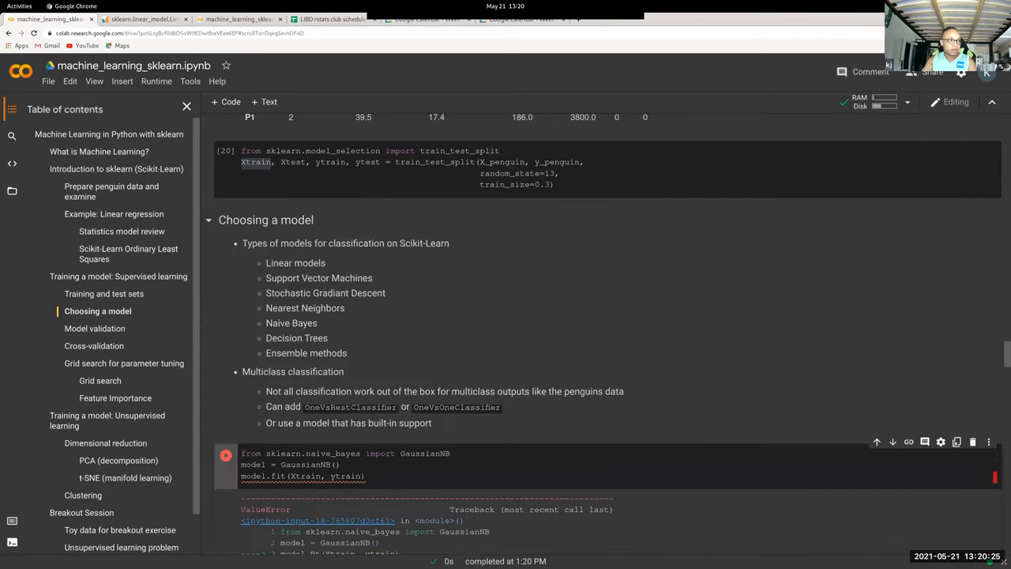
click(245, 452)
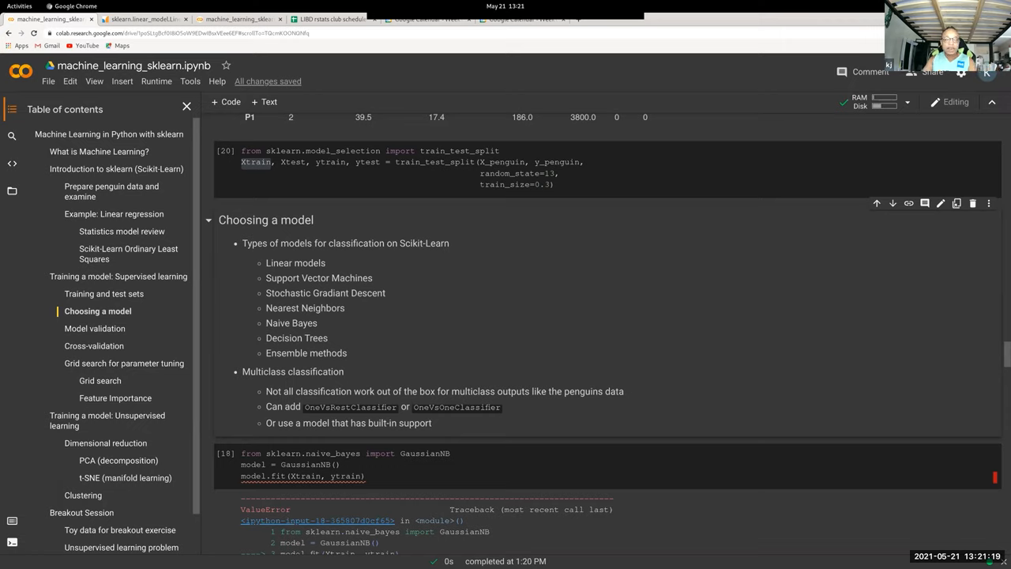
double_click(351, 408)
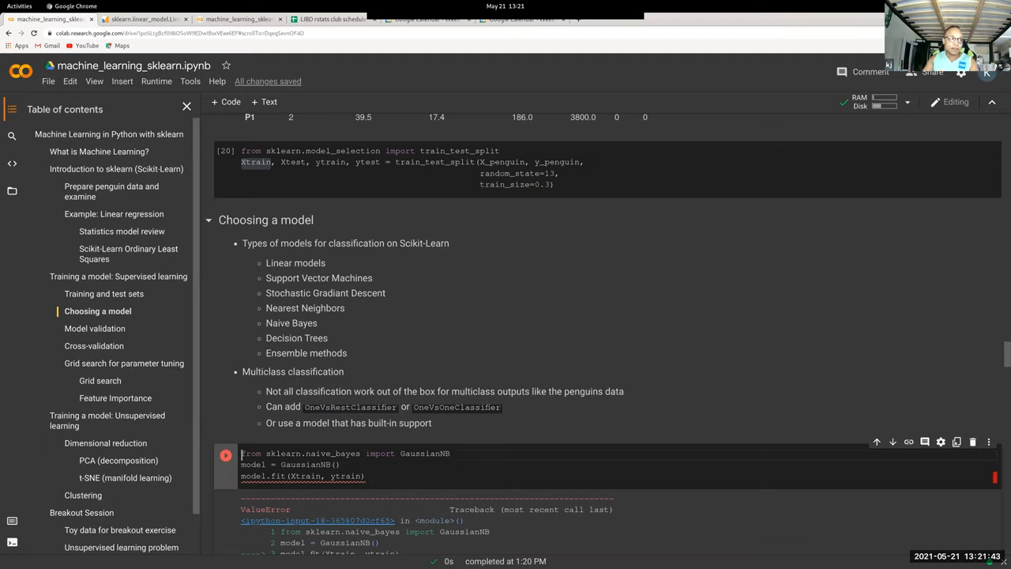
double_click(349, 408)
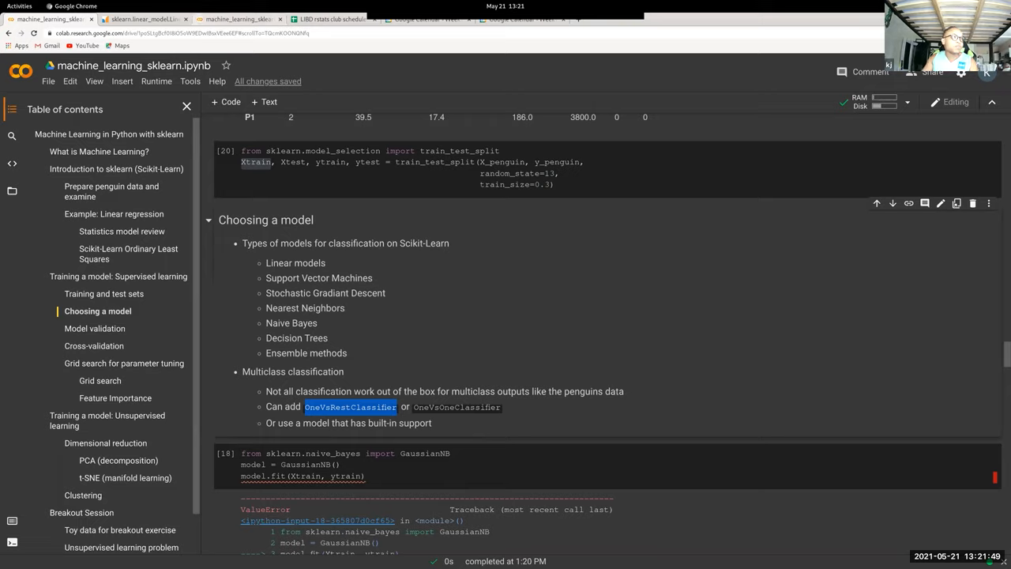
Step: Search scikit-learn.org for OneVsRestClassifier and open the top result
click(143, 19)
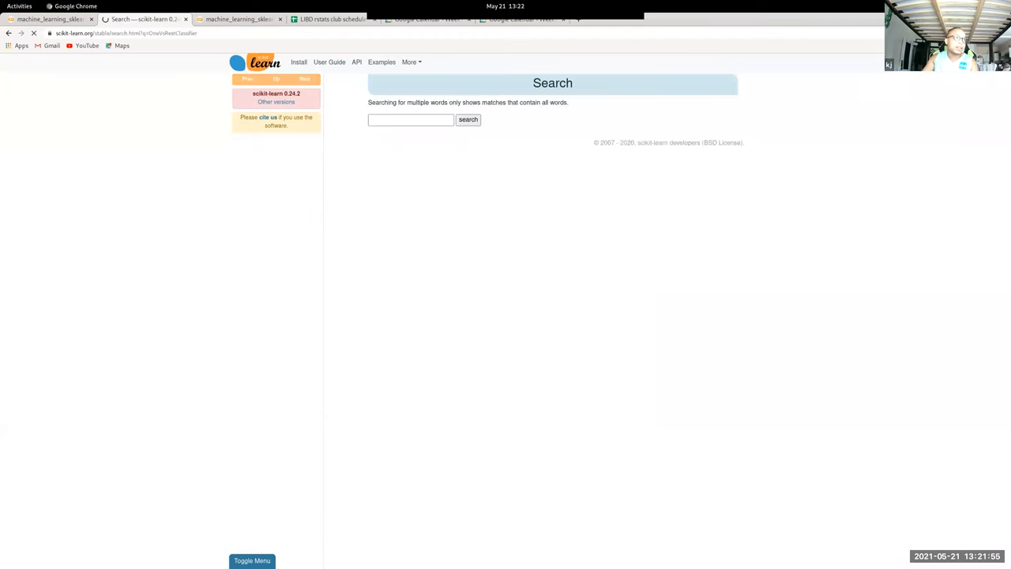
click(465, 120)
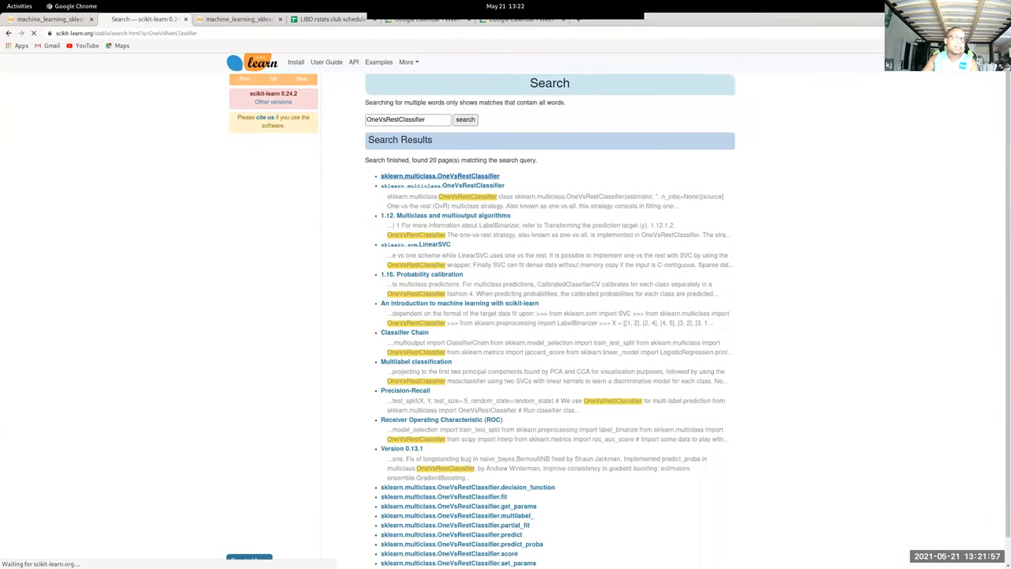
click(439, 176)
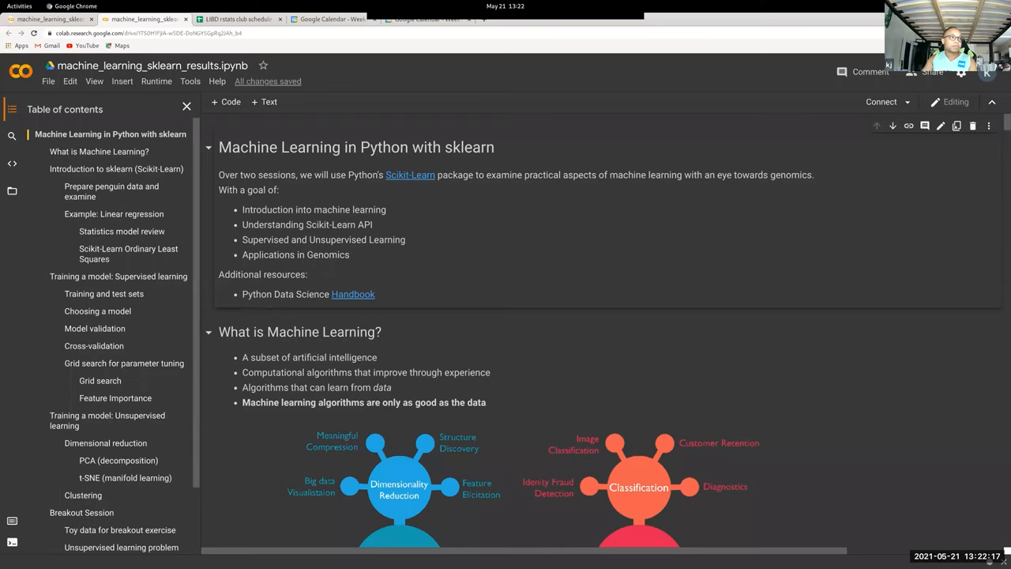
Step: Re-run the GaussianNB fitting cell without error and move down to Model validation
scroll(down, 3)
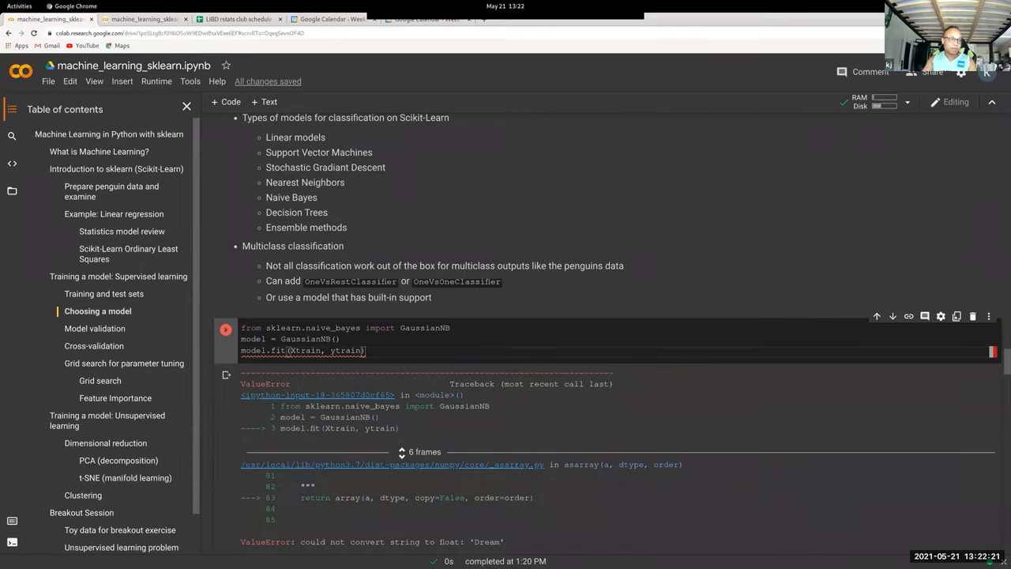
click(225, 327)
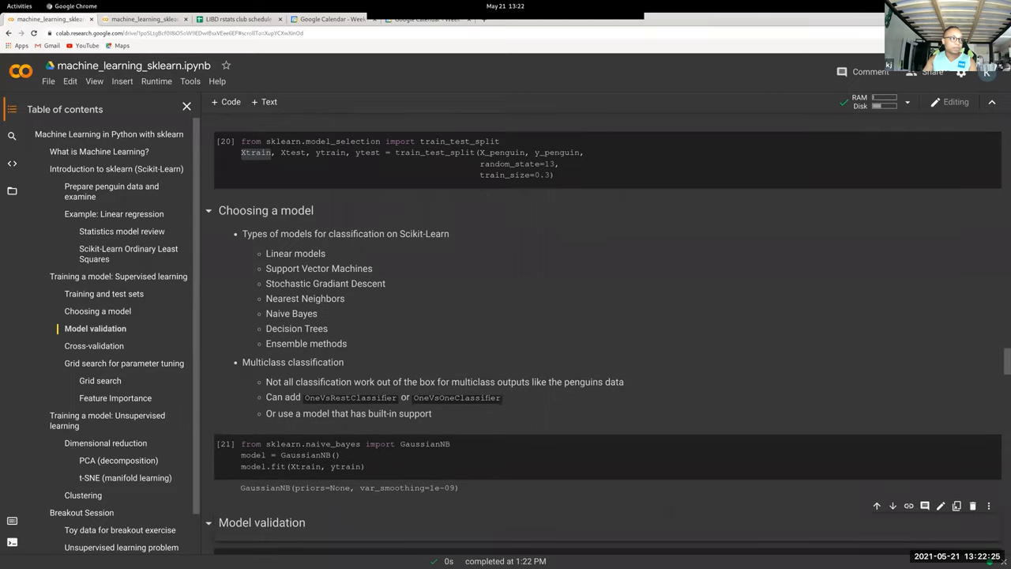
scroll(down, 3)
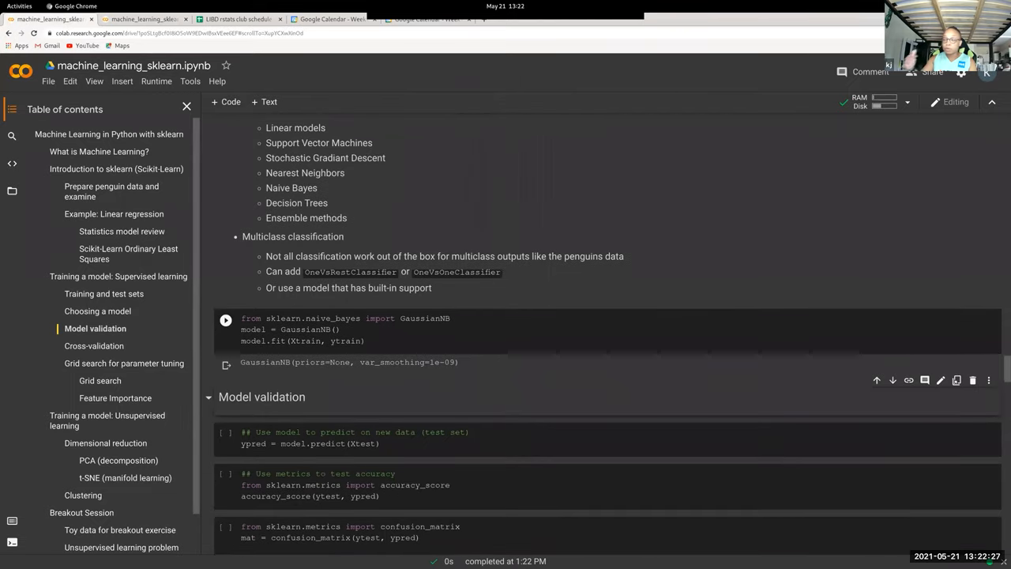
scroll(down, 3)
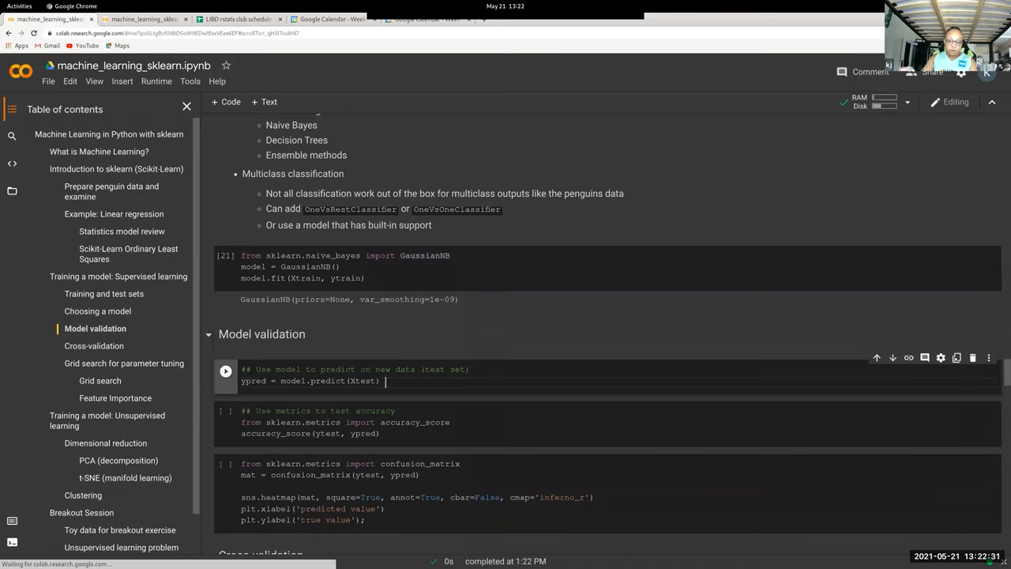
scroll(down, 3)
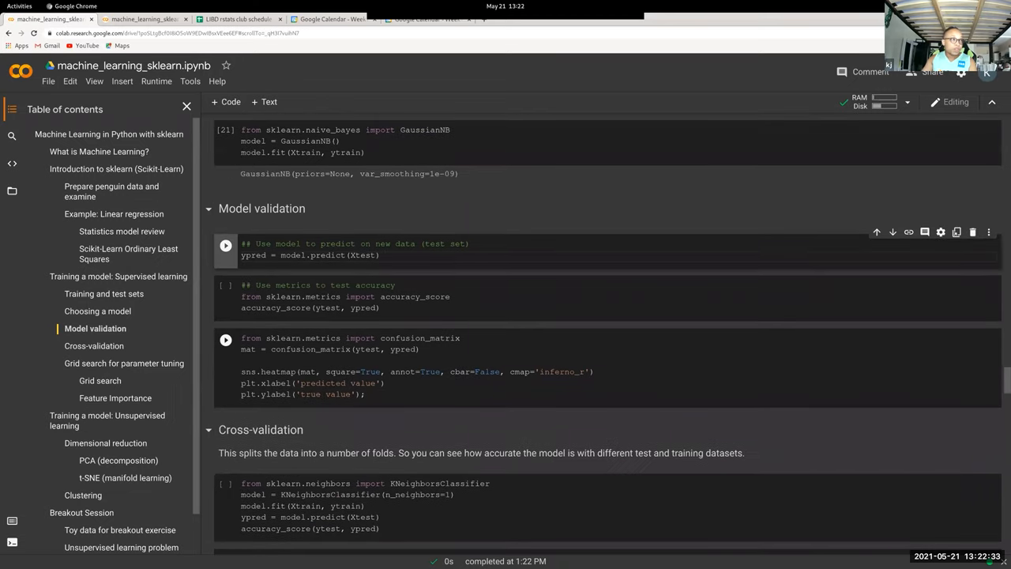
Step: Highlight ytrain in the fit call and ypred in the prediction code
click(308, 151)
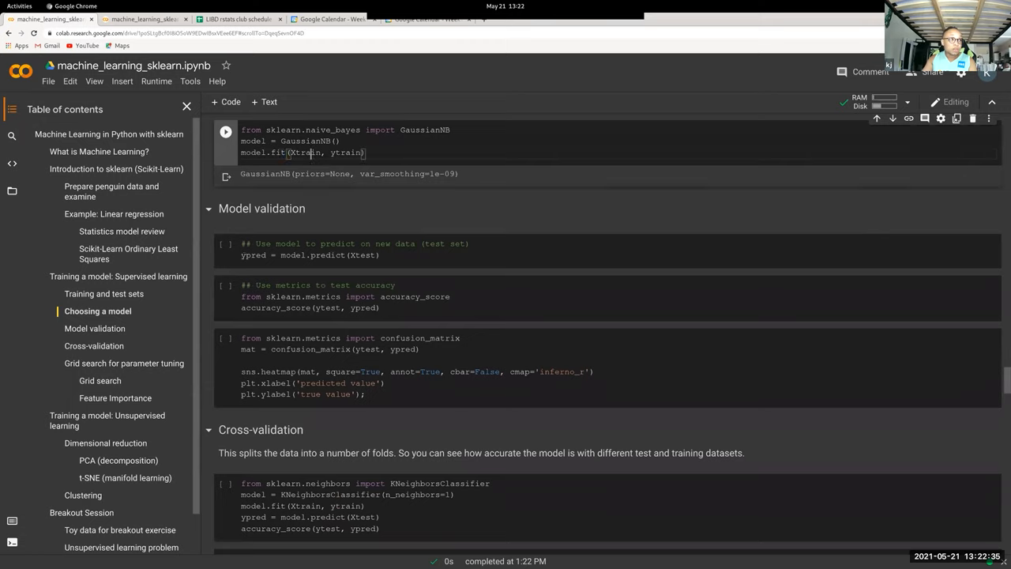
double_click(344, 152)
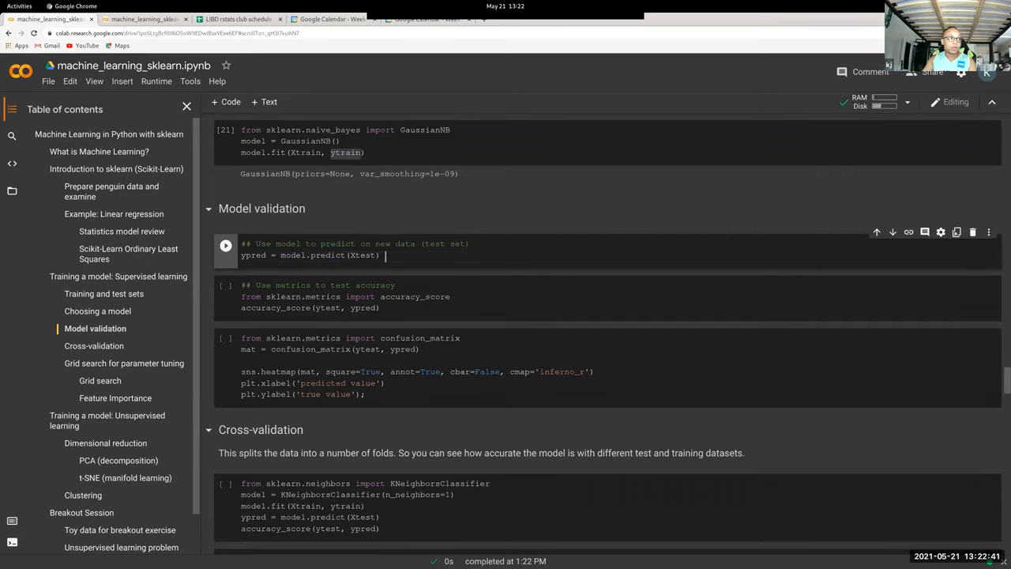
double_click(363, 254)
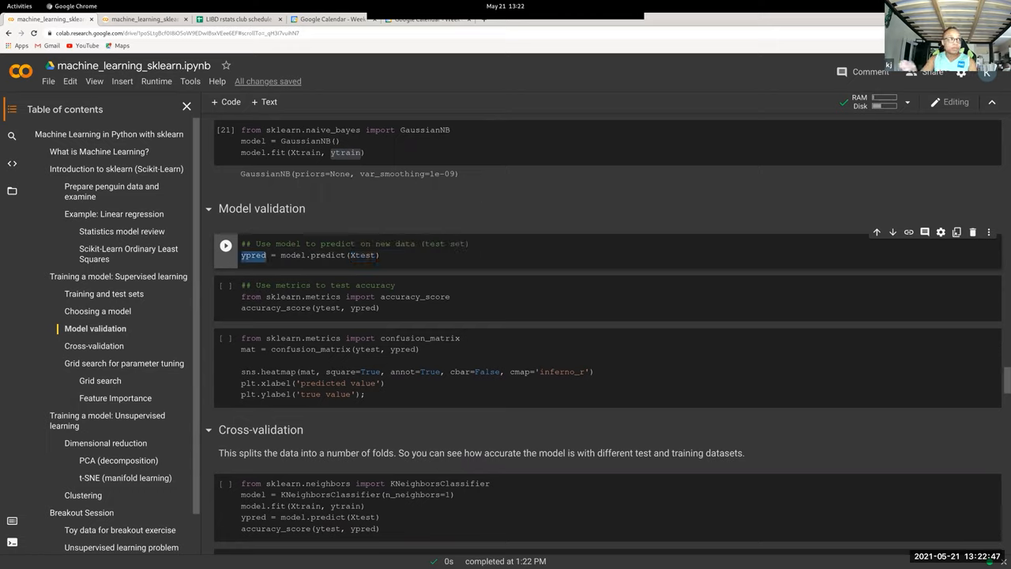
Step: Predict species for the test features and highlight the accuracy_score call
click(224, 247)
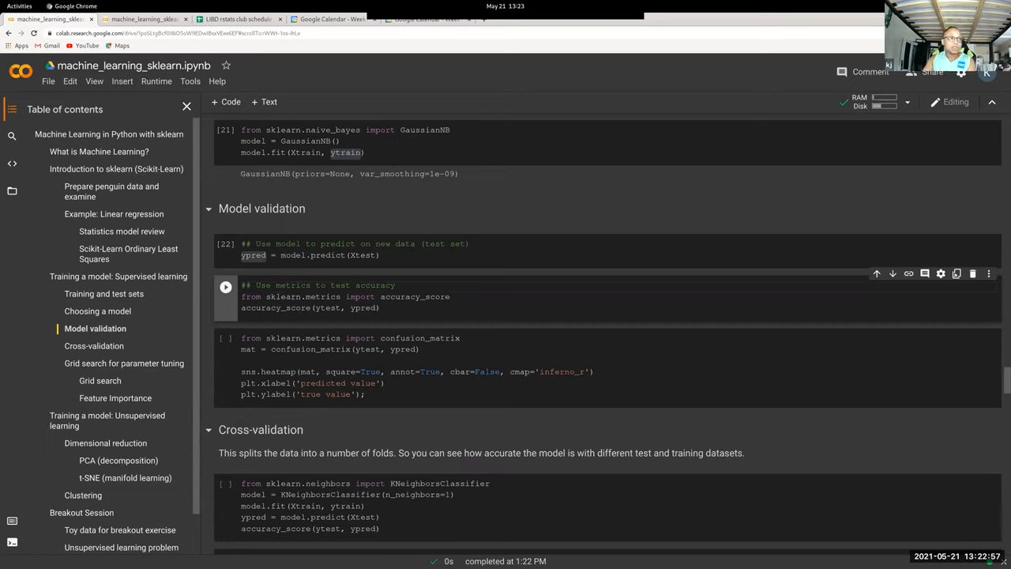
double_click(414, 297)
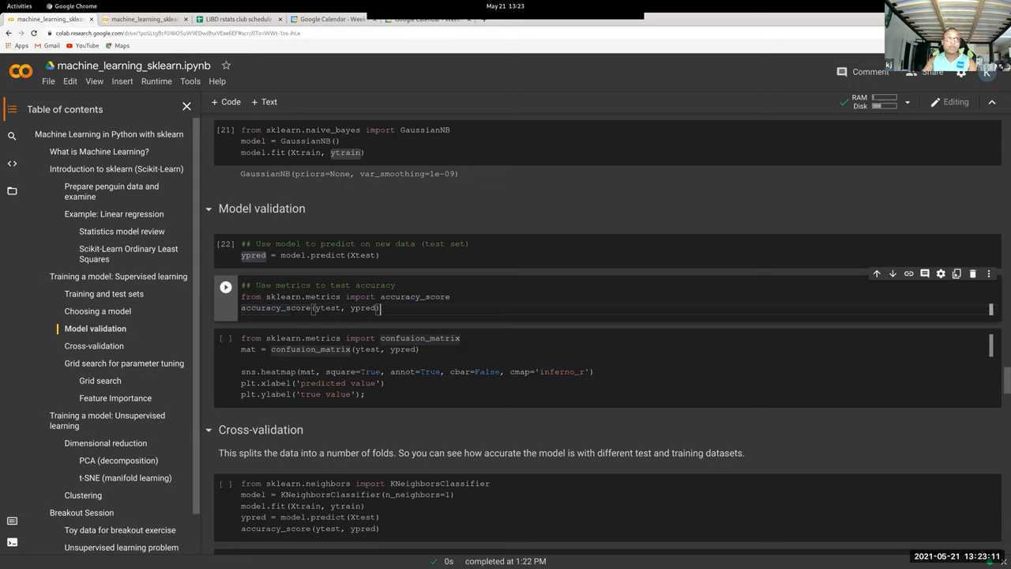
double_click(329, 306)
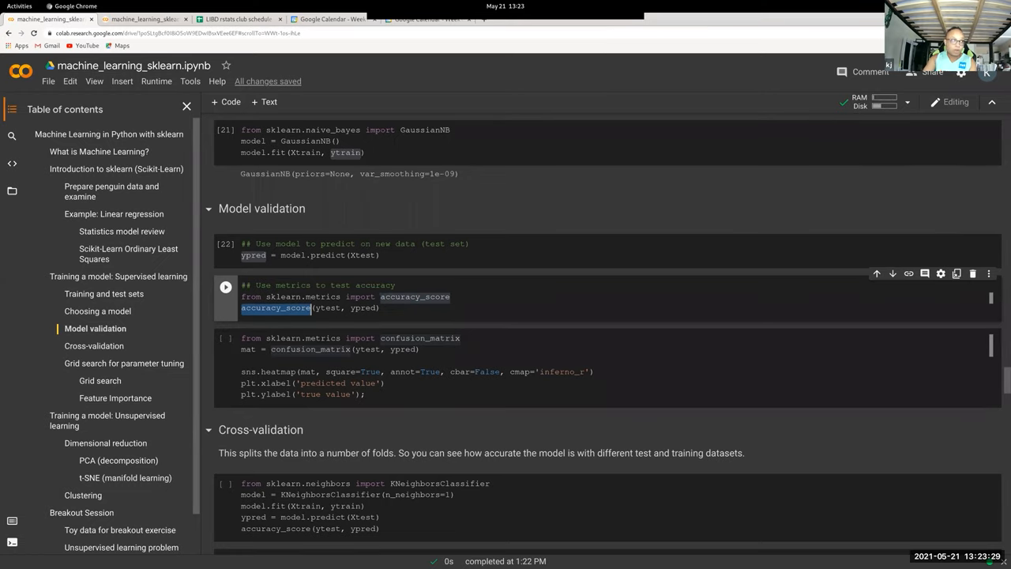
Step: Score the test accuracy at about 0.96 and plot the confusion matrix heatmap
click(224, 286)
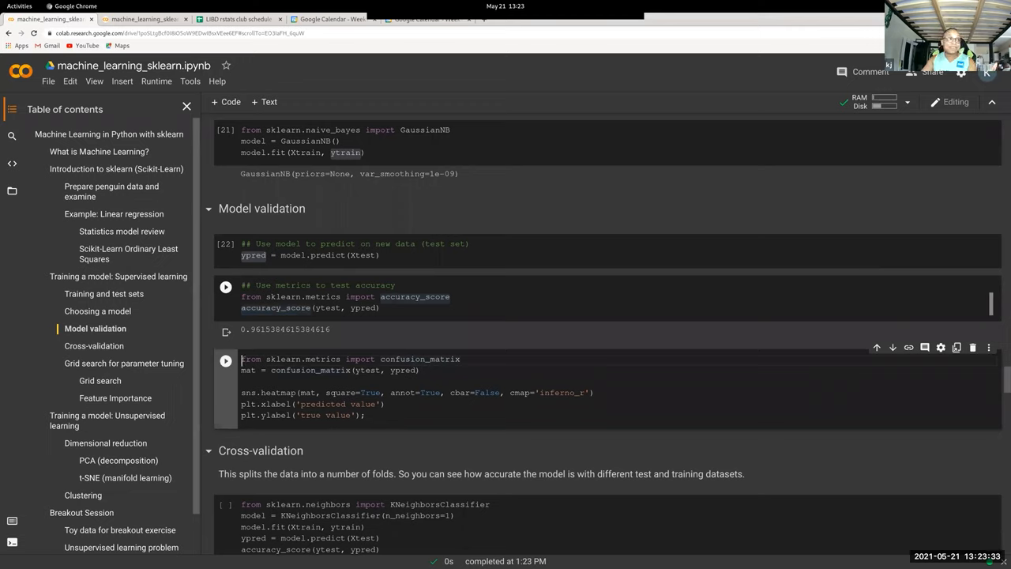
click(224, 286)
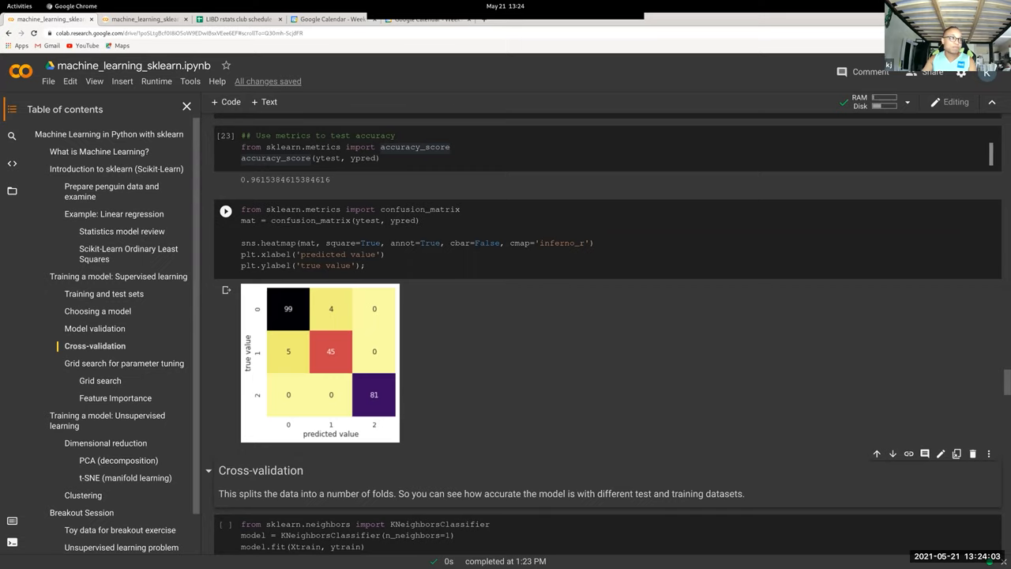
Step: In Cross-validation, fit the one-neighbour KNeighborsClassifier and score about 0.76 on Xtest
scroll(down, 3)
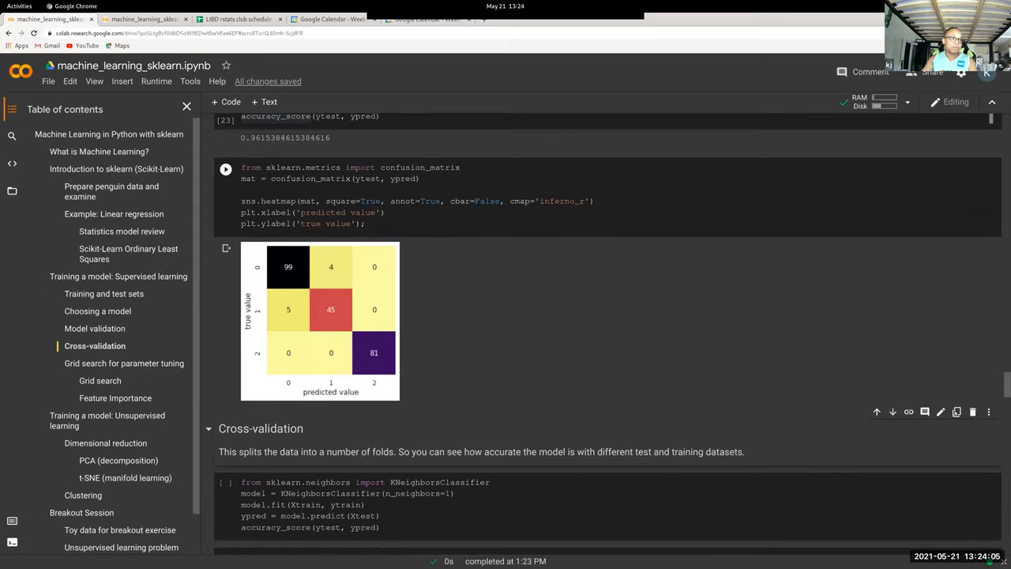
scroll(down, 3)
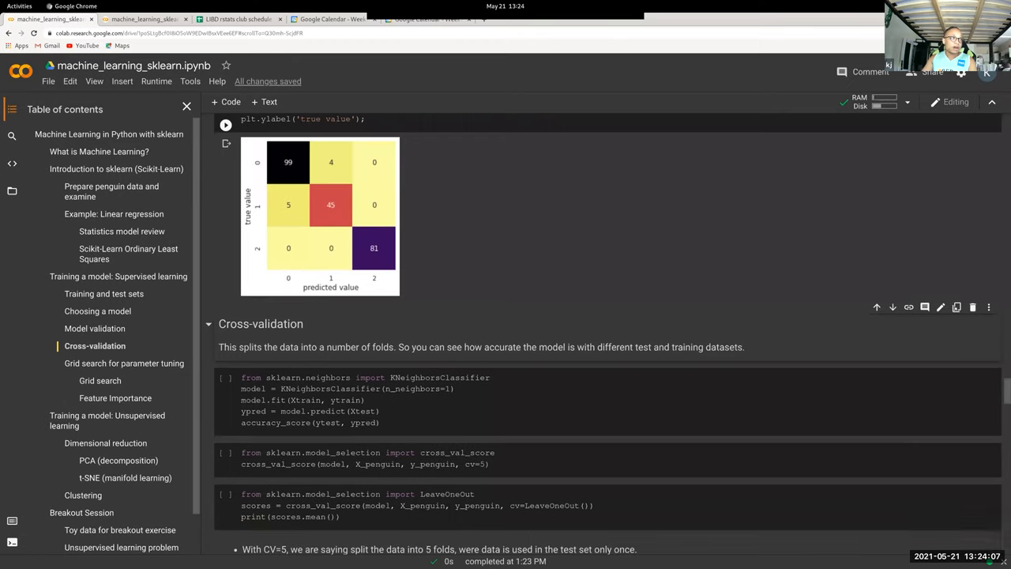
scroll(down, 3)
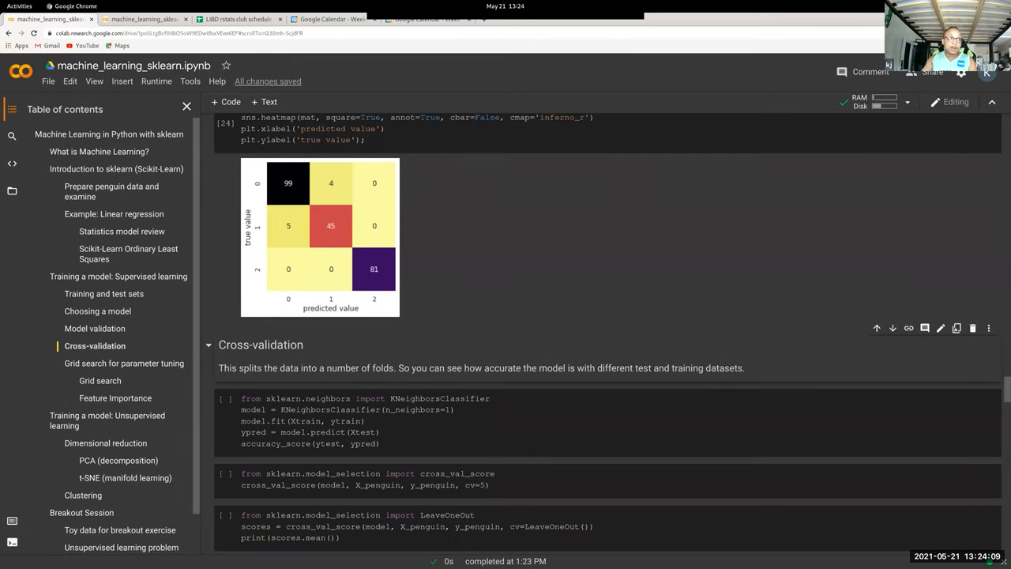
scroll(down, 3)
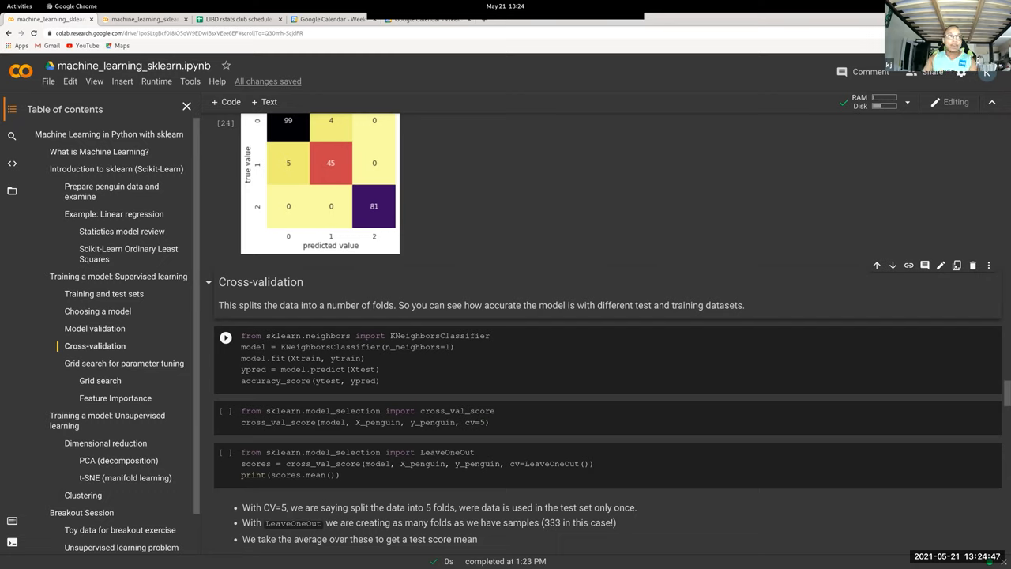
double_click(283, 335)
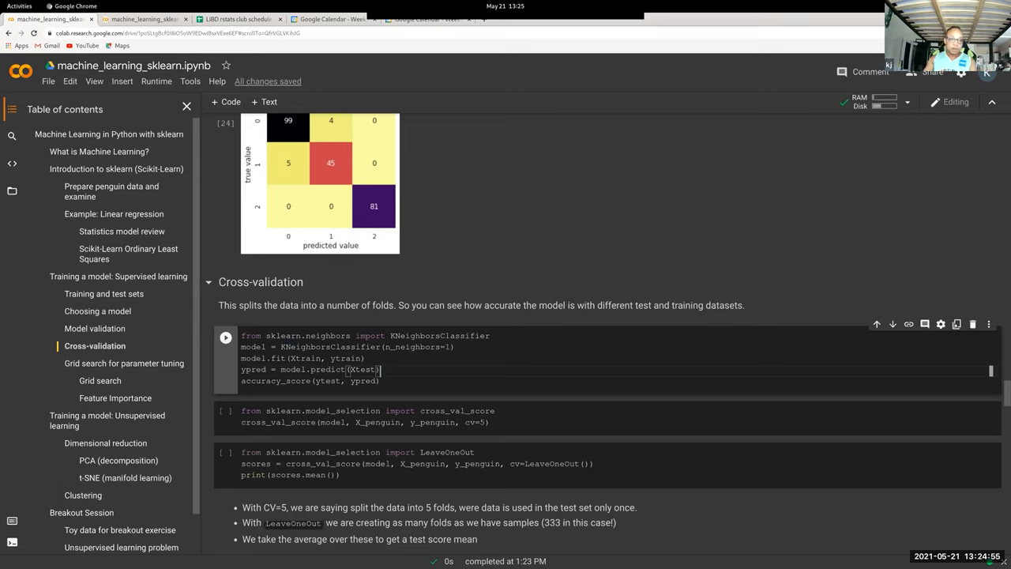
click(226, 337)
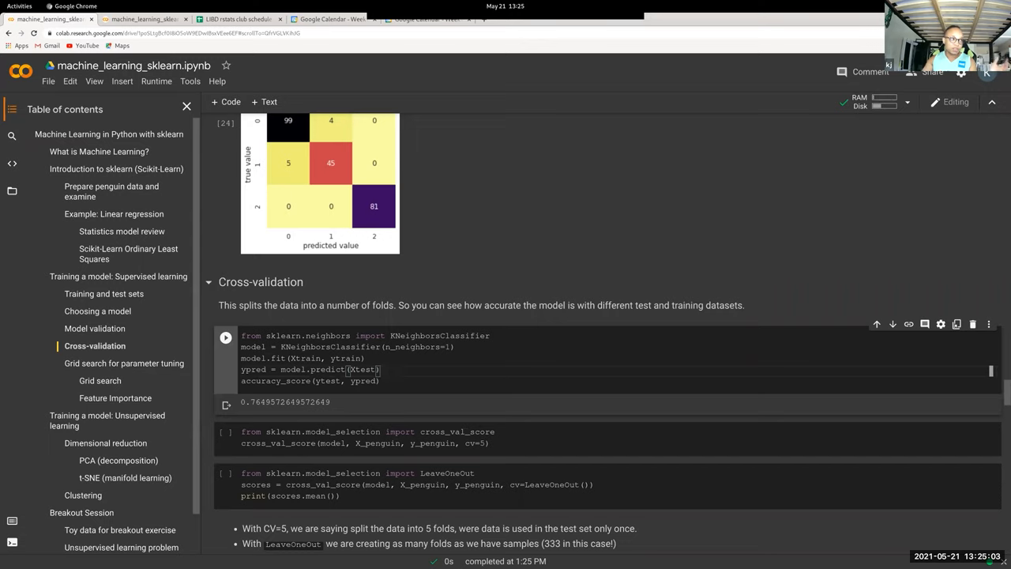
scroll(down, 3)
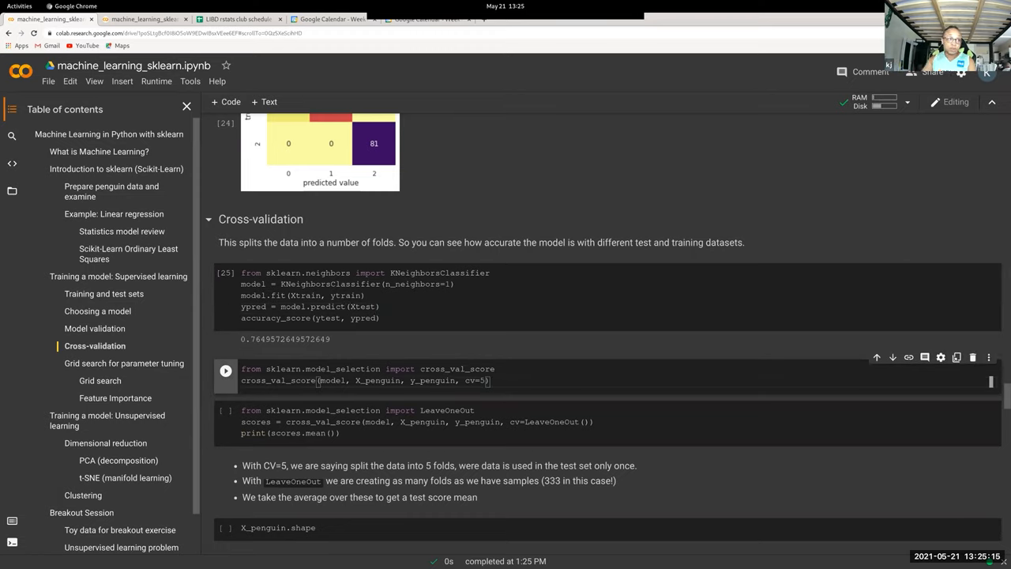
Step: Run the 5-fold cross_val_score cell on the k-nearest neighbours model, giving fold scores about 0.76–0.93
double_click(457, 368)
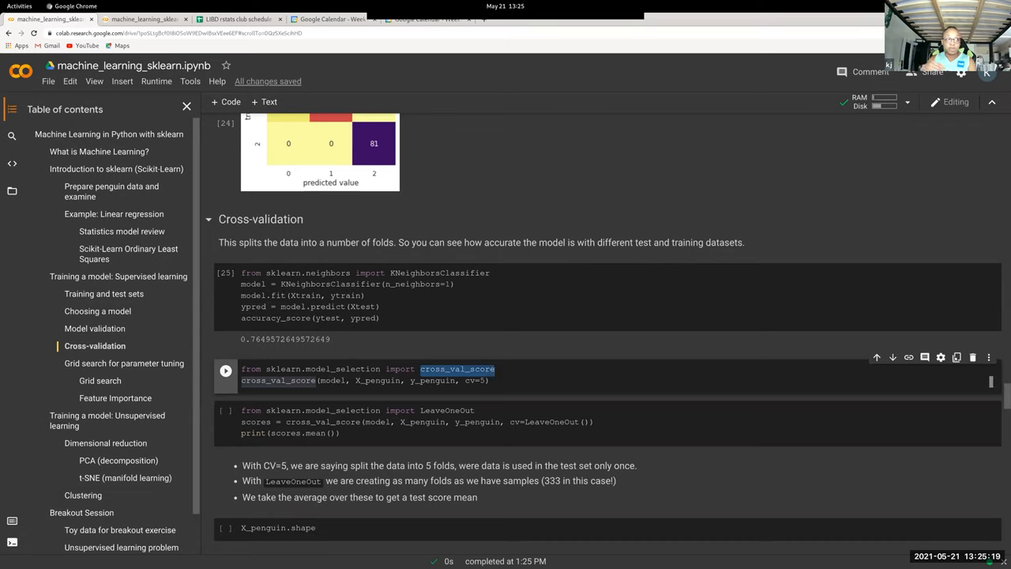
click(226, 370)
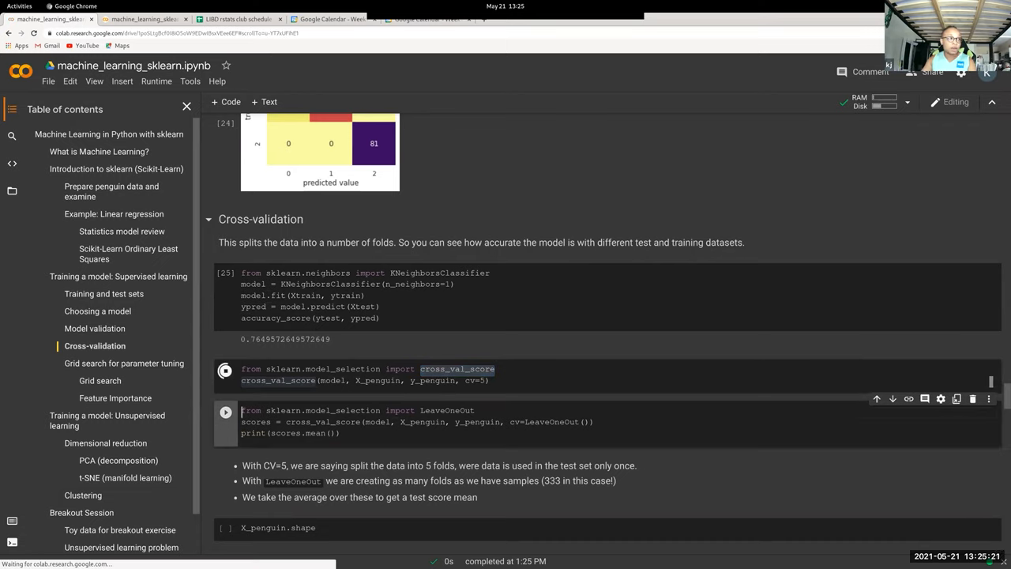
click(224, 370)
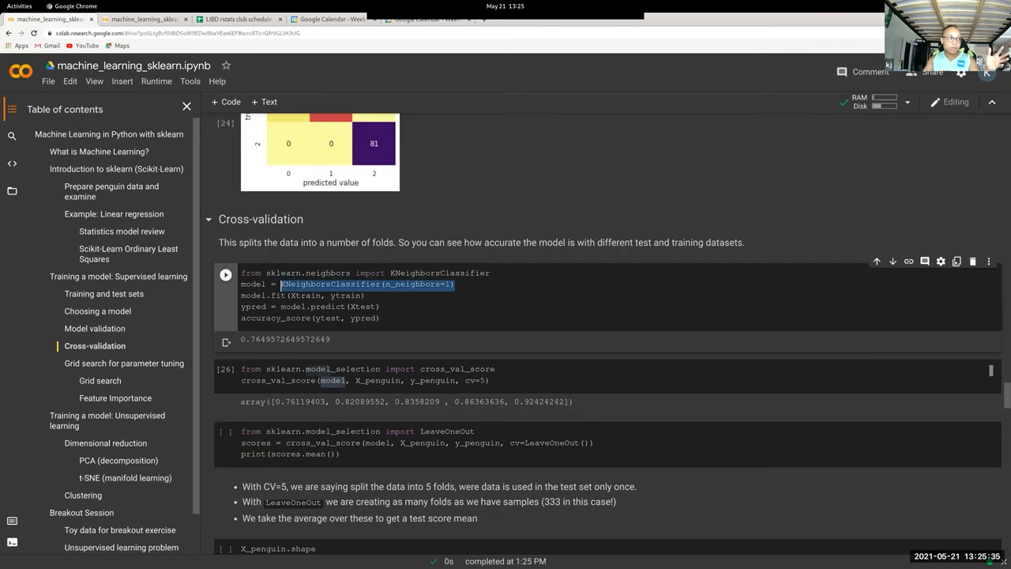
double_click(377, 380)
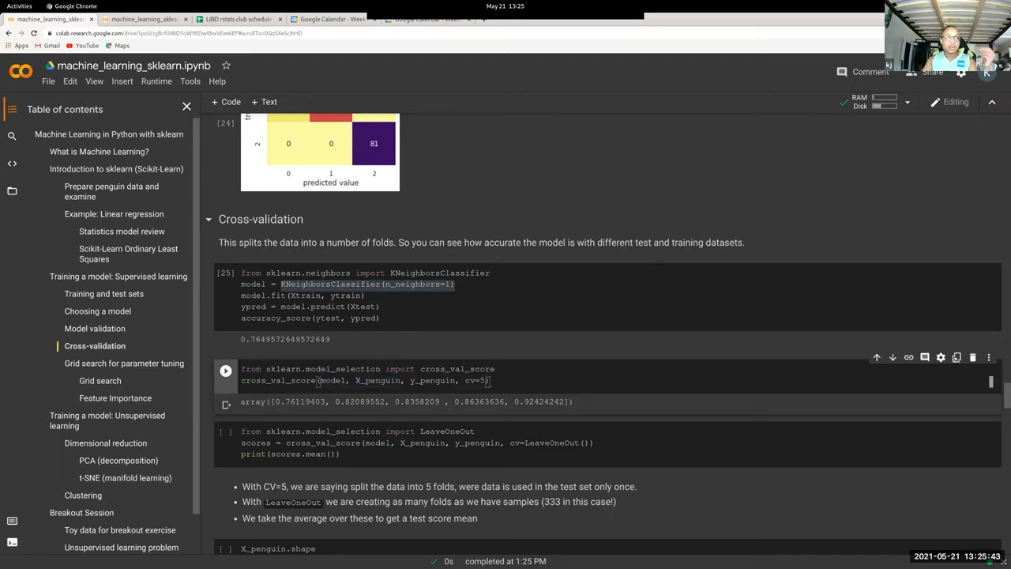
double_click(278, 379)
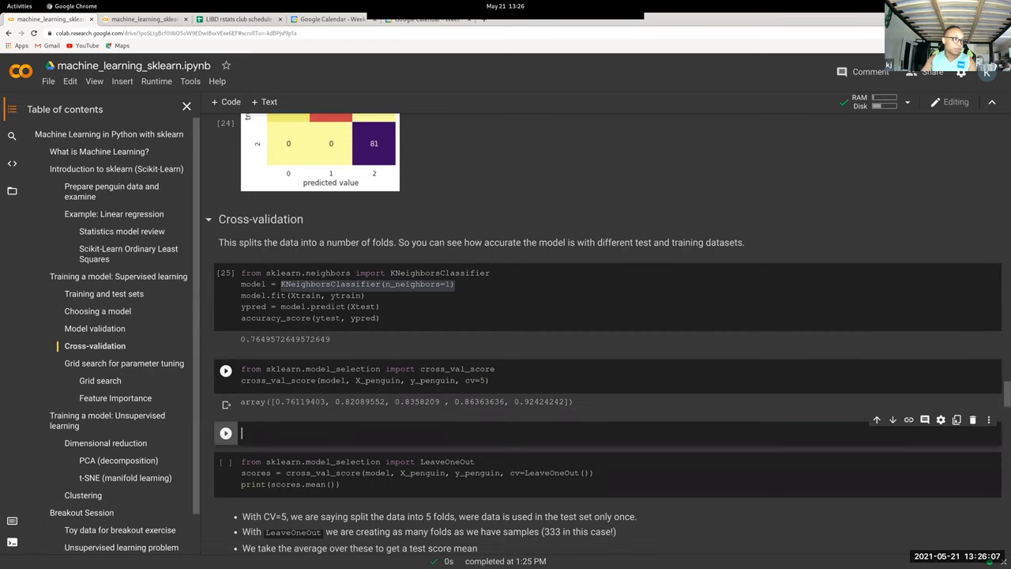
Step: Add a cell with the cross_val_score line plus .mean() and run it for a mean near 0.84
triple_click(363, 379)
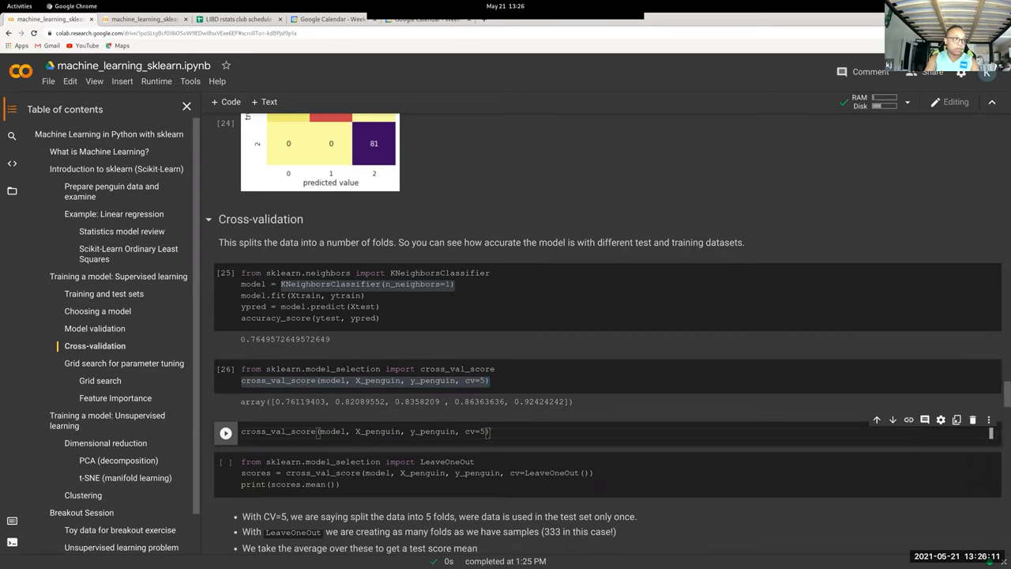
text(.mean())
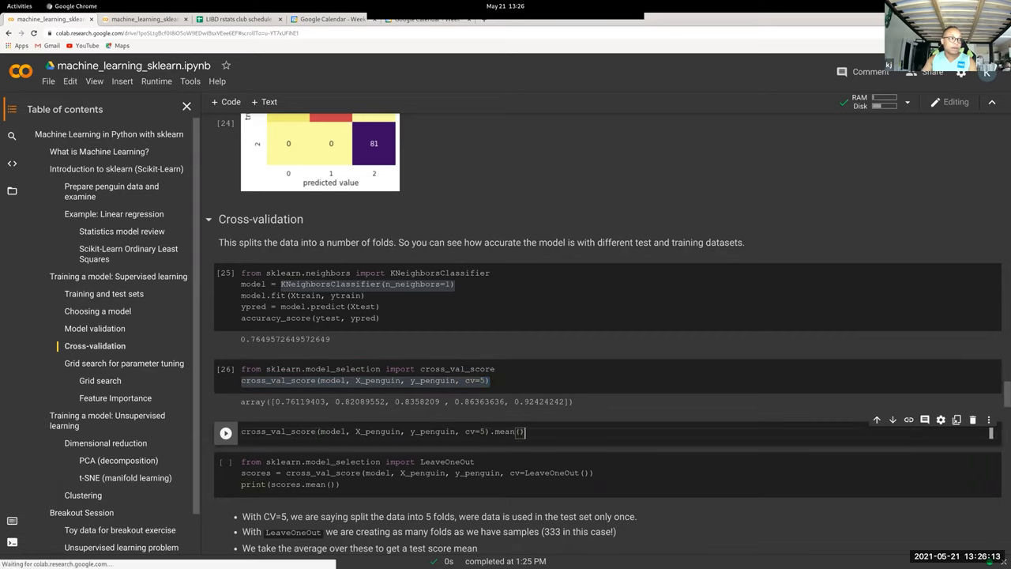
click(224, 433)
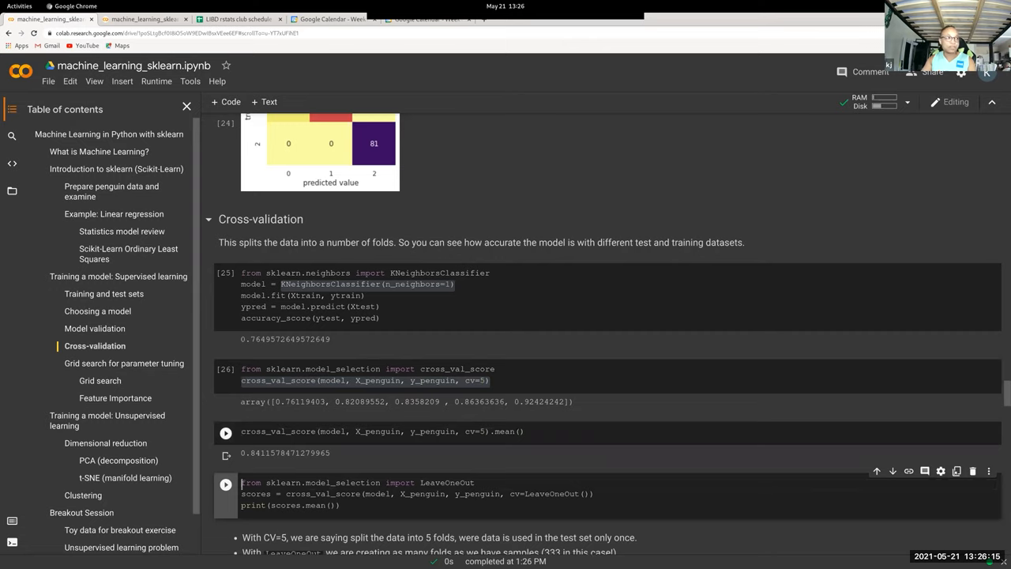
scroll(down, 3)
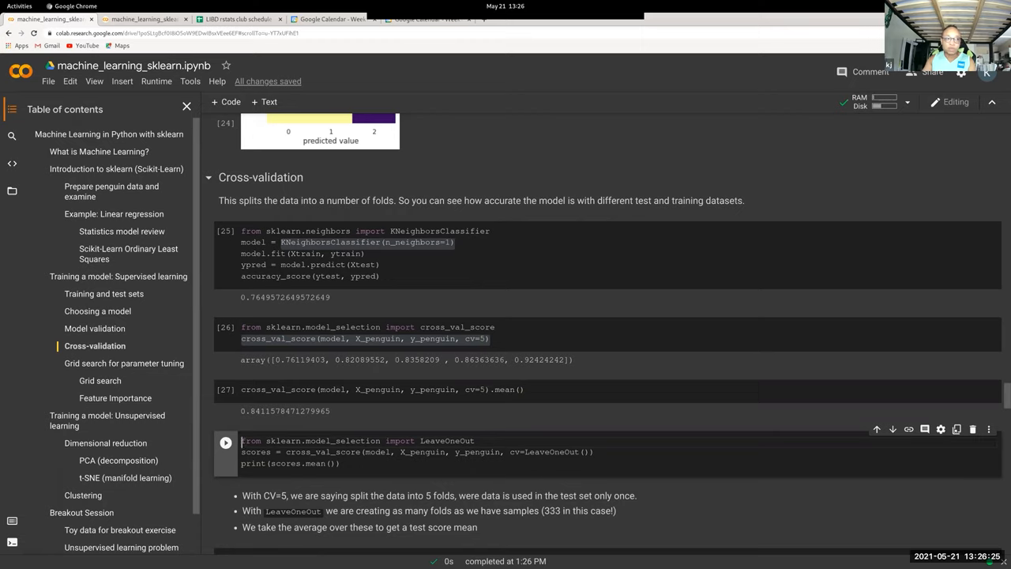
Step: Run the LeaveOneOut cross-validation cell for a mean score near 0.855
double_click(552, 452)
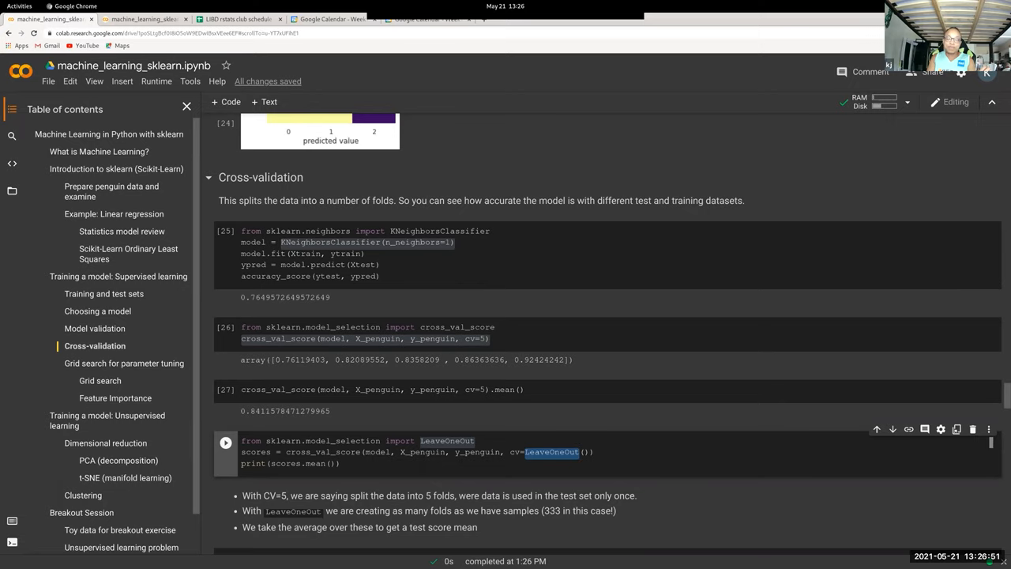
click(224, 440)
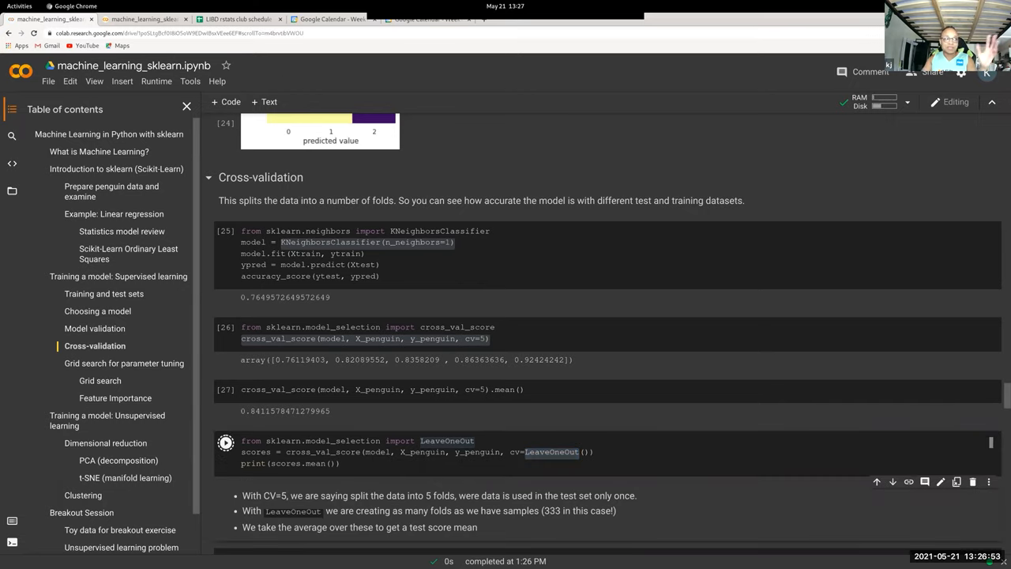
click(225, 442)
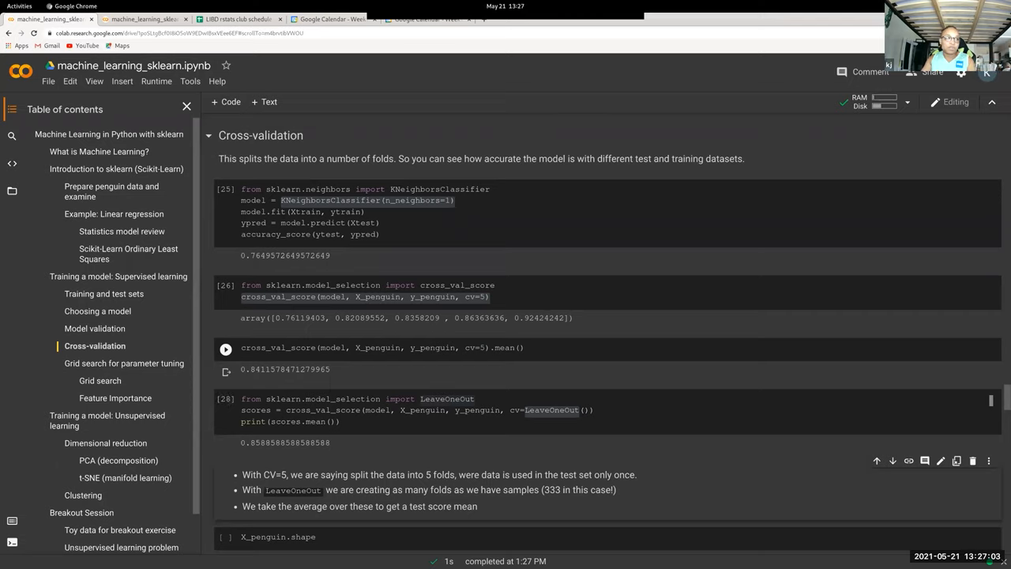
Step: Run the X_penguin.shape cell, confirming shape (333, 7)
click(224, 348)
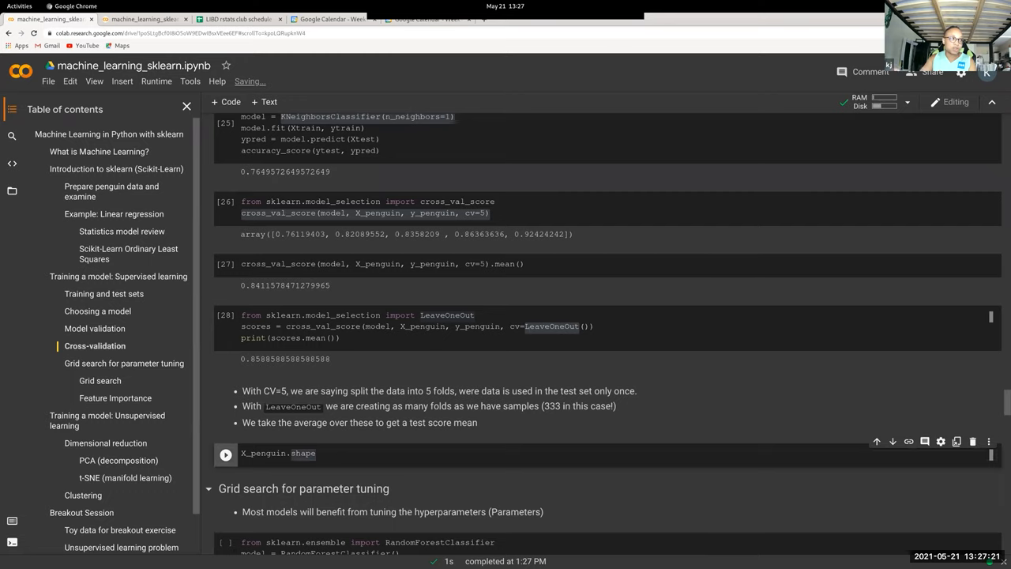
click(226, 452)
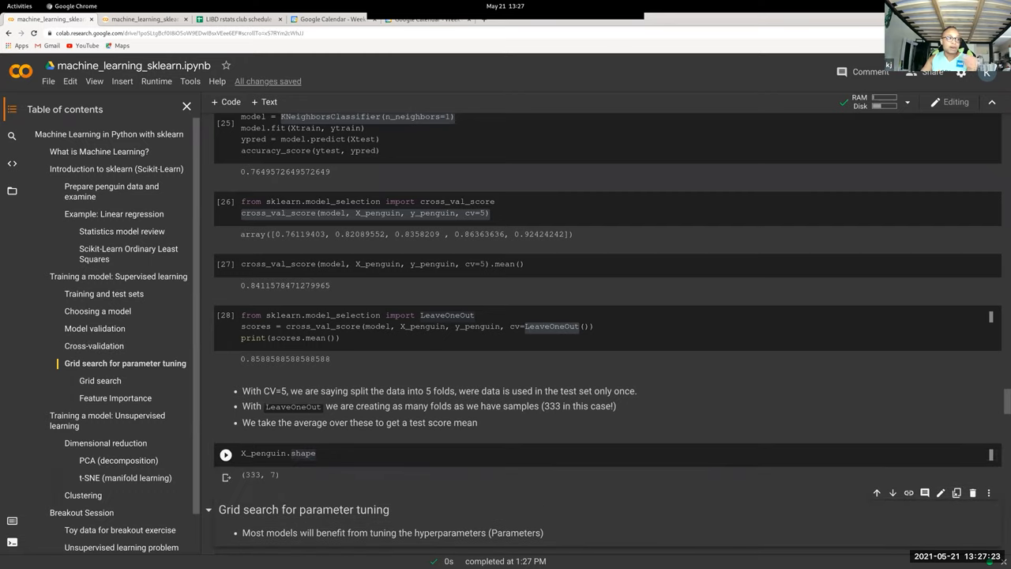
click(224, 456)
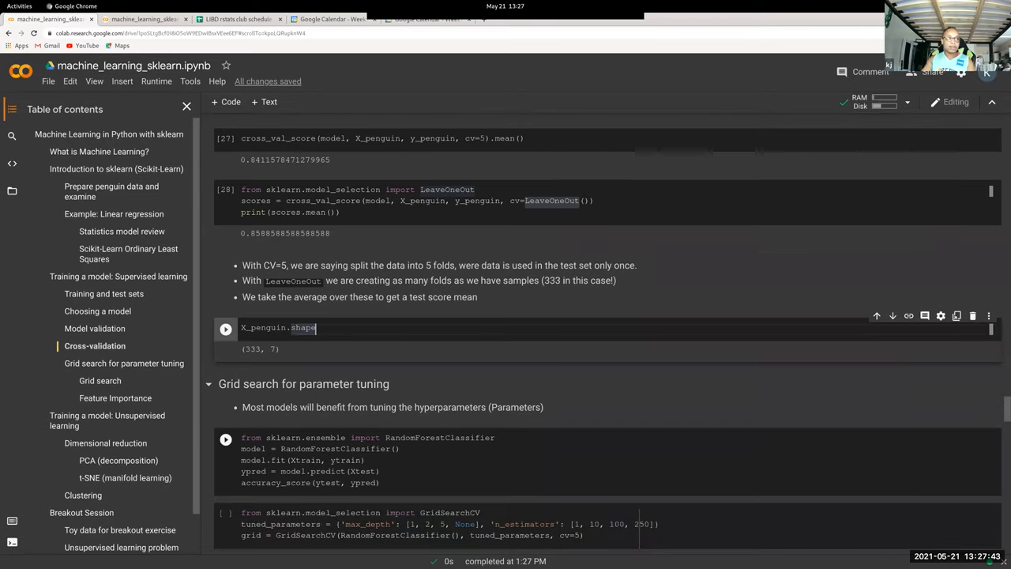
scroll(down, 3)
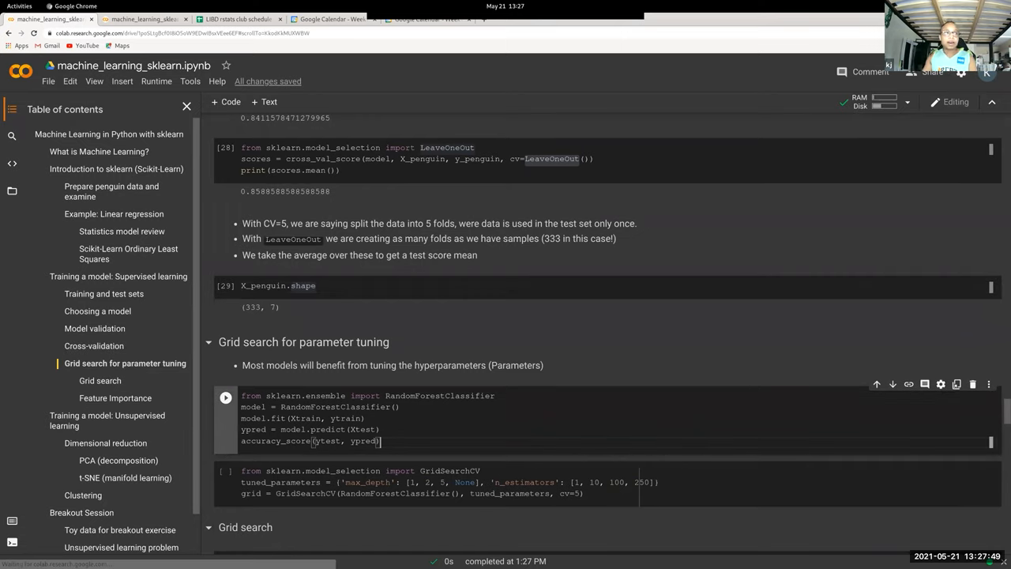
Step: Select the RandomForestClassifier name in the grid search tuning cell and bring up its context menu
click(224, 473)
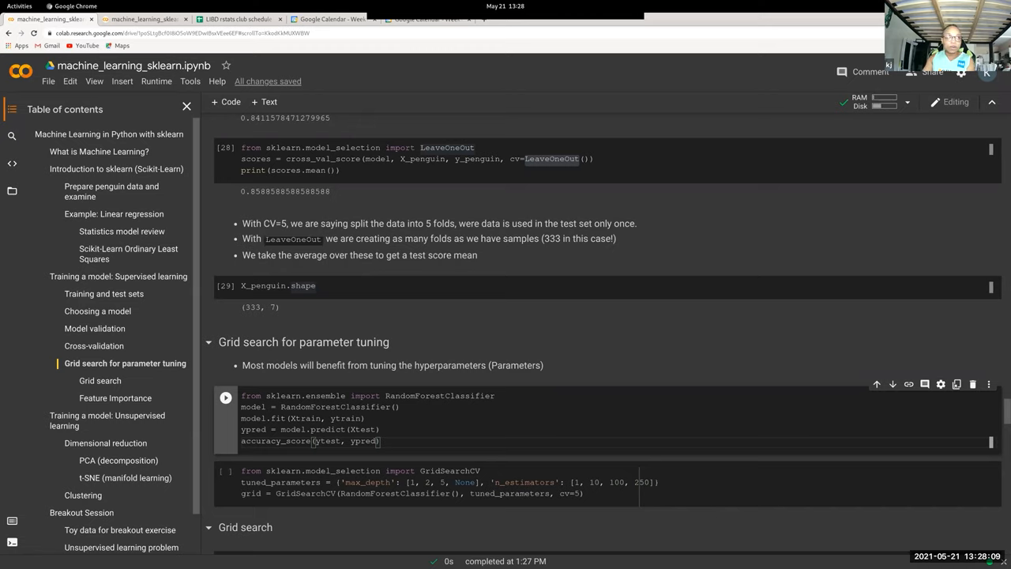
double_click(335, 407)
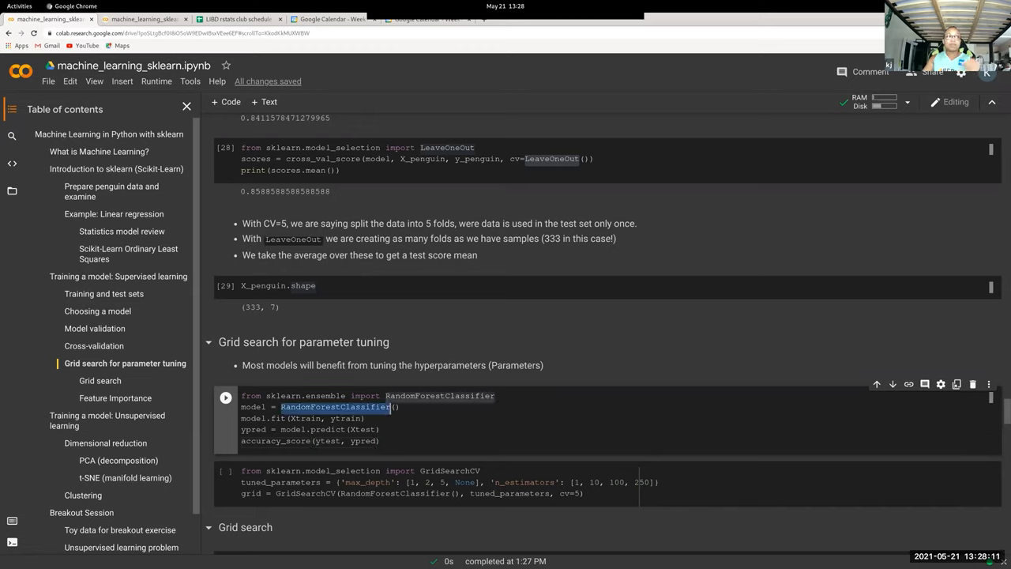
right_click(335, 406)
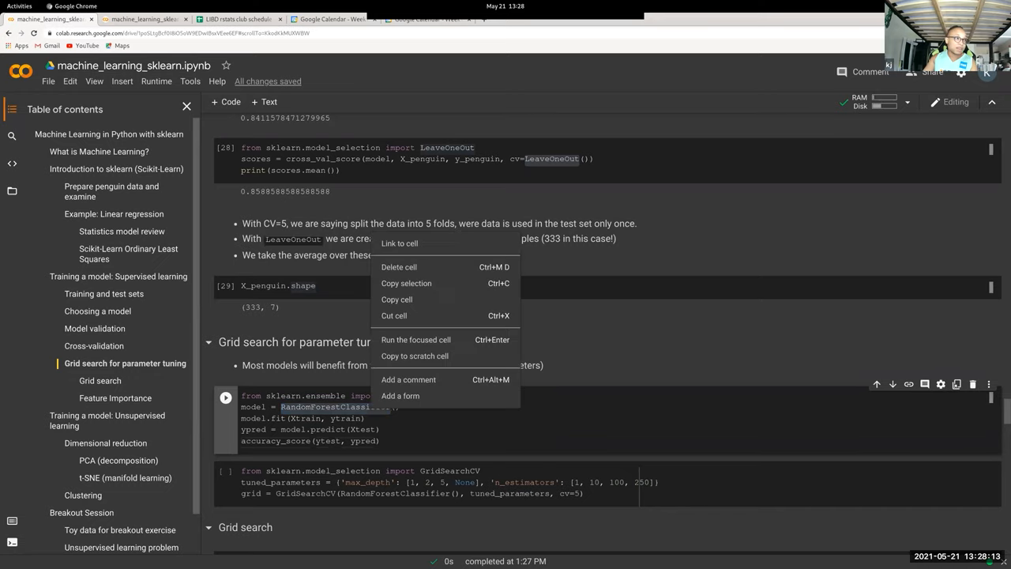
Step: Open the scikit-learn RandomForestClassifier reference via Google, review n_estimators and leaf-size parameters, and return to Colab
click(406, 283)
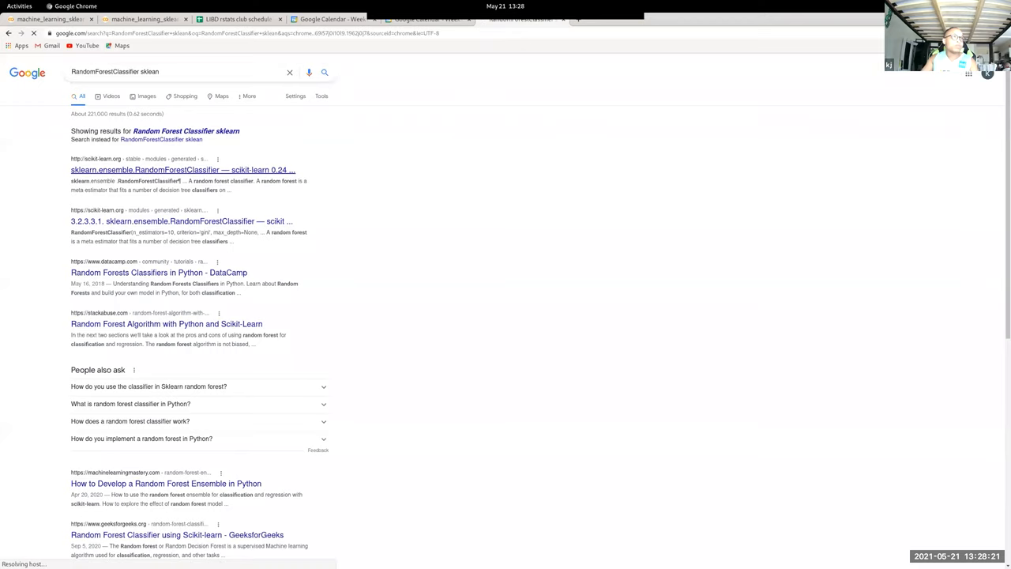
click(184, 169)
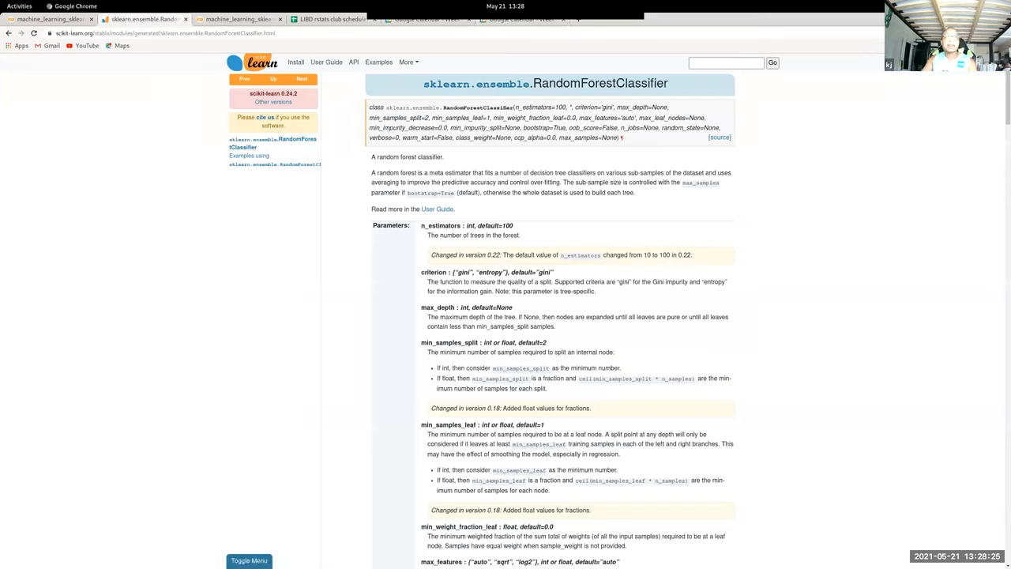
double_click(534, 108)
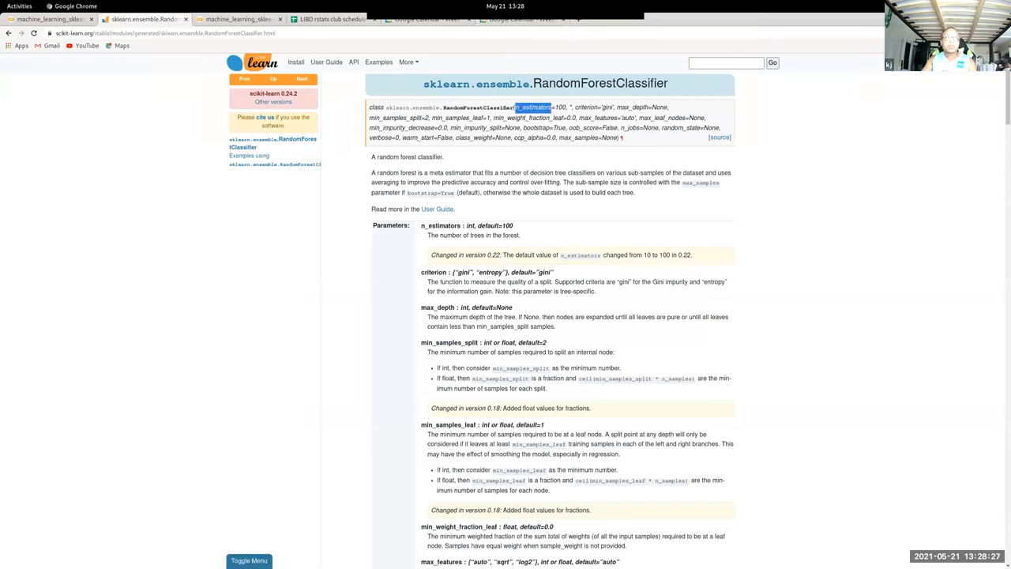
double_click(584, 107)
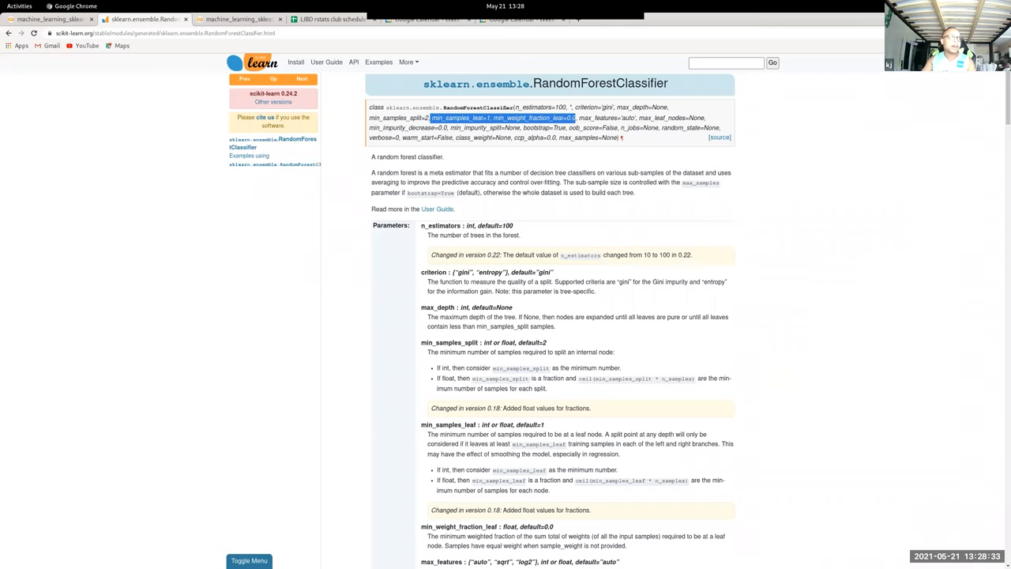
click(237, 19)
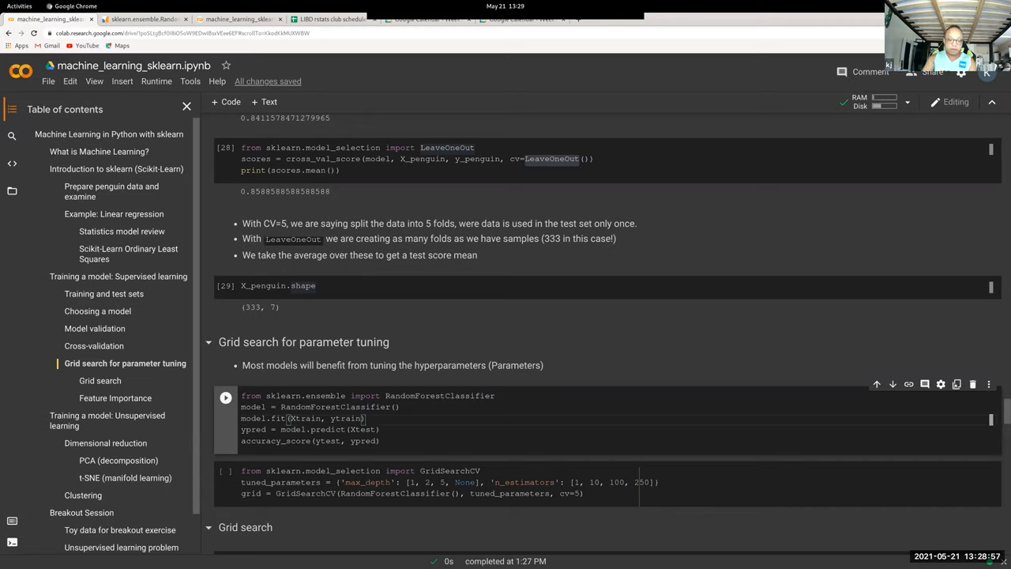
Step: Run the RandomForestClassifier cell (~0.976 accuracy) and begin editing its arguments in the grid-search line
click(224, 396)
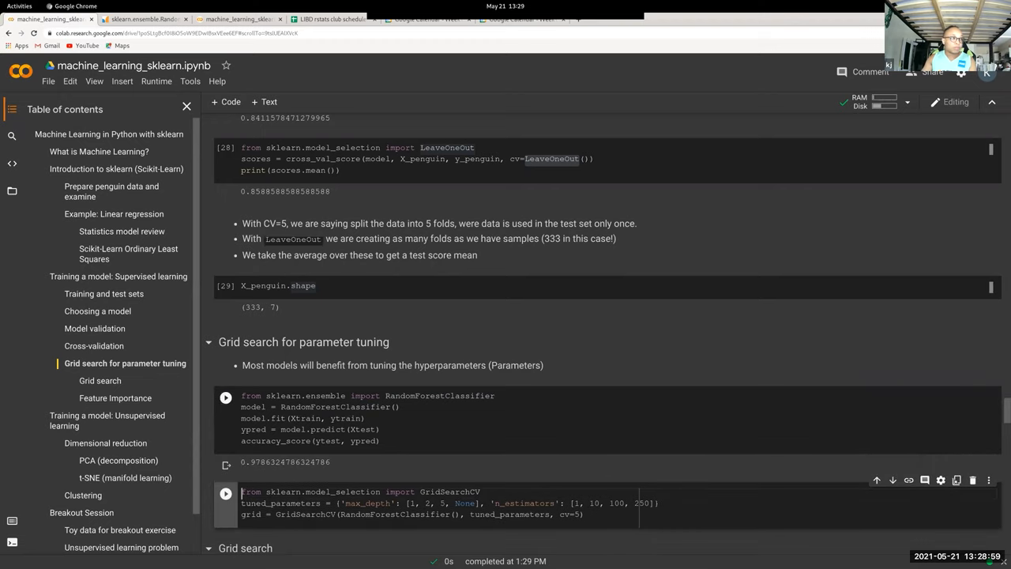
scroll(down, 3)
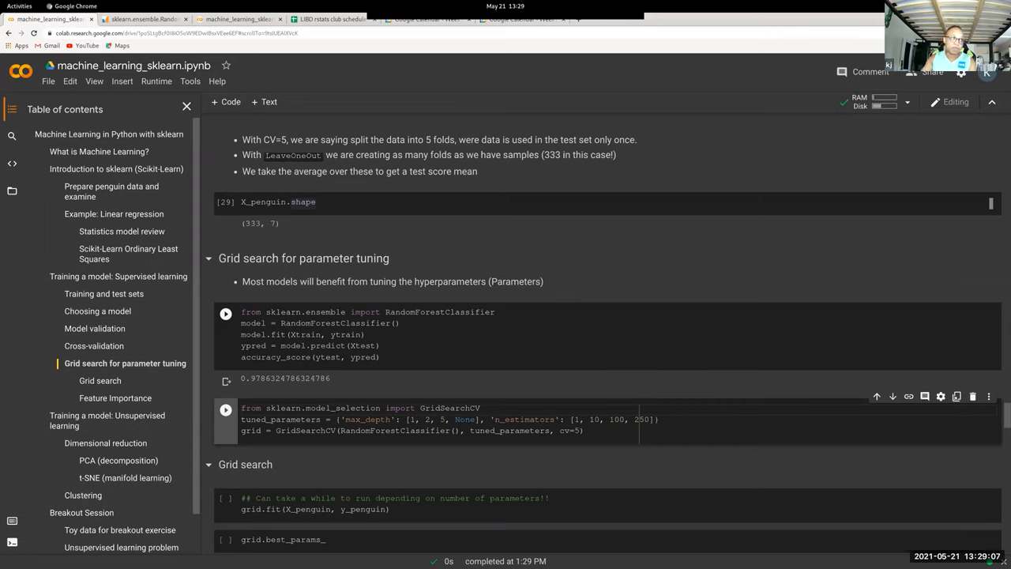
click(244, 408)
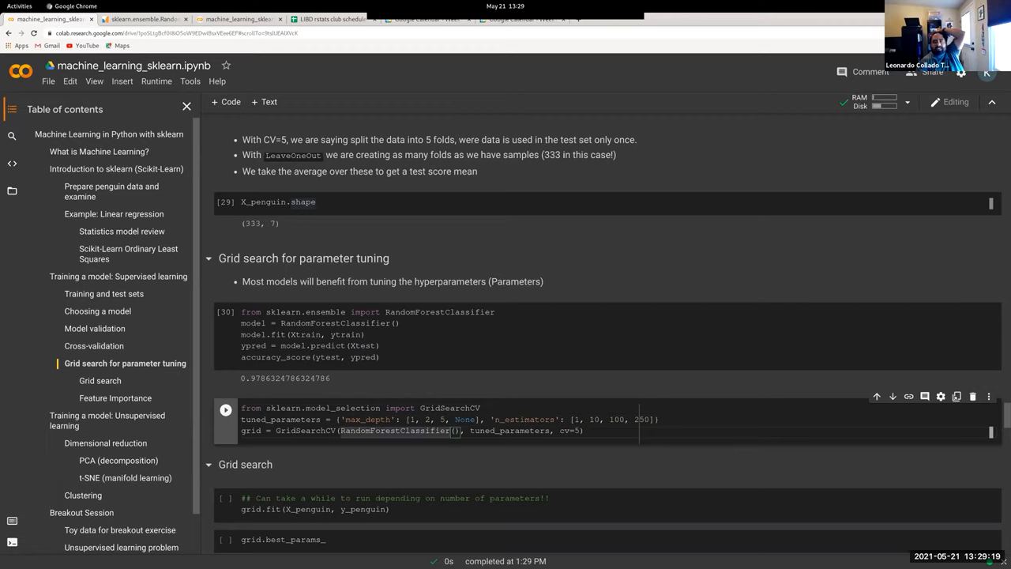
double_click(451, 407)
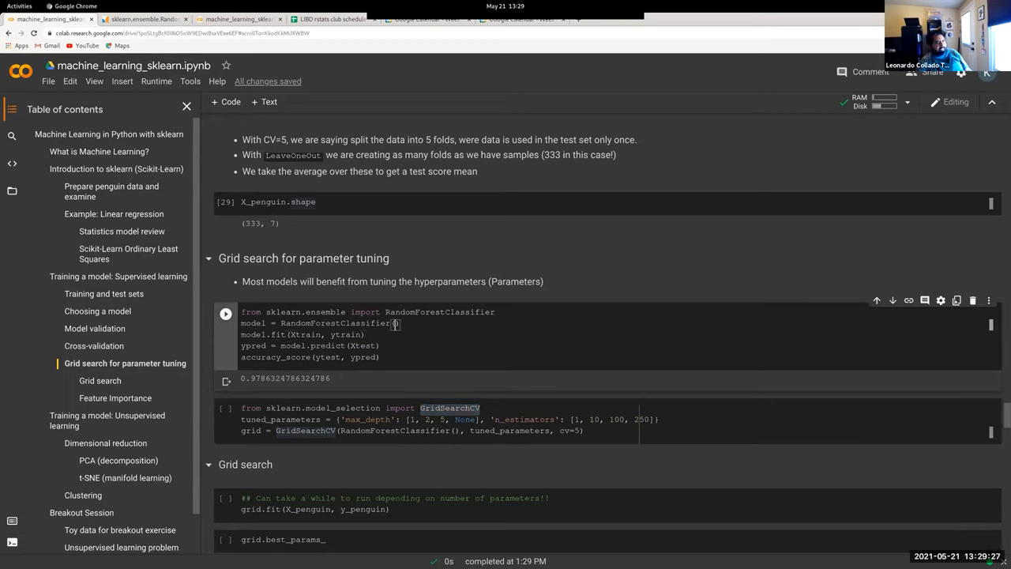
Step: Add random_state=13 to RandomForestClassifier() in the GridSearchCV line and run the cell
text(random_state=)
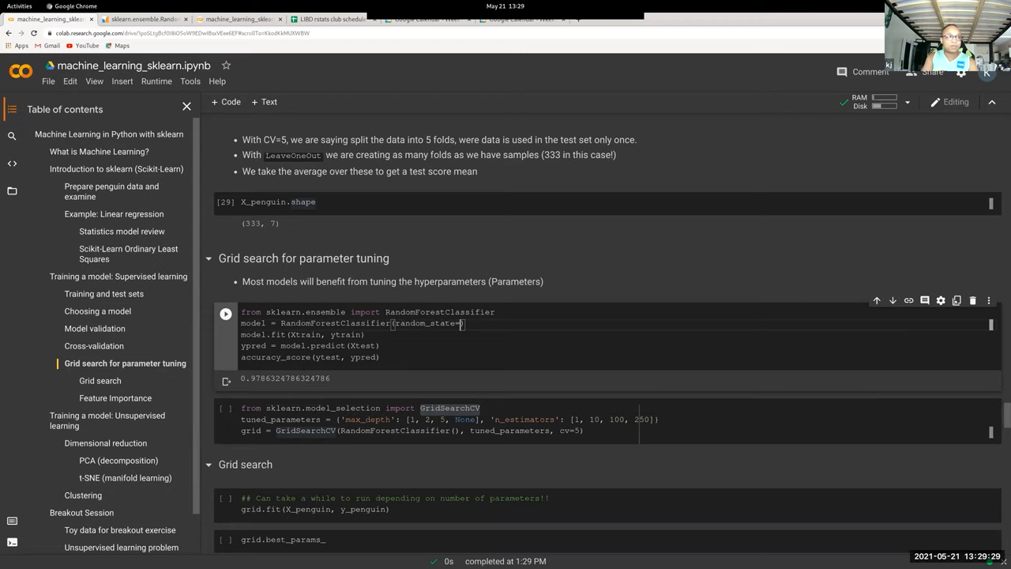
text(13)
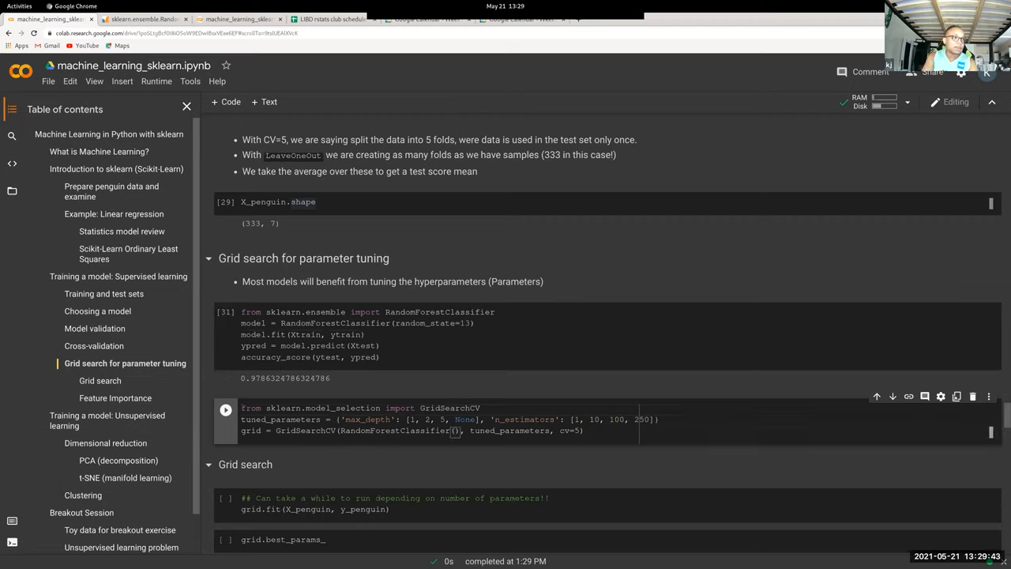
text(random_state=13)
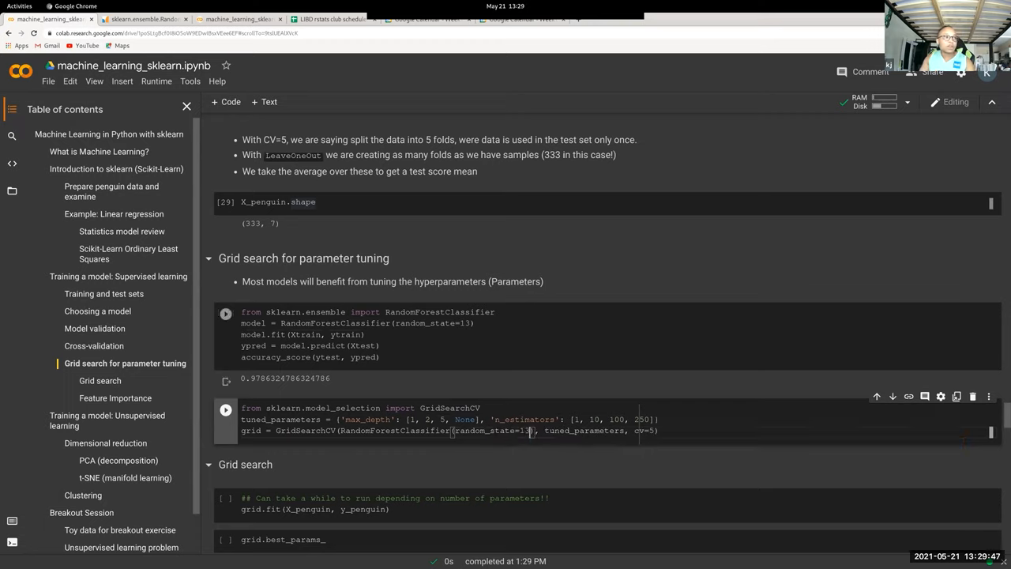
click(225, 313)
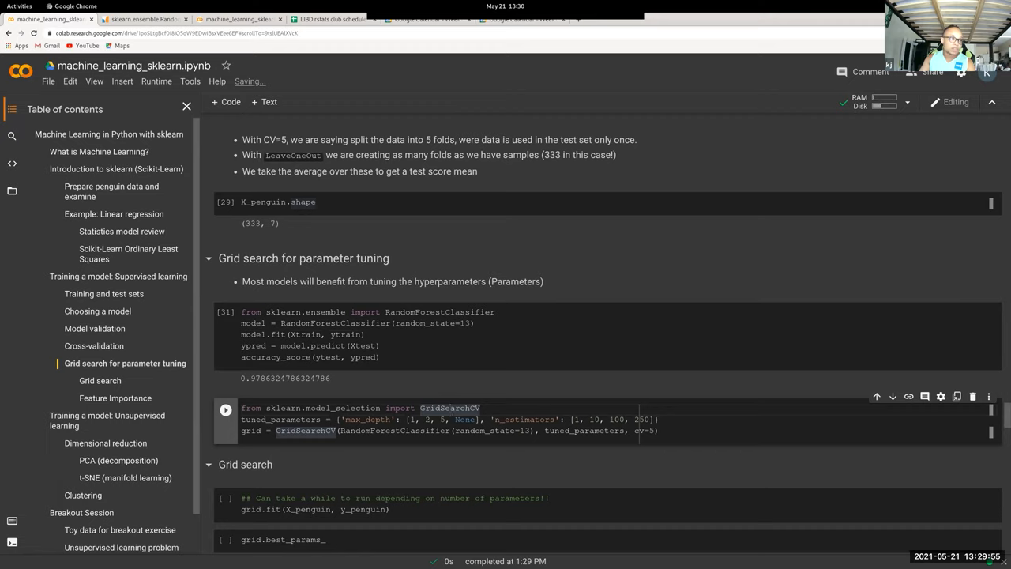
Step: Highlight GridSearchCV, n_estimators and tuned_parameters in the code while explaining the search
double_click(367, 420)
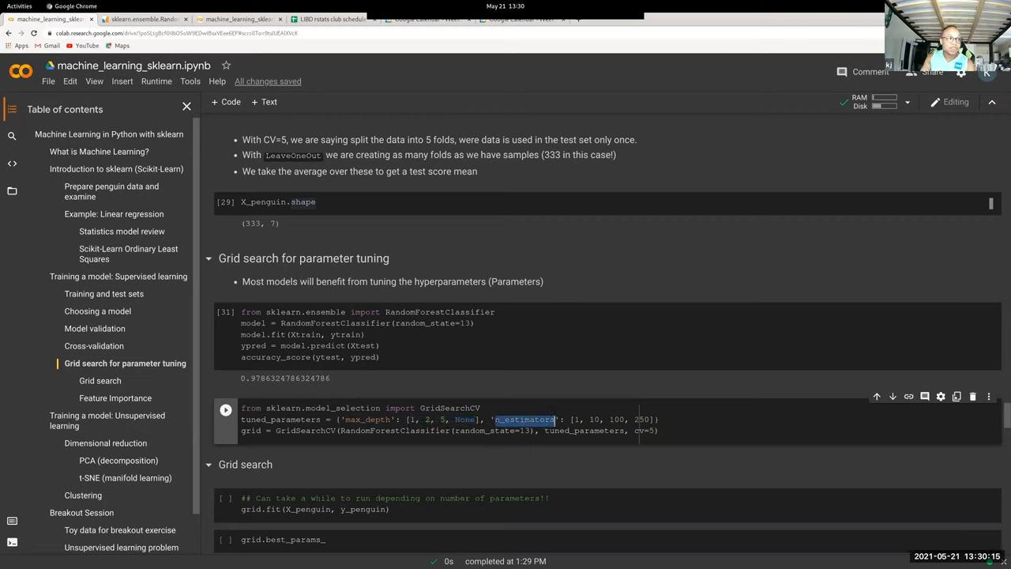
double_click(281, 420)
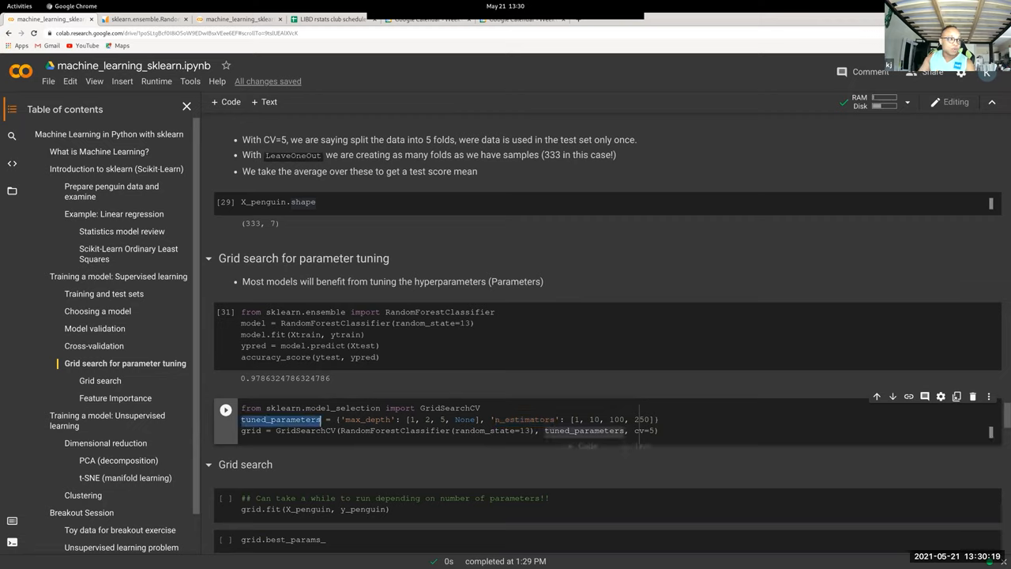
double_click(395, 430)
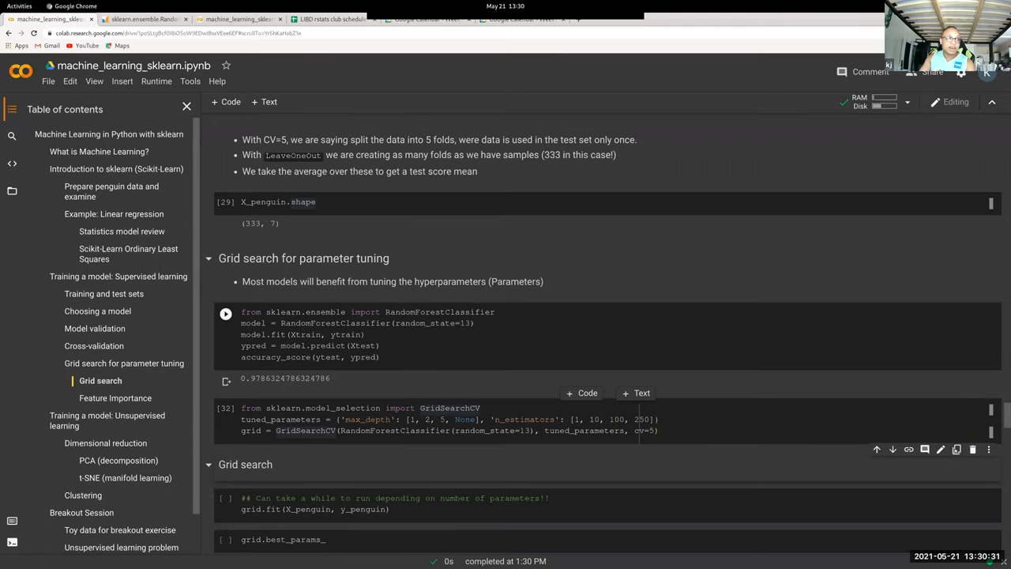
scroll(down, 3)
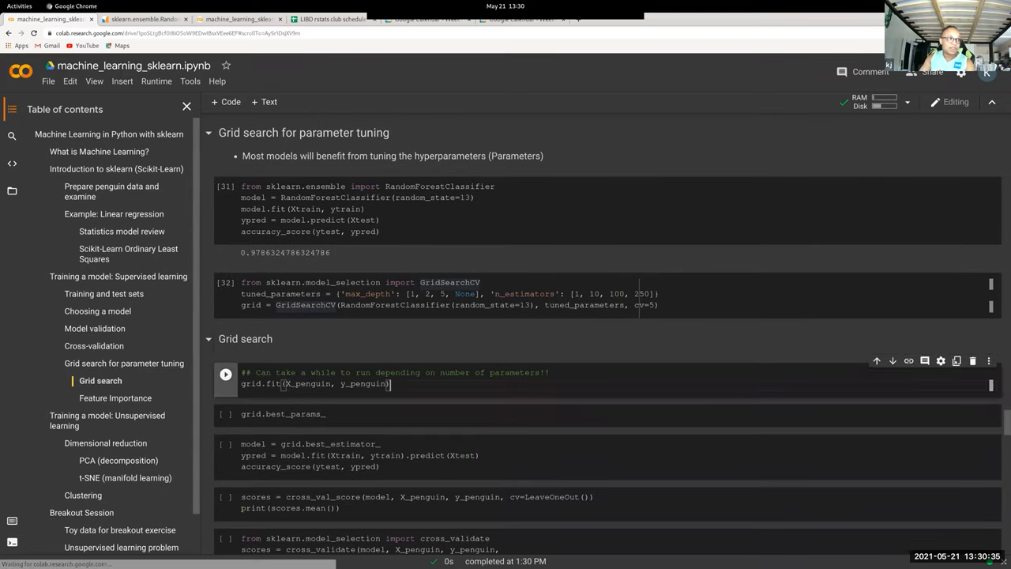
Step: Fit the grid search on X_penguin, y_penguin and inspect tuned_parameters and X_penguin
scroll(down, 3)
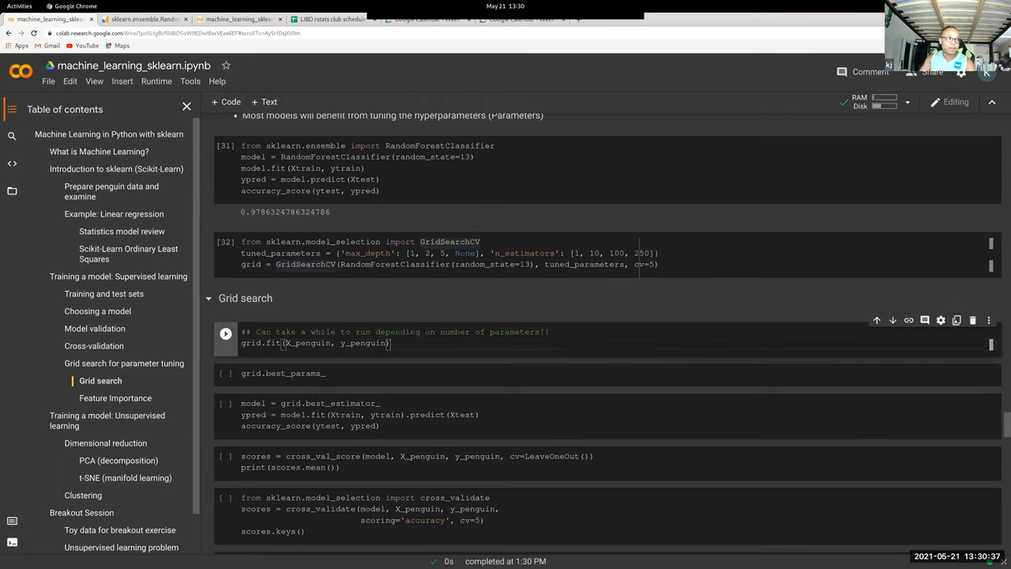
click(225, 332)
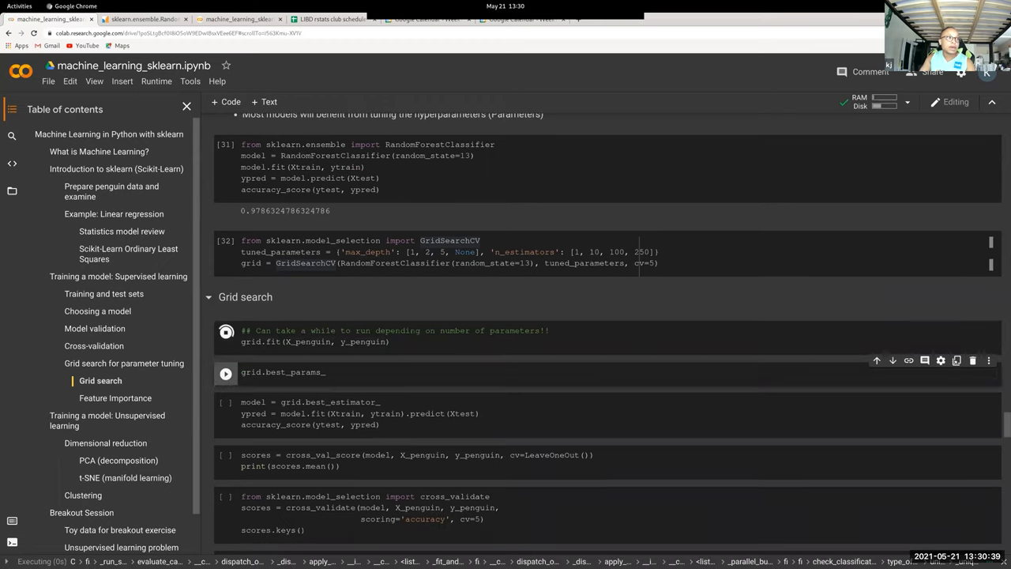
click(285, 371)
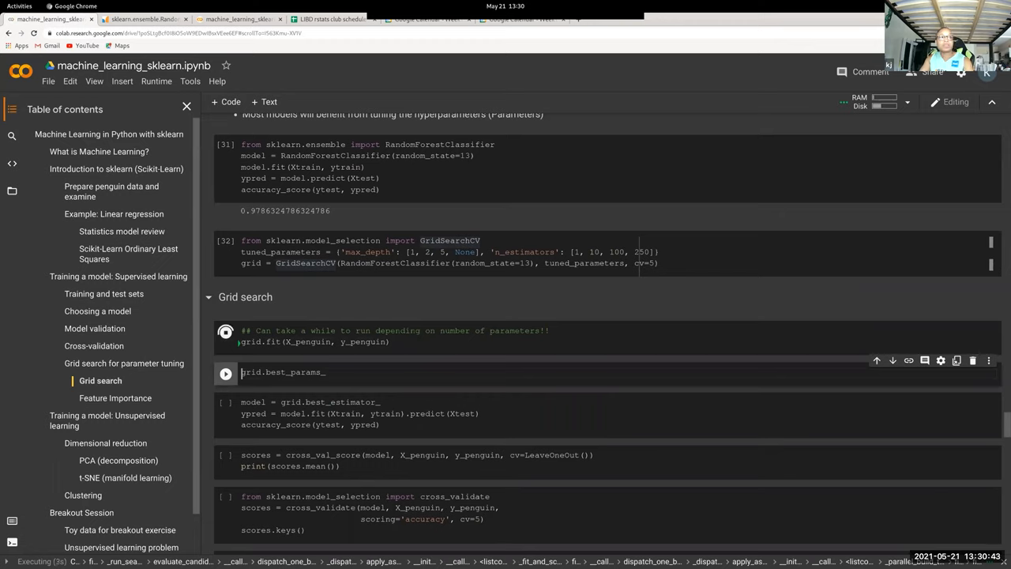
double_click(585, 262)
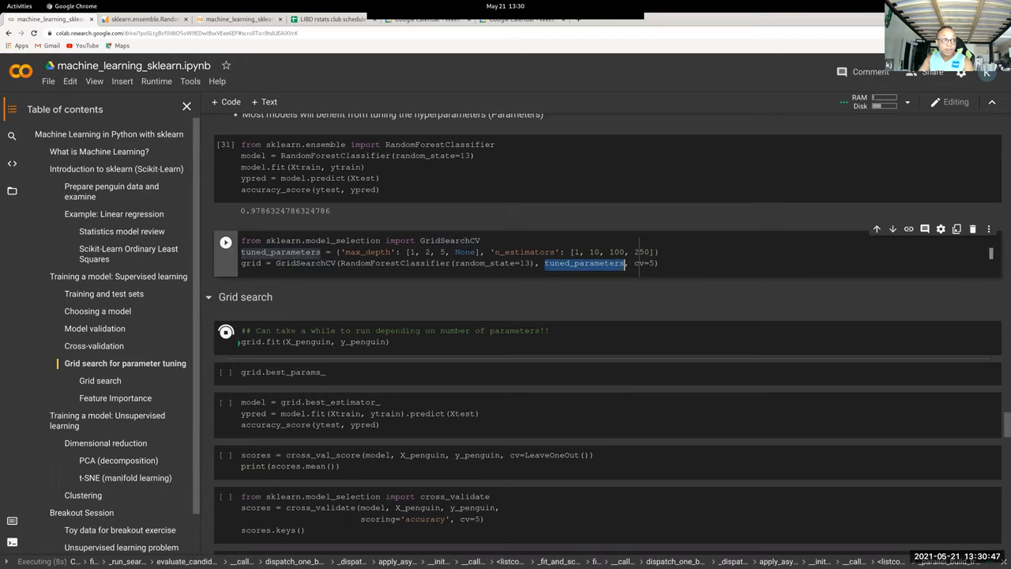
click(225, 331)
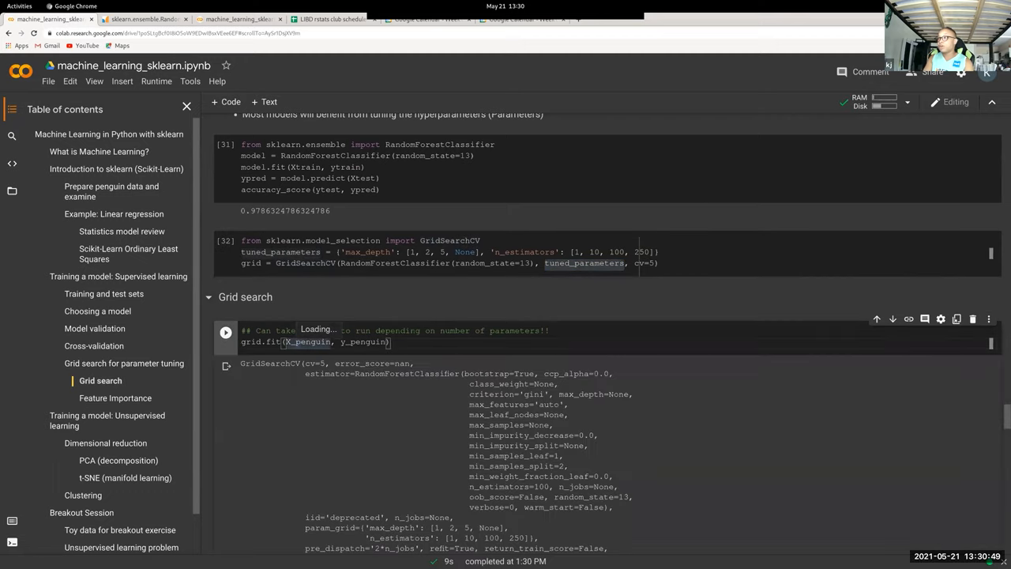
mouse_move(307, 342)
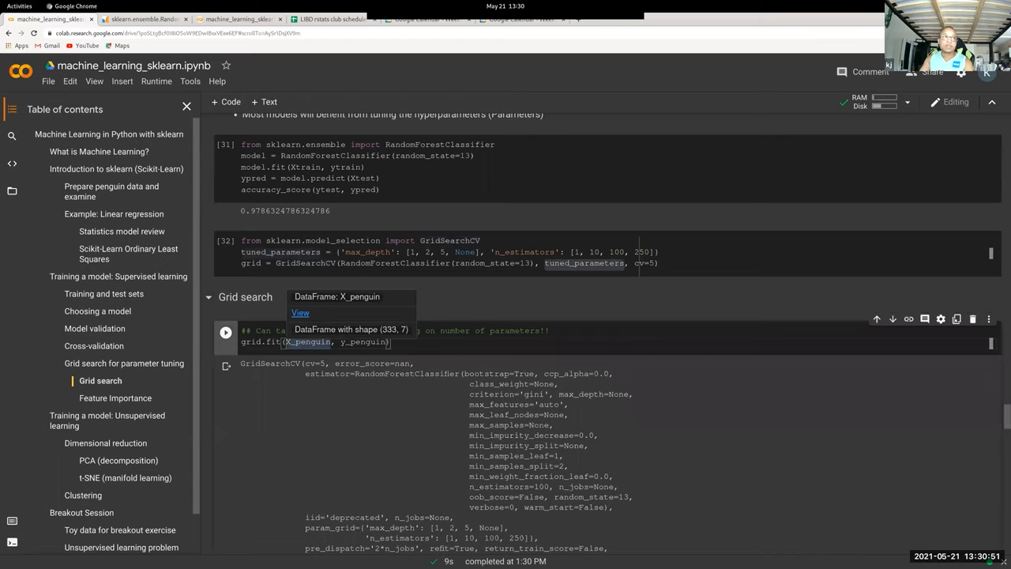
Step: Show grid.best_params_: max_depth None, n_estimators 100
scroll(down, 3)
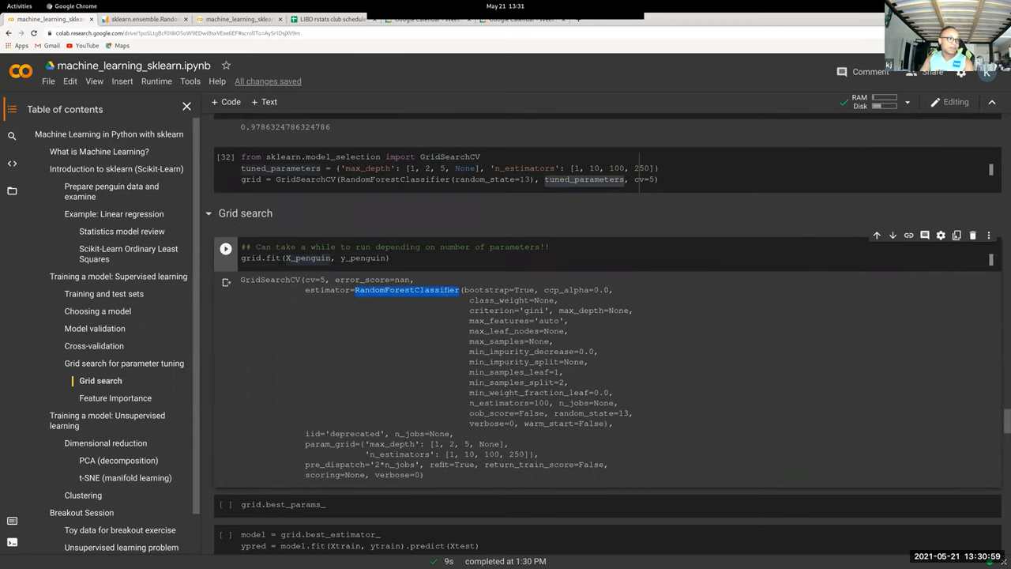
scroll(down, 3)
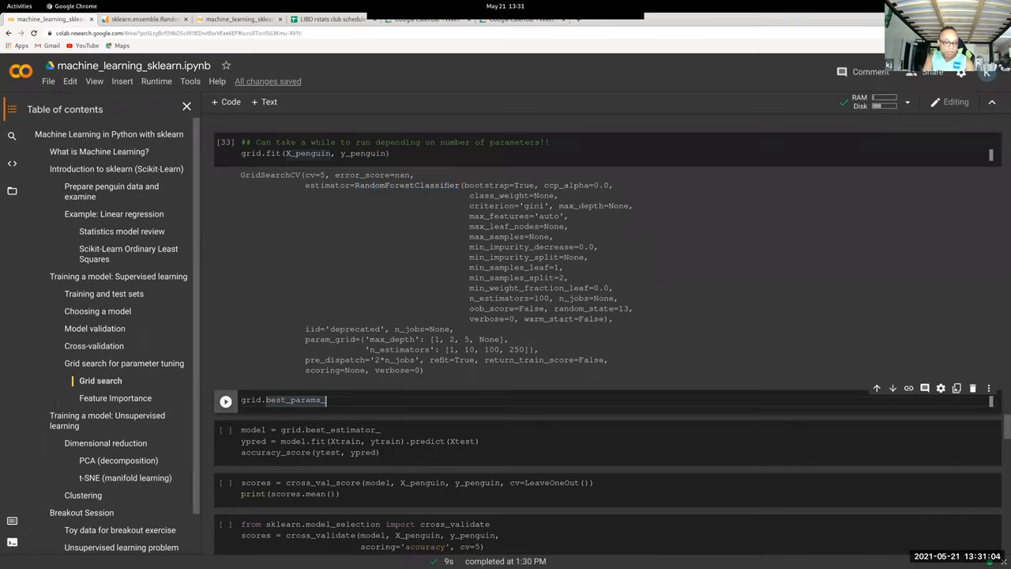
click(224, 398)
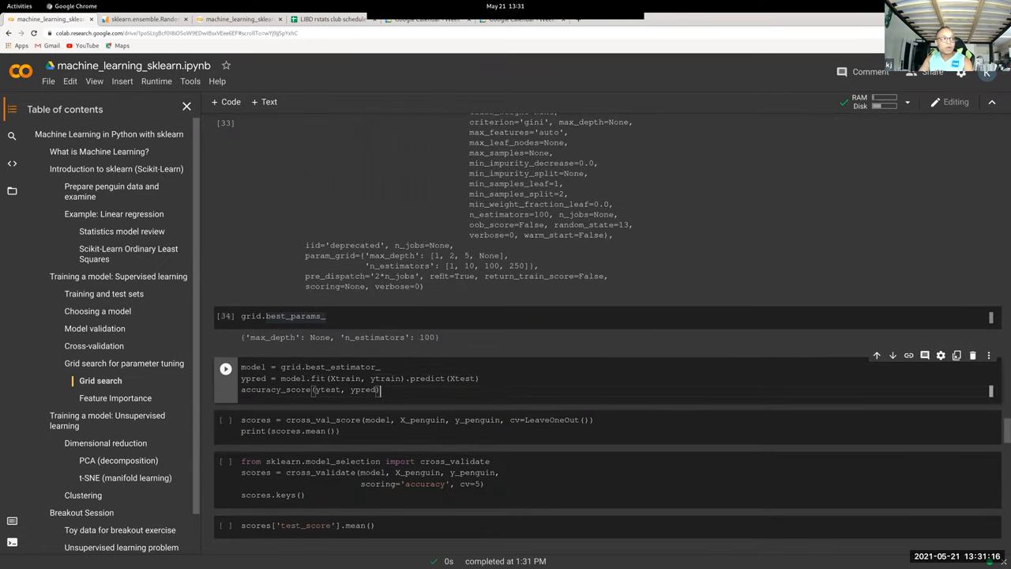
Step: Score the best estimator on Xtest (~0.976) and run leave-one-out cross-validation (~0.997)
double_click(291, 367)
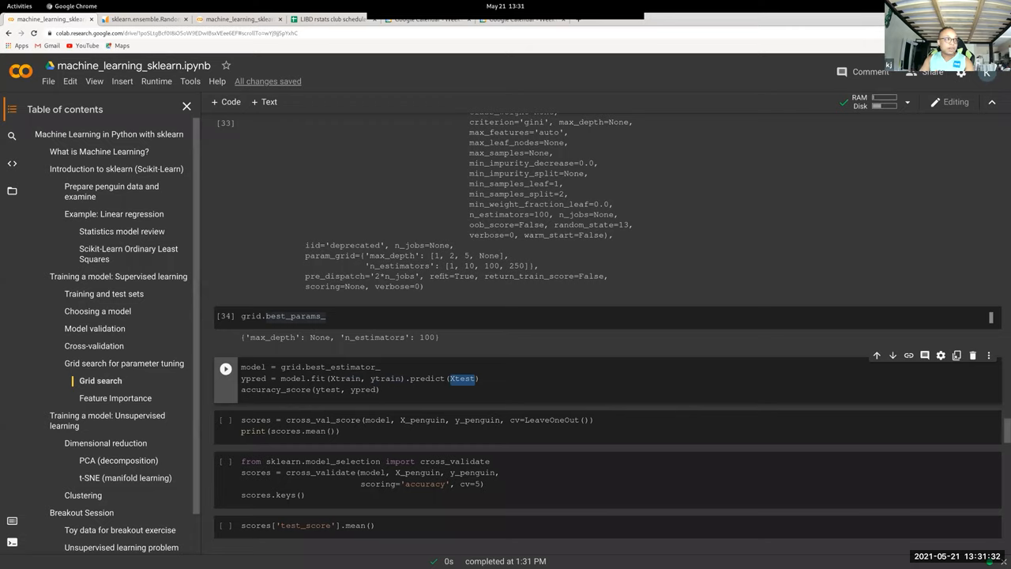
click(224, 368)
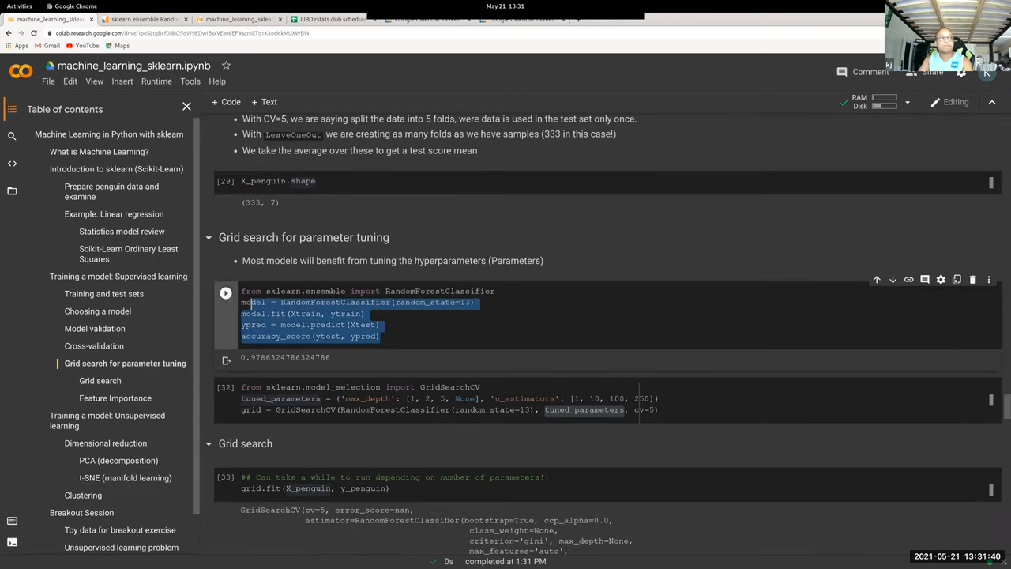
scroll(down, 3)
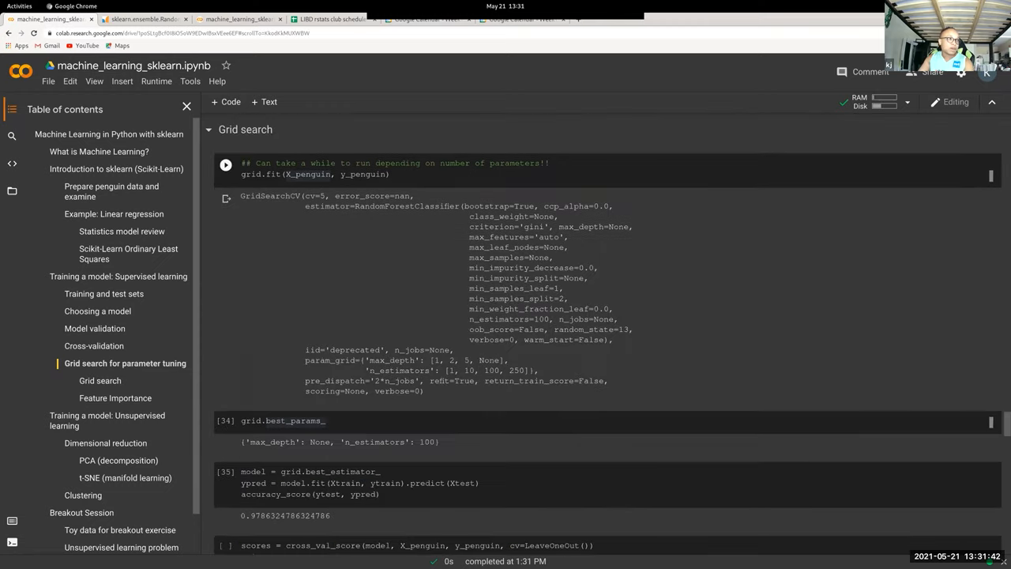
scroll(down, 3)
text(print(scores.mean()))
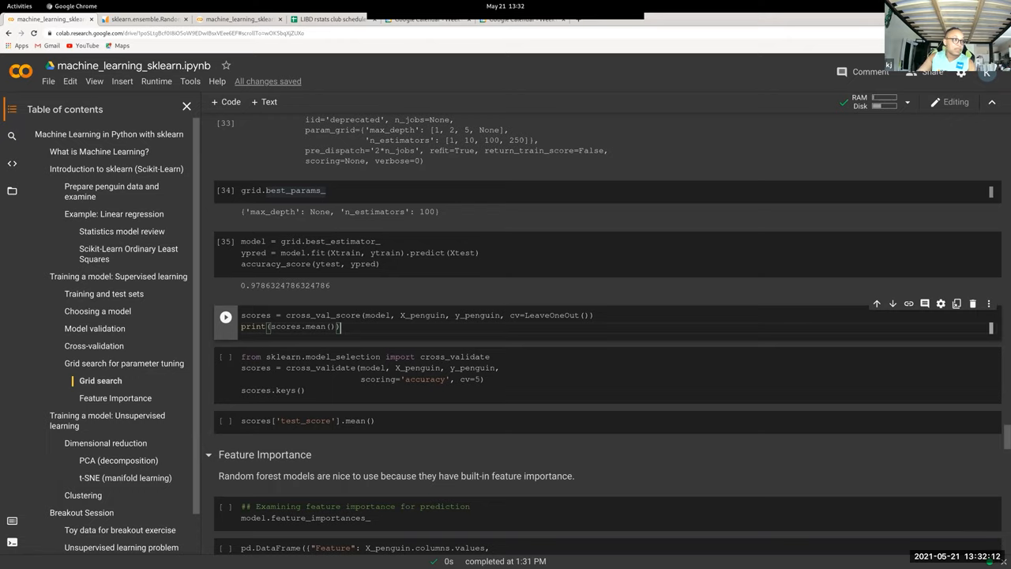
click(226, 316)
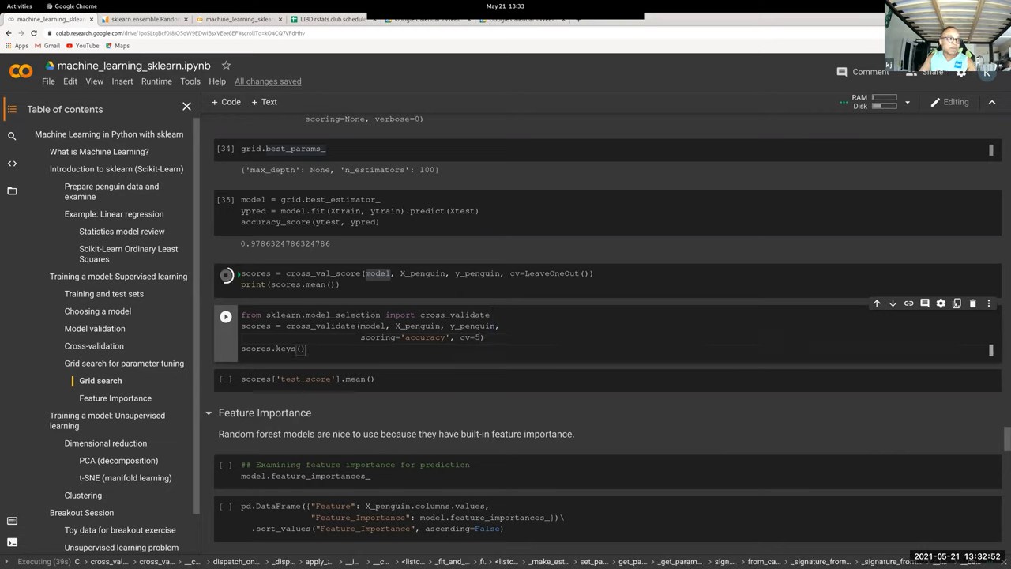
Step: Run 5-fold cross_validate and compute scores['test_score'].mean() of about 0.997
double_click(455, 315)
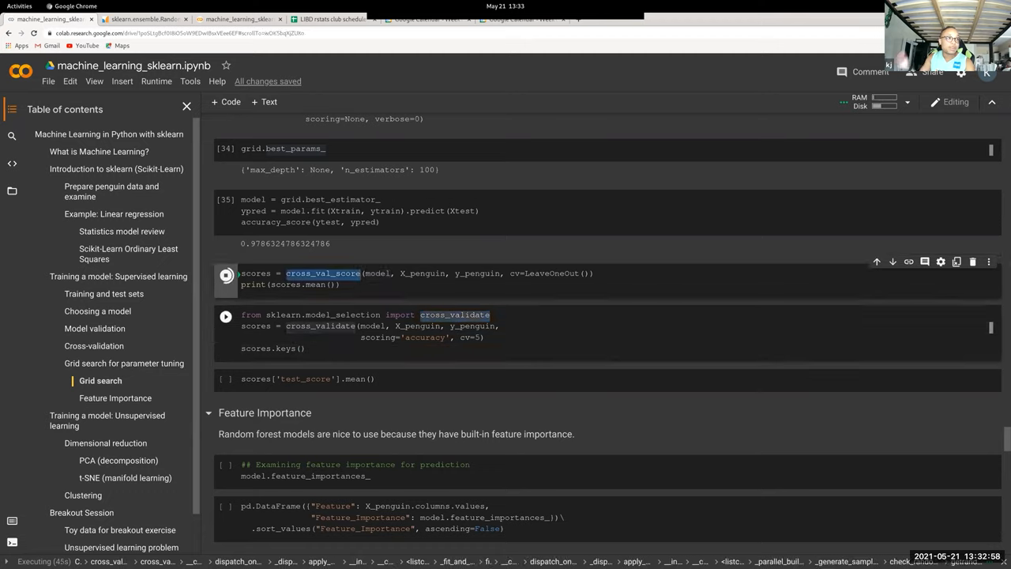
click(226, 275)
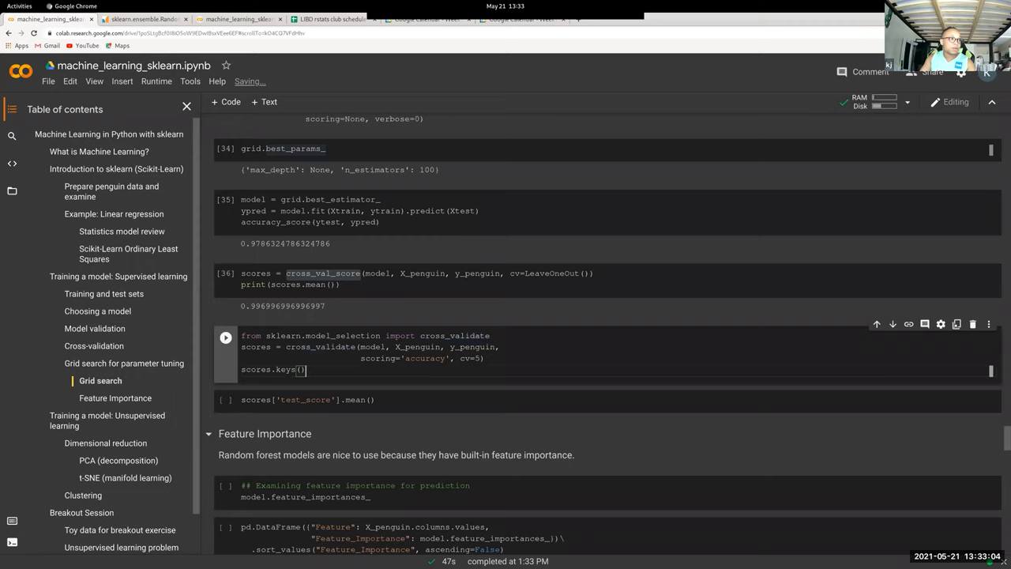
click(226, 337)
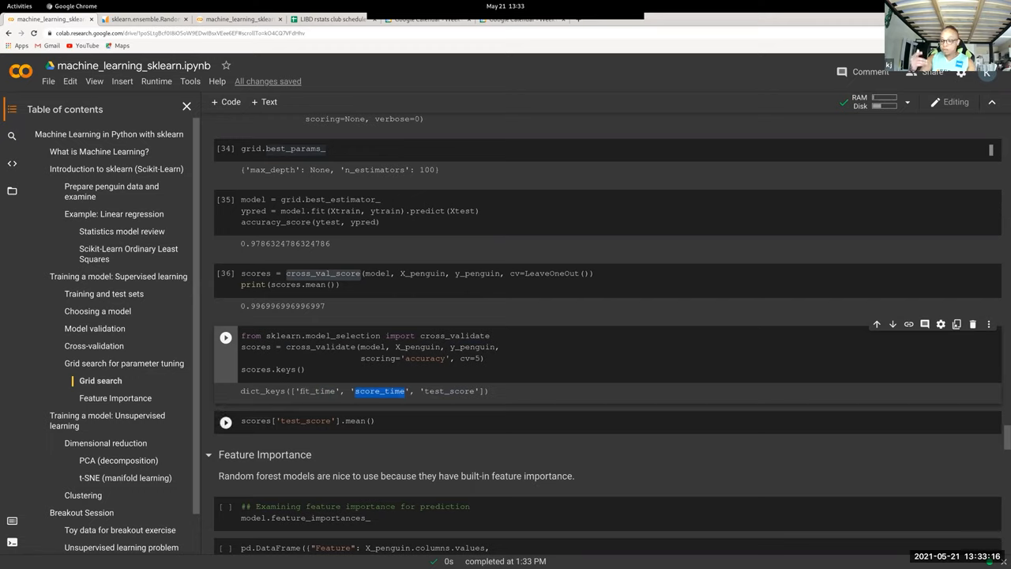
click(226, 337)
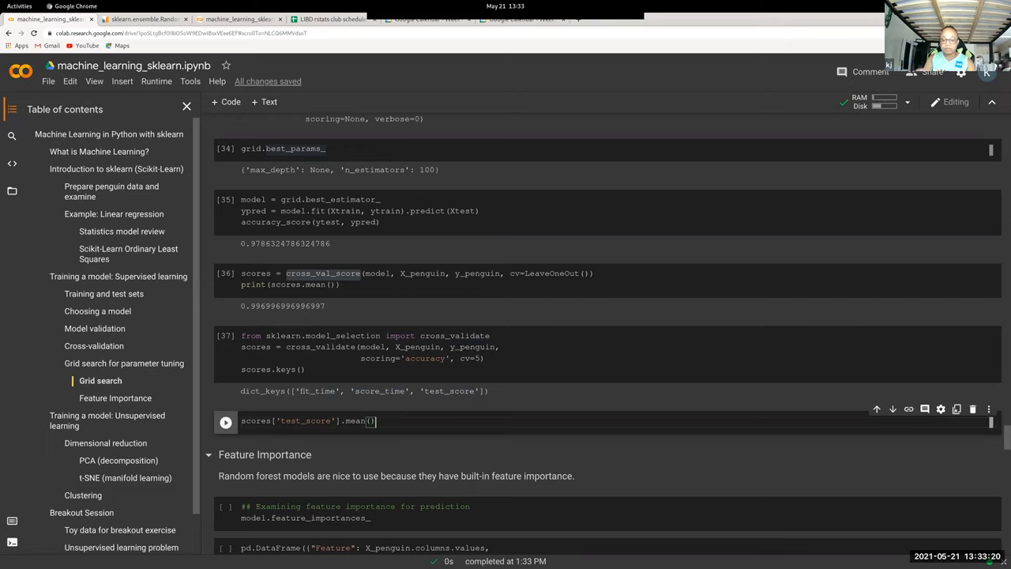
click(224, 420)
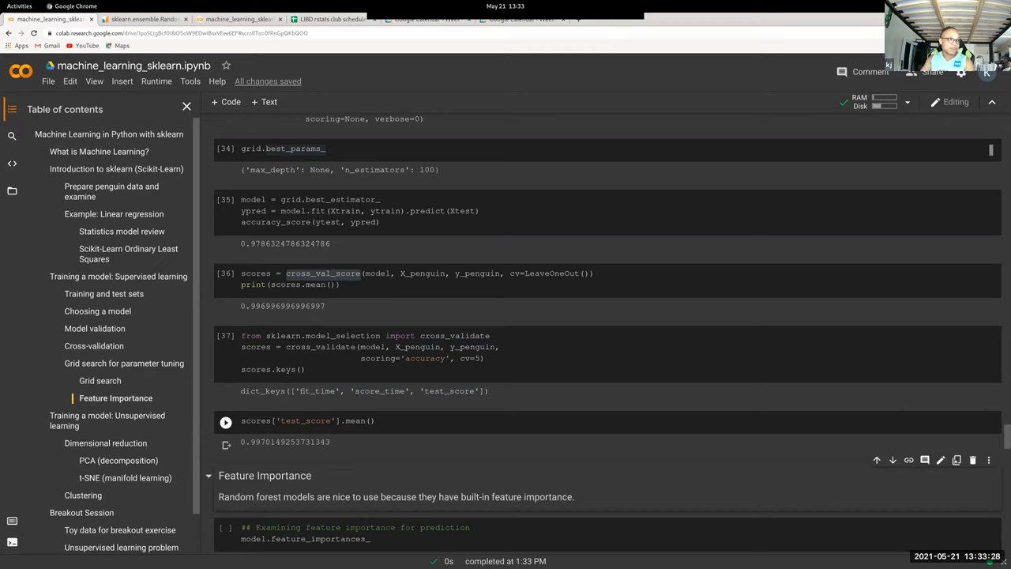
Step: Run the pd.DataFrame feature-importance cell, tabling bill_length_mm highest (~0.316) and sex lowest
scroll(down, 3)
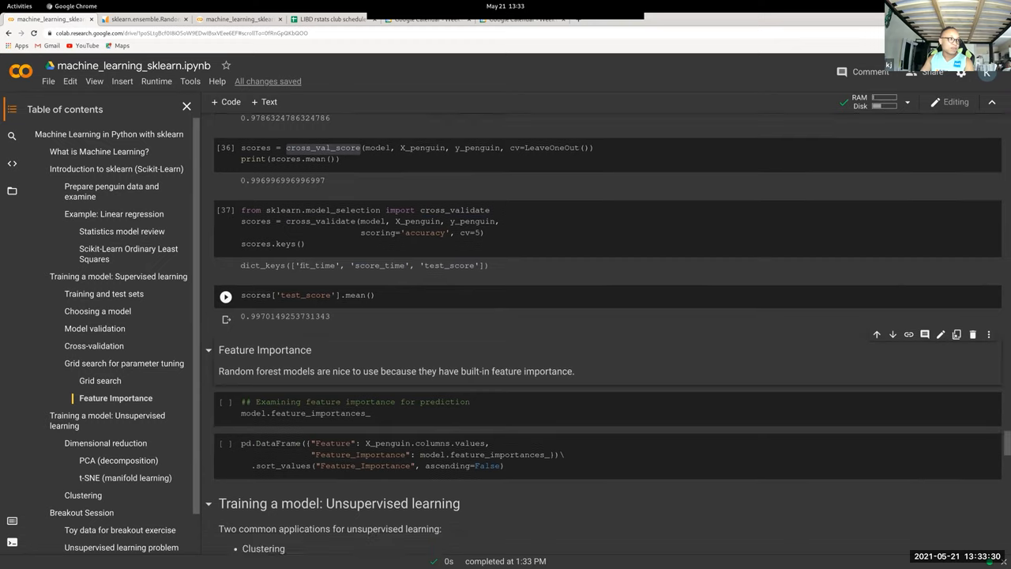
click(226, 296)
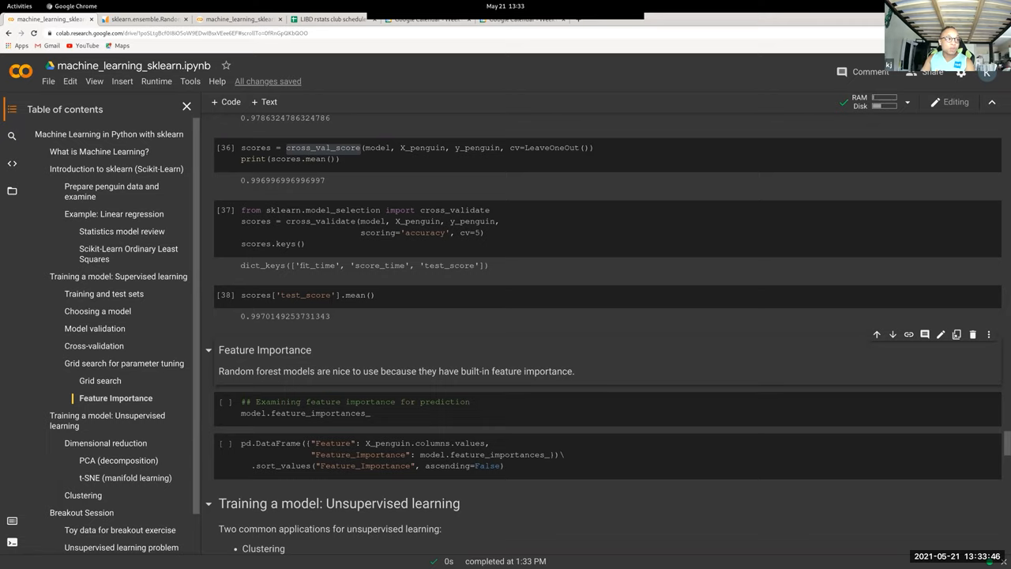
click(316, 412)
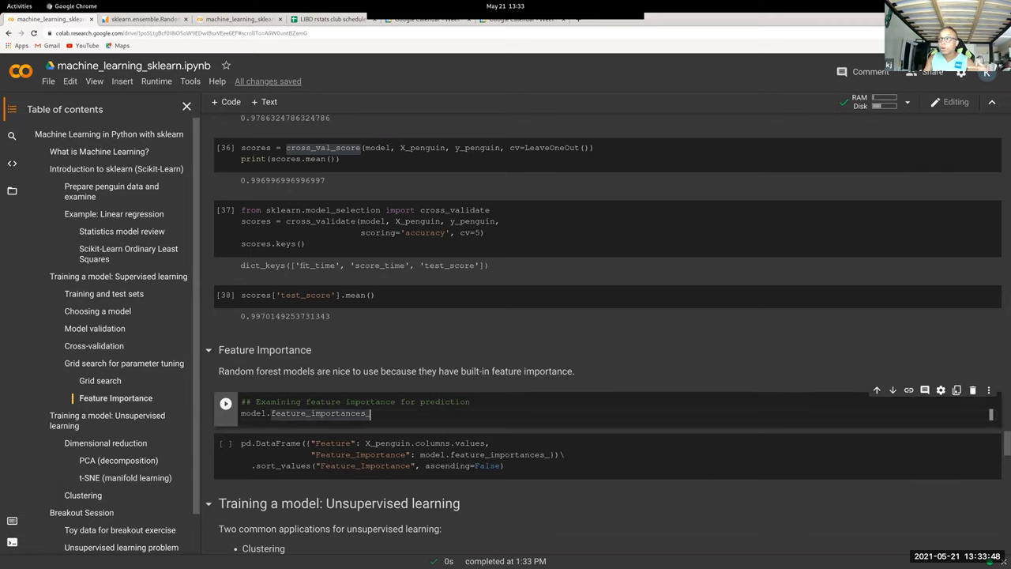
click(224, 403)
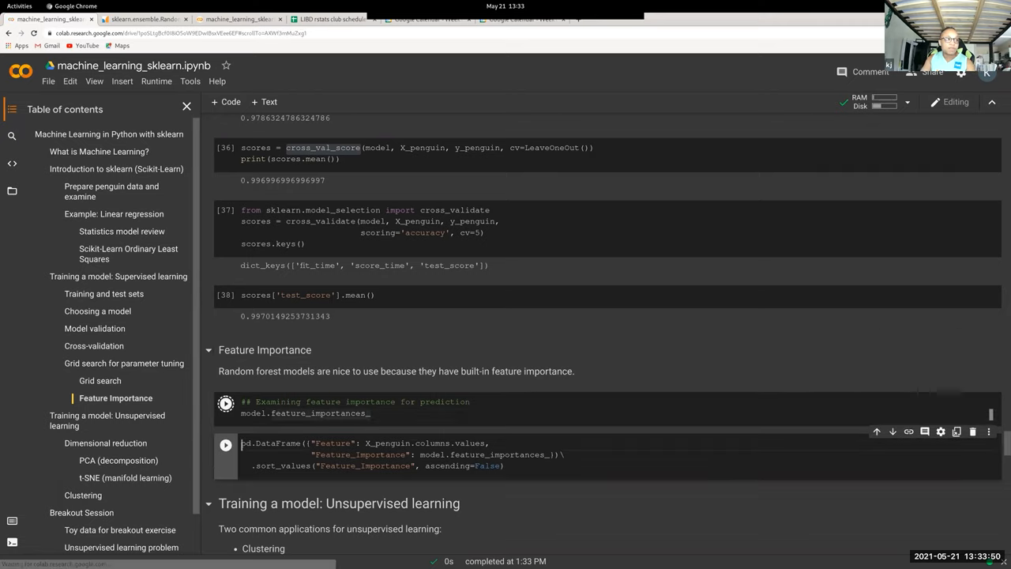
click(226, 403)
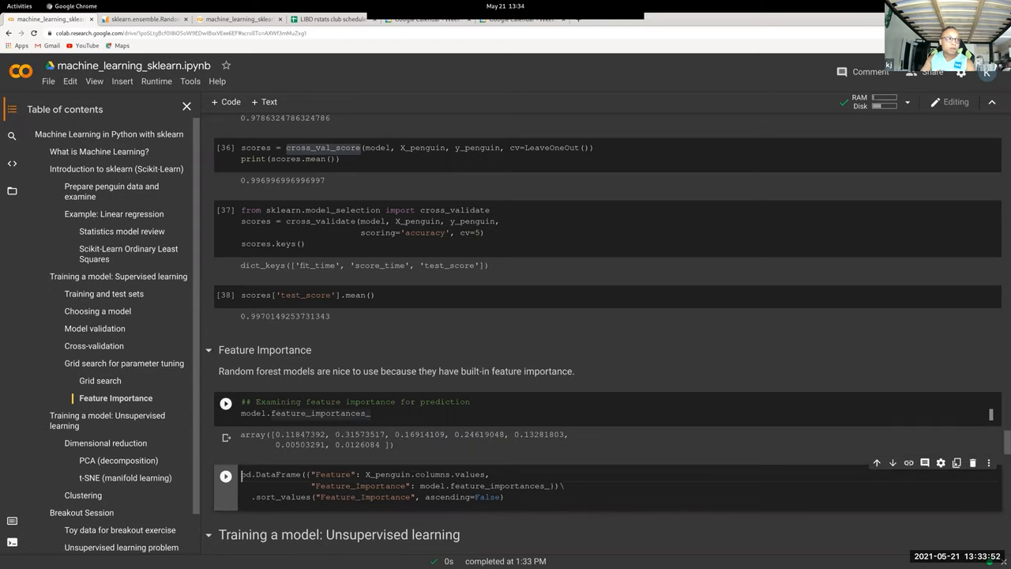
click(226, 403)
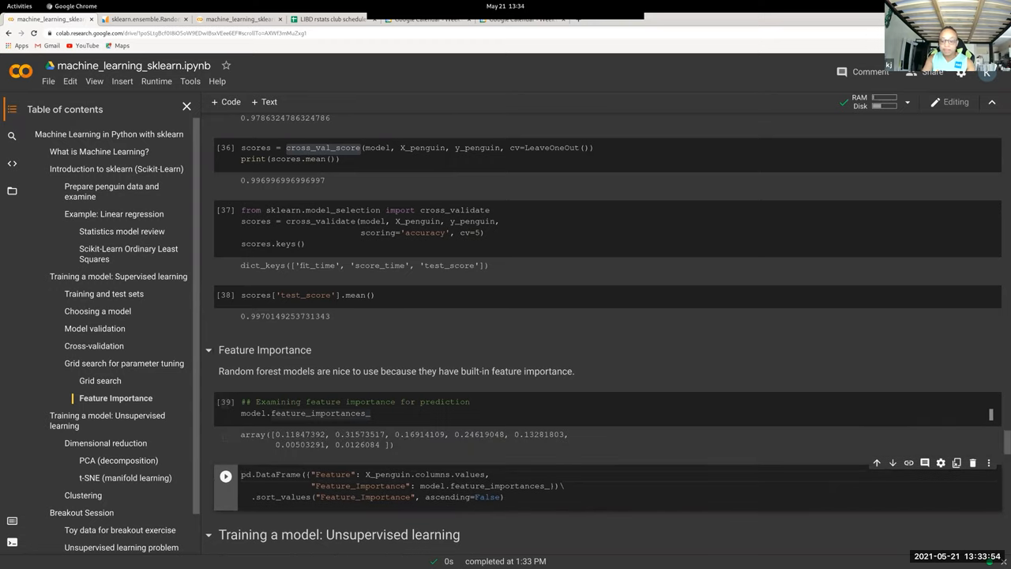
click(224, 475)
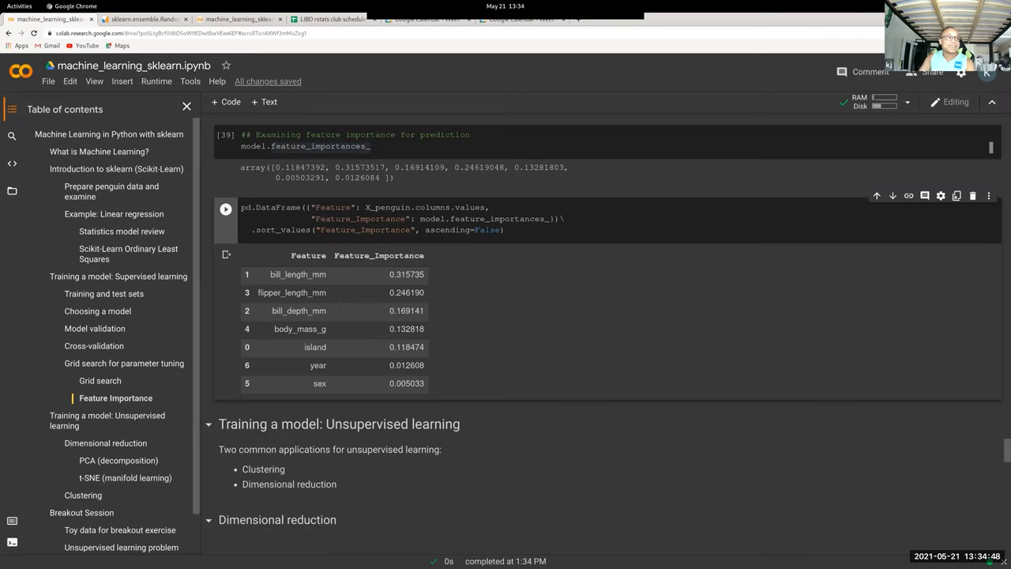
scroll(down, 3)
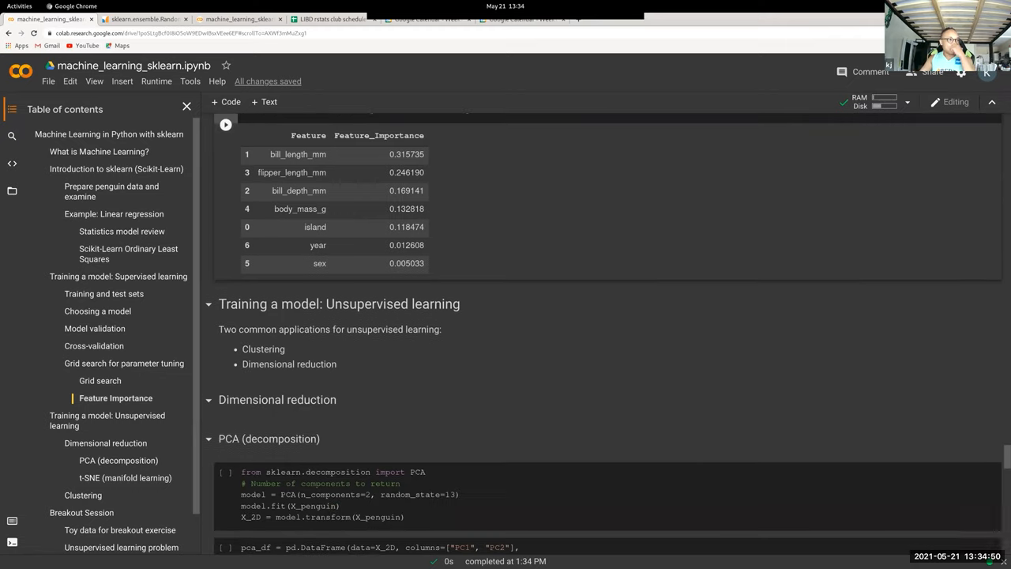
scroll(down, 3)
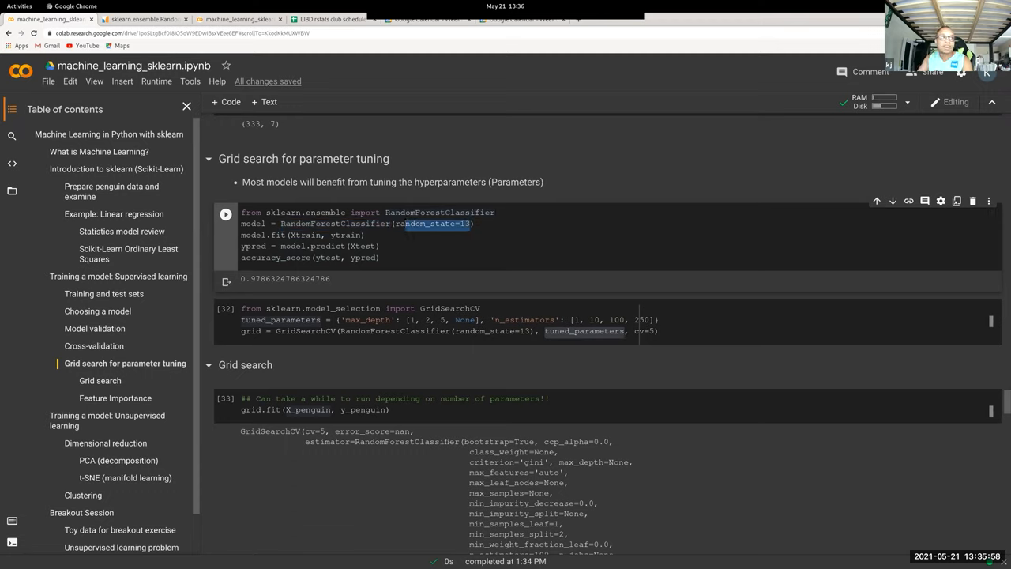
scroll(down, 3)
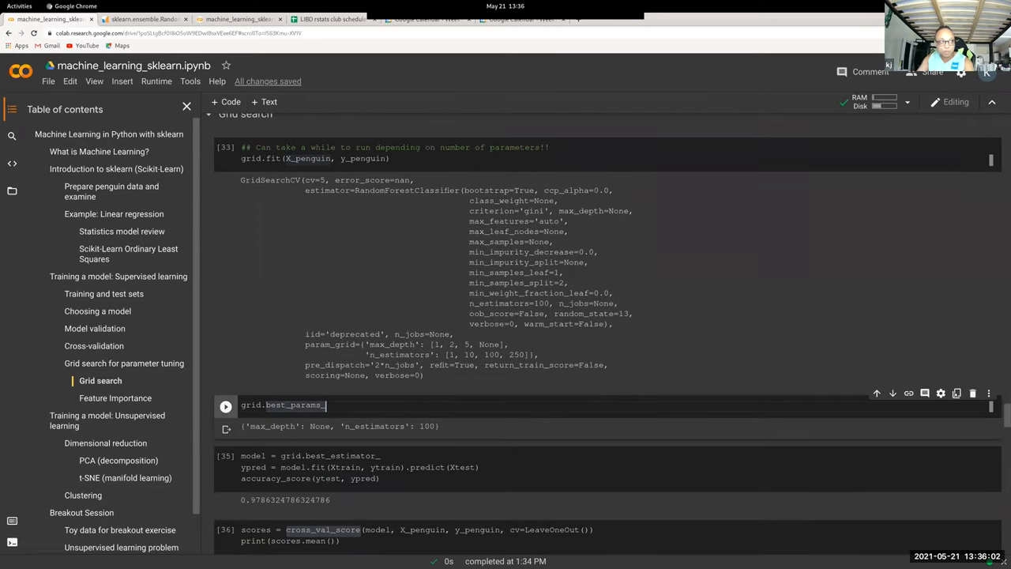
scroll(down, 3)
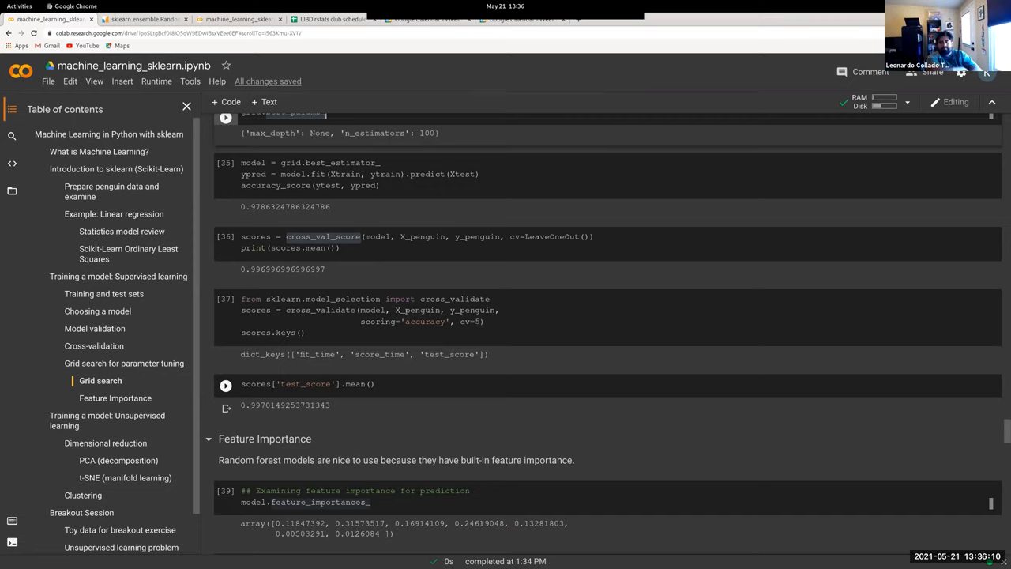
scroll(down, 3)
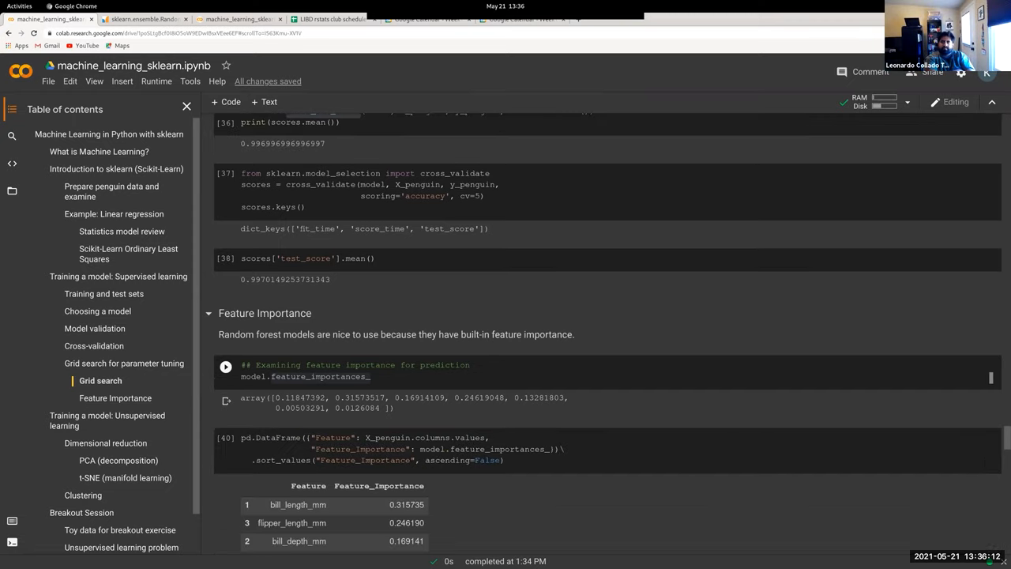
scroll(down, 3)
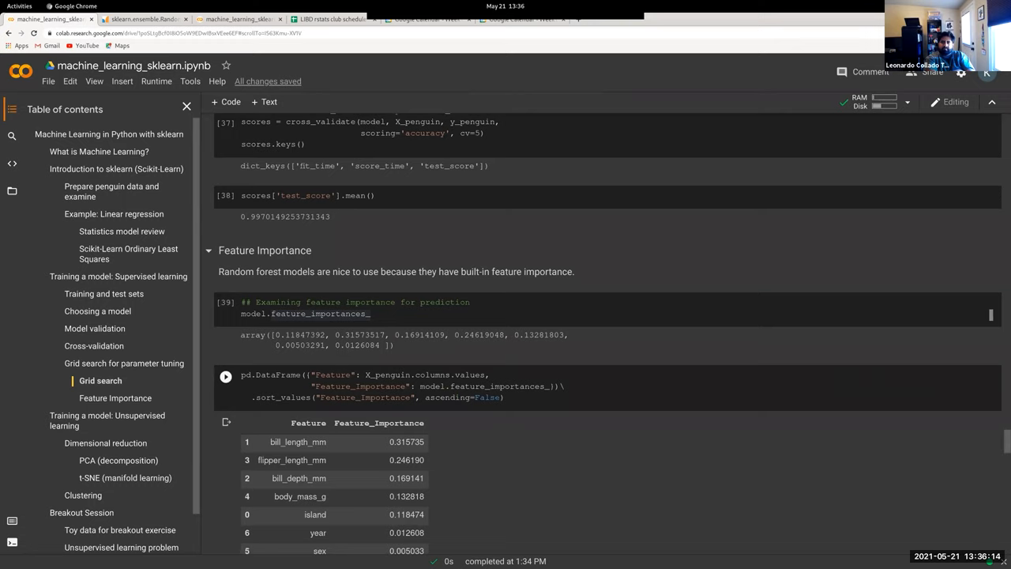
scroll(down, 3)
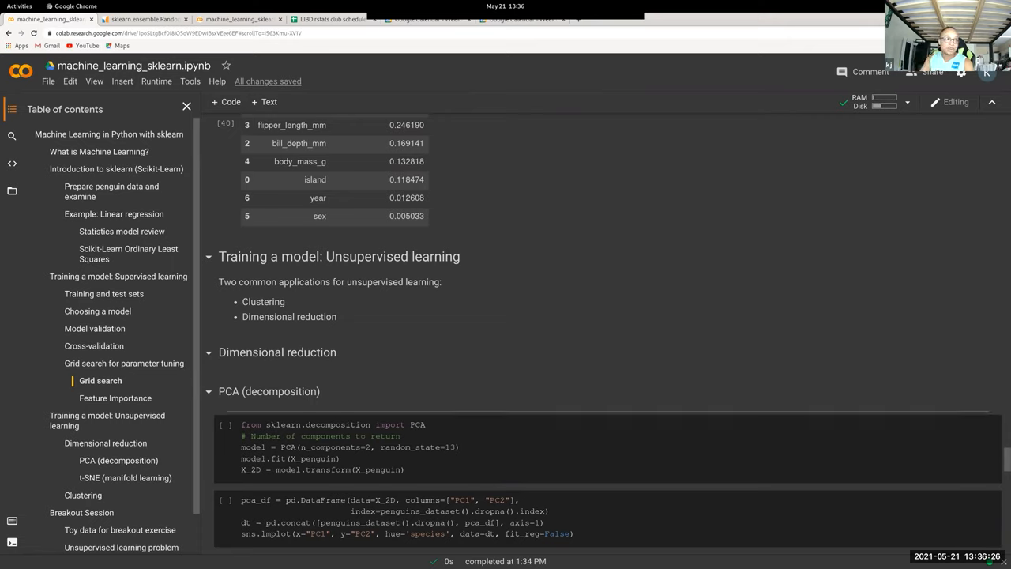
double_click(418, 424)
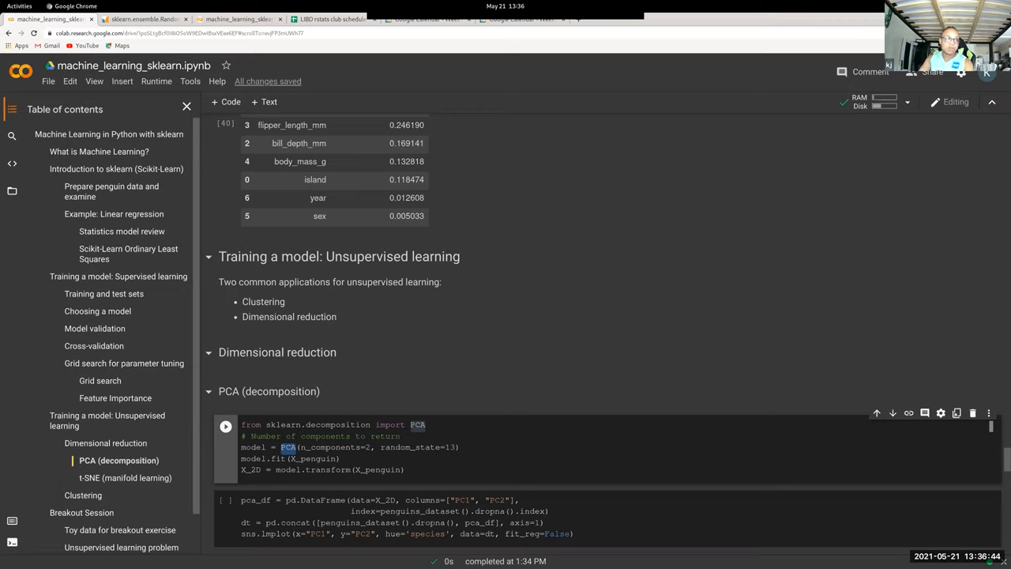
Step: Note PCA's n_components argument and run the pca_df cell plotting PC1 vs PC2 by species
scroll(down, 3)
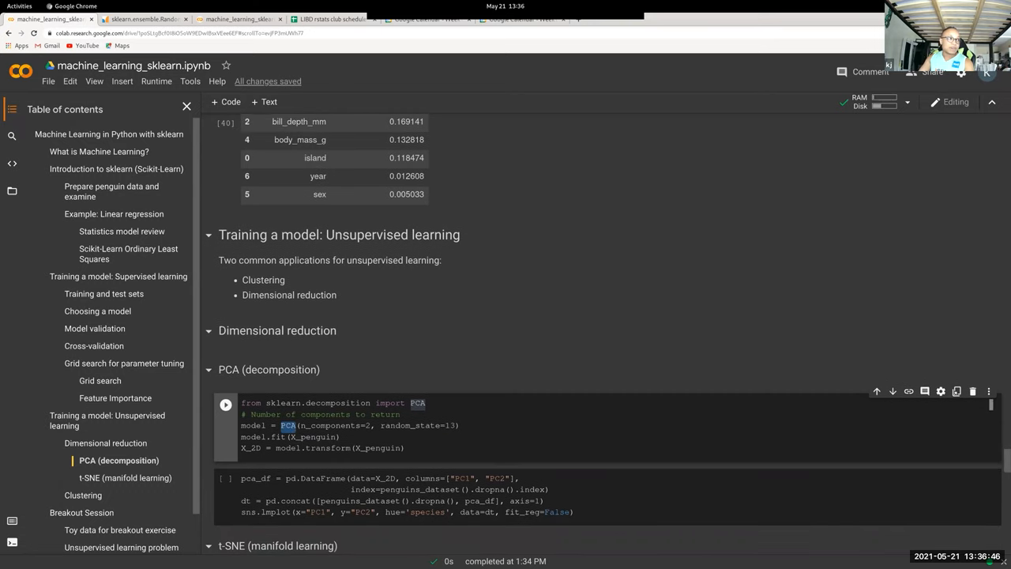
scroll(down, 3)
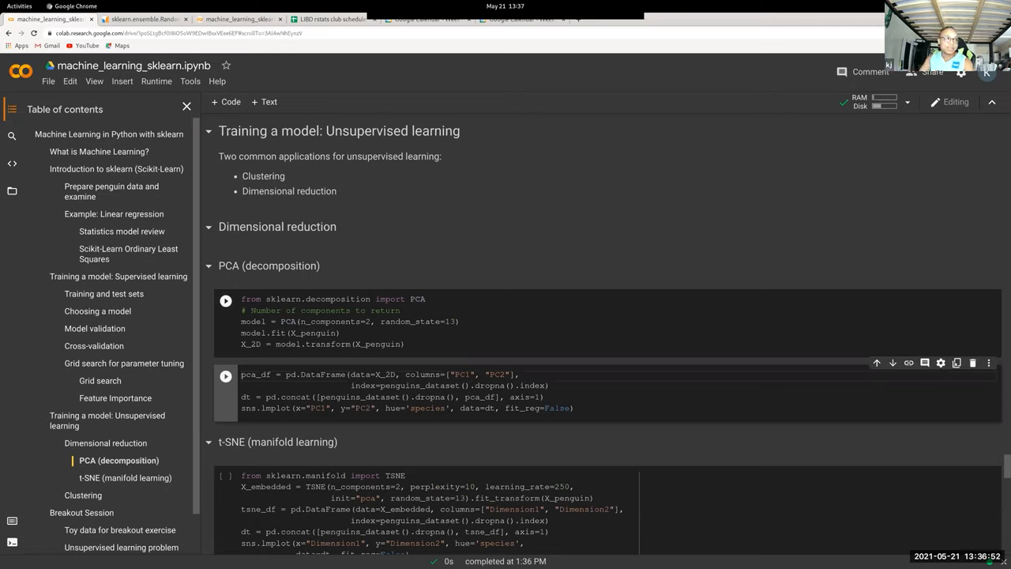
double_click(330, 323)
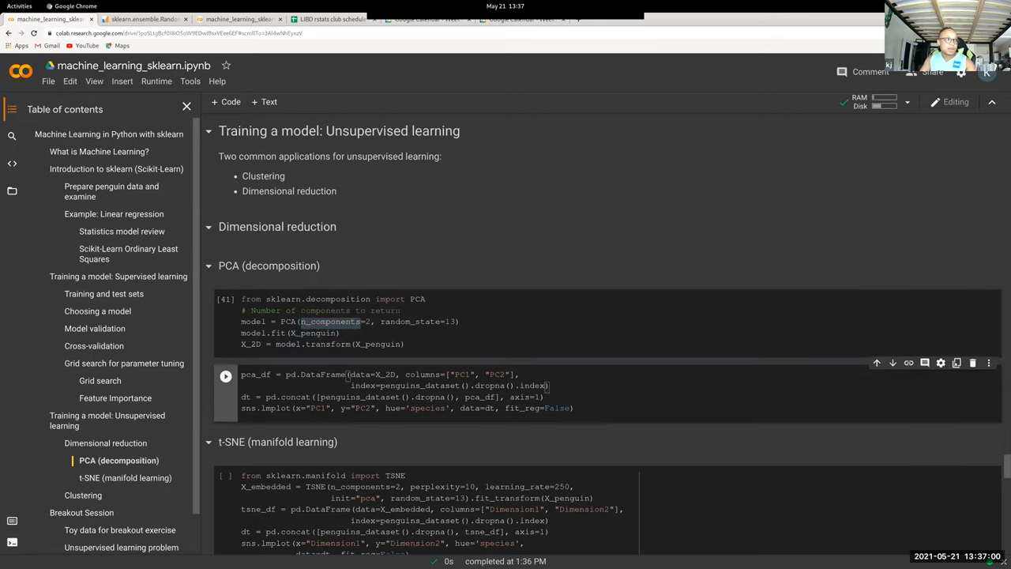
click(224, 376)
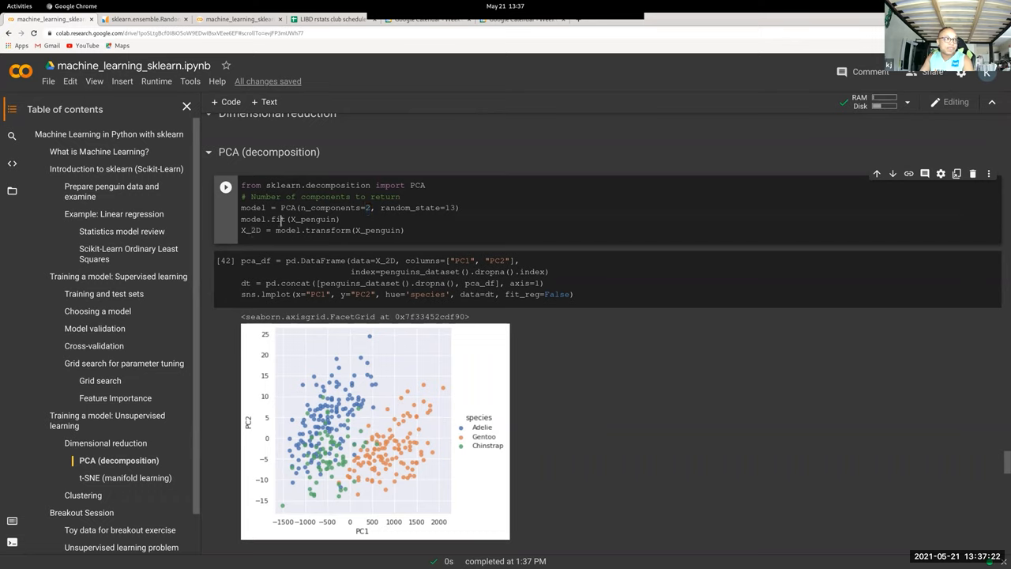
mouse_move(327, 231)
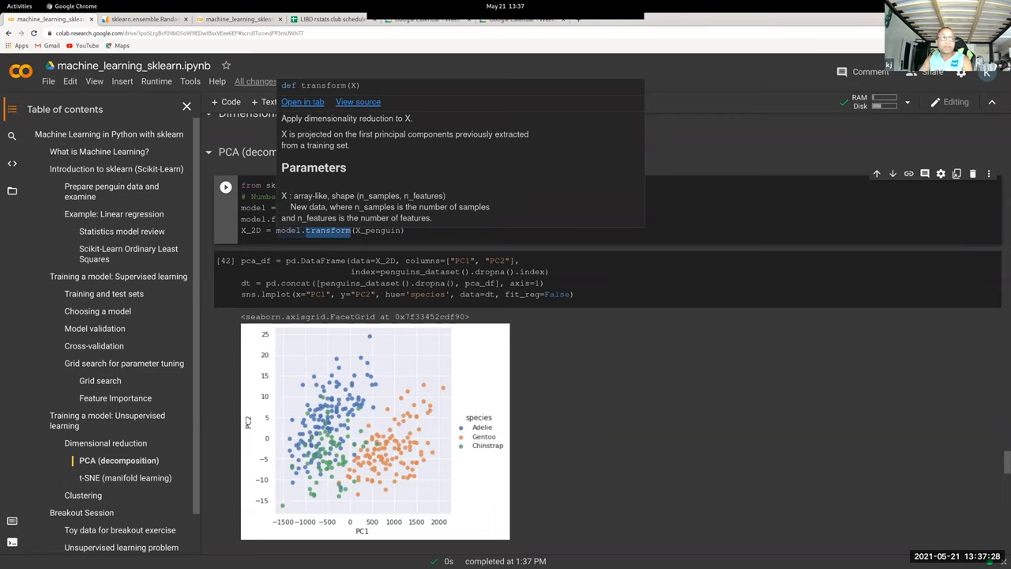
Step: Point out X_penguin passed to pca.transform and move on to the t-SNE cells
click(287, 231)
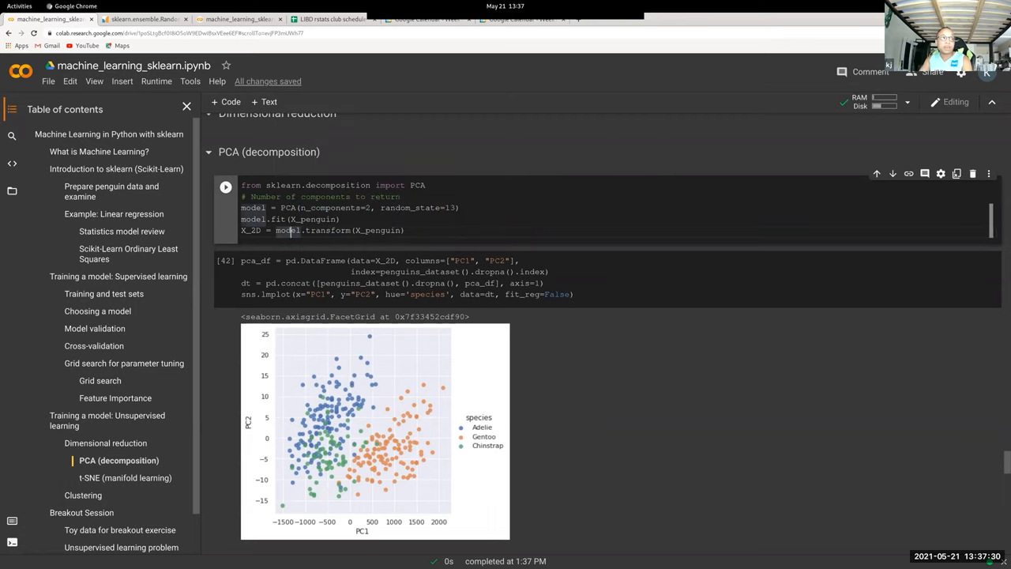
double_click(380, 230)
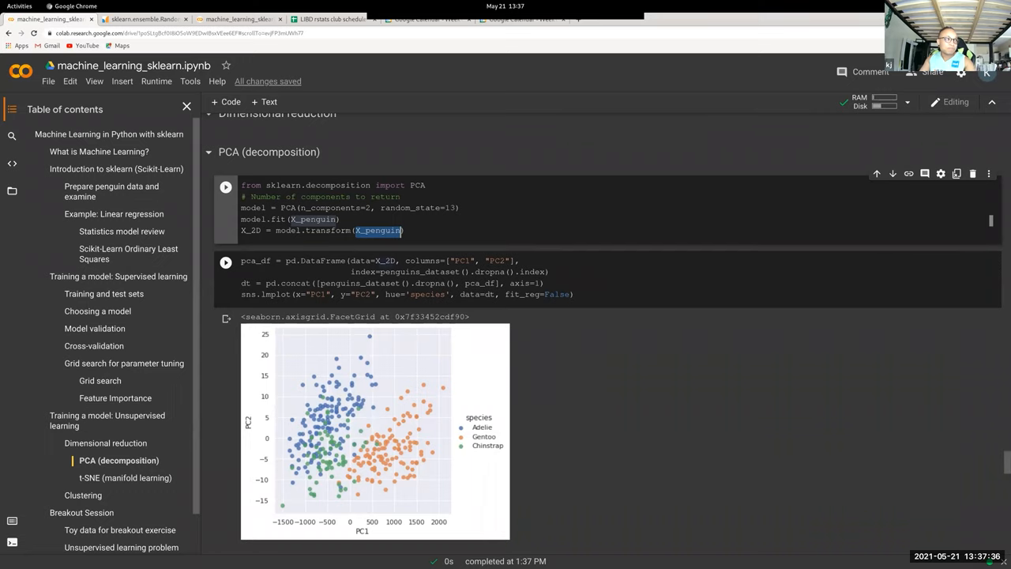
scroll(down, 3)
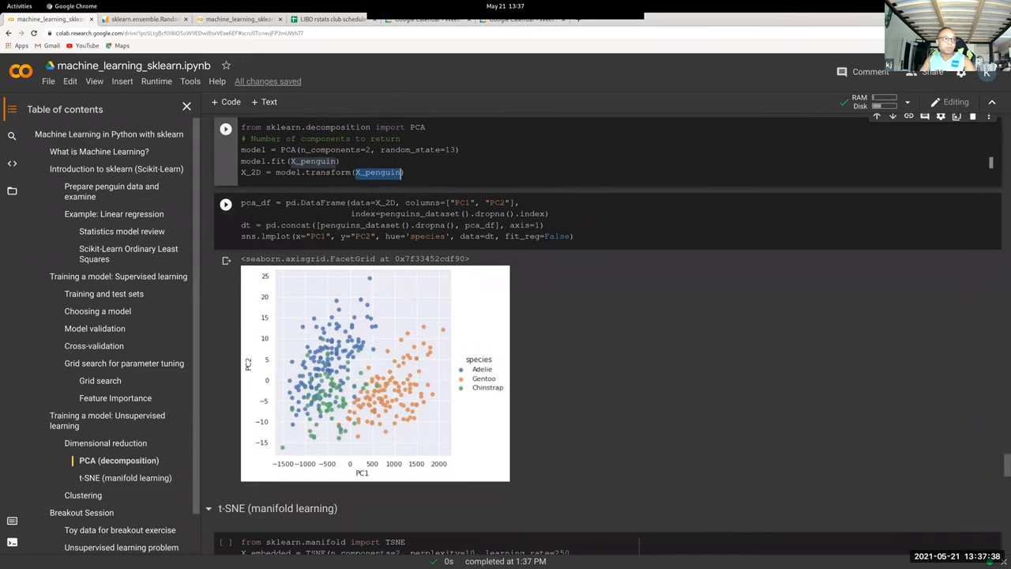
scroll(down, 3)
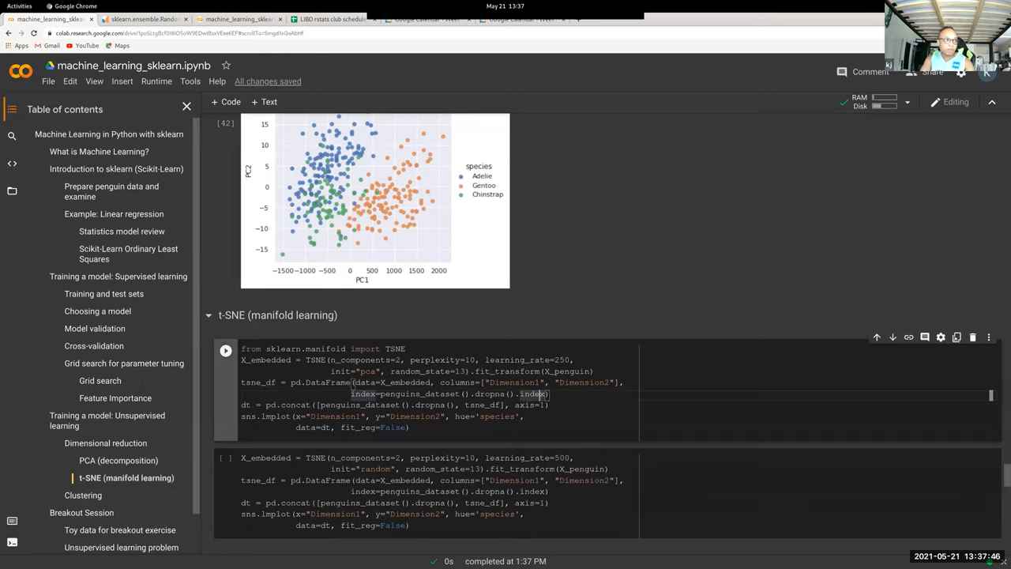
Step: Run the t-SNE cell, then change init="pca" to init="random" and rerun the species scatter
click(224, 351)
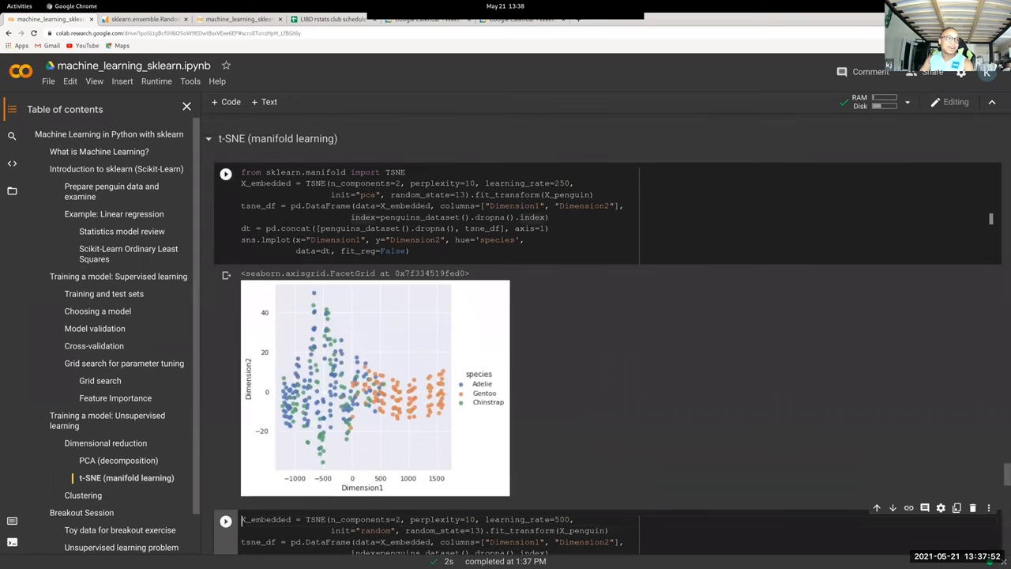
scroll(down, 3)
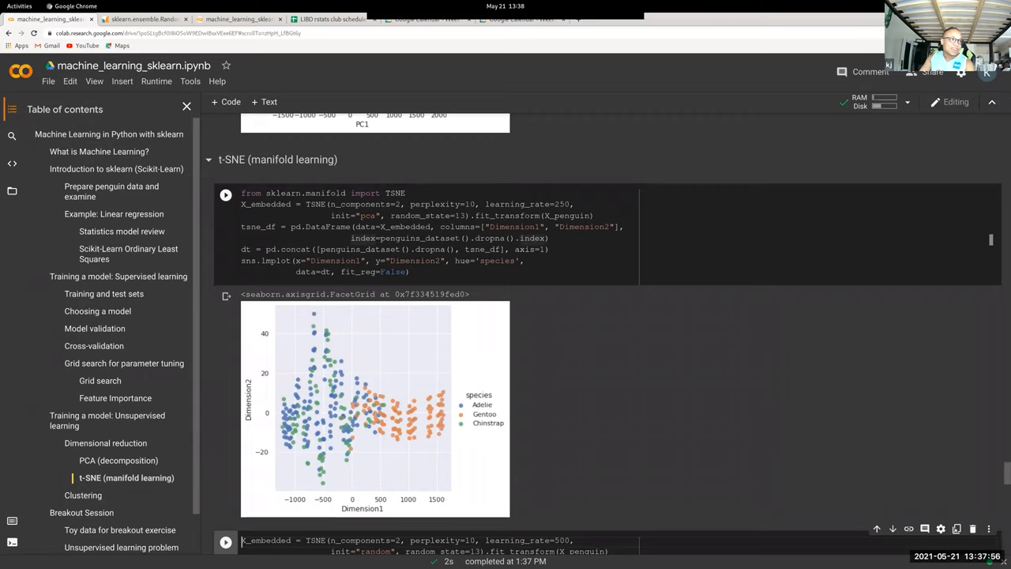
double_click(367, 214)
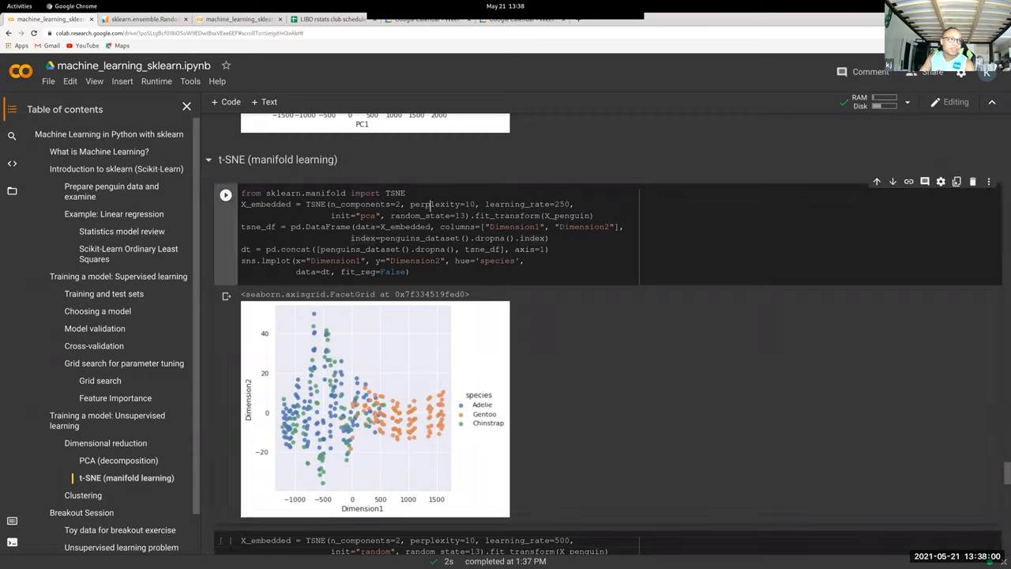
double_click(436, 204)
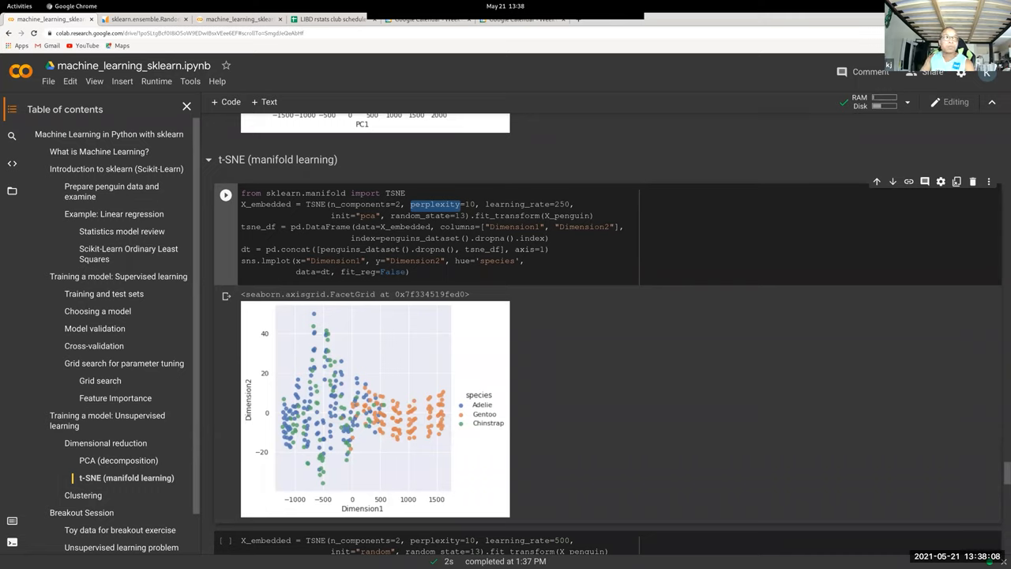
double_click(518, 204)
text(r)
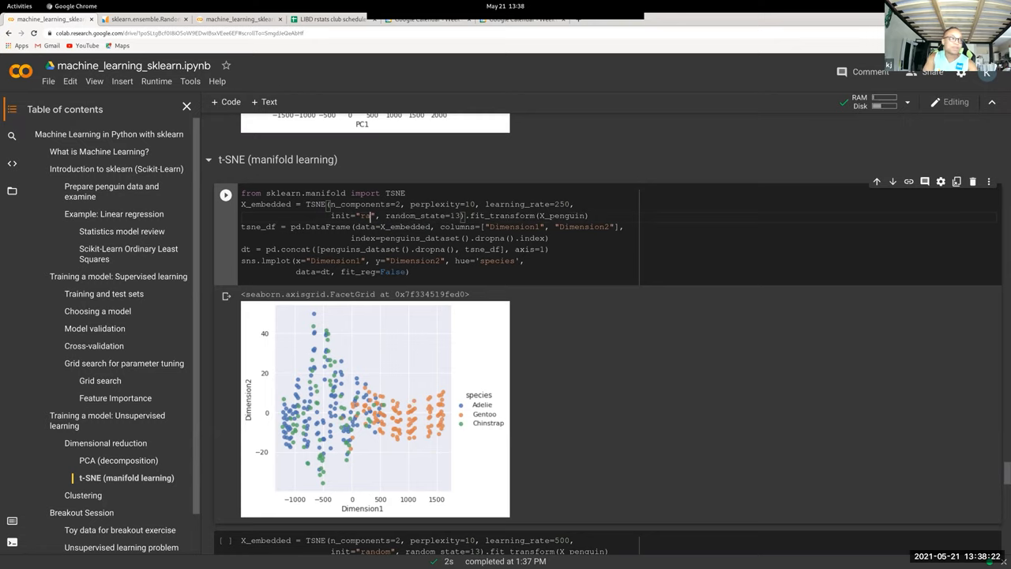
click(224, 193)
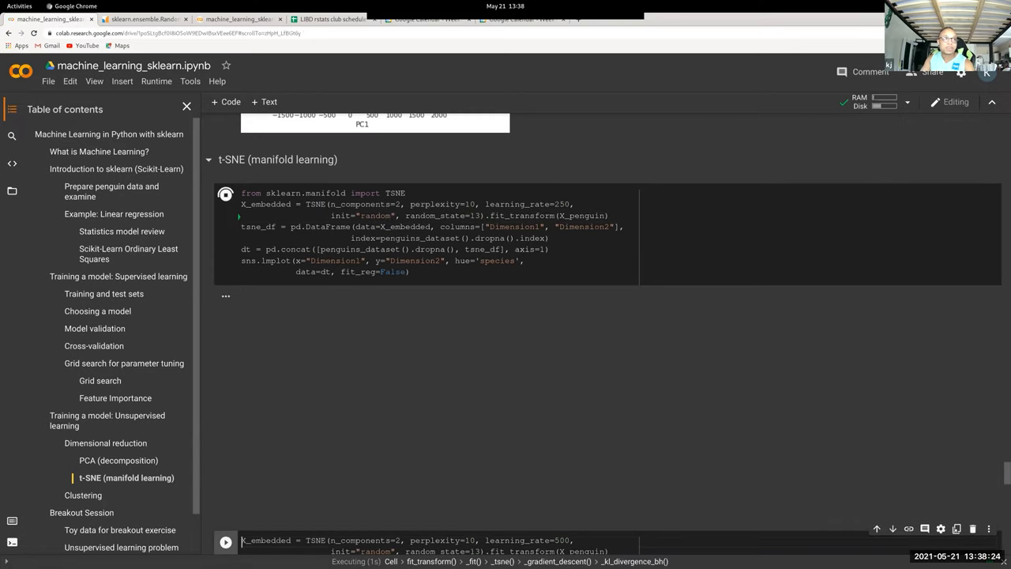
Step: Alter the t-SNE perplexity value and rerun the embedding plot again
click(225, 194)
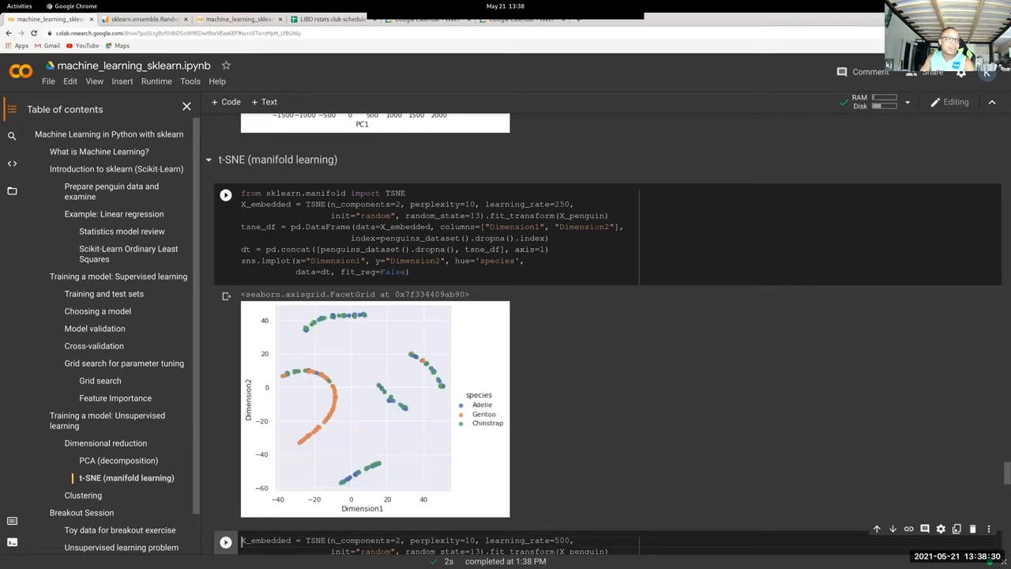
click(475, 204)
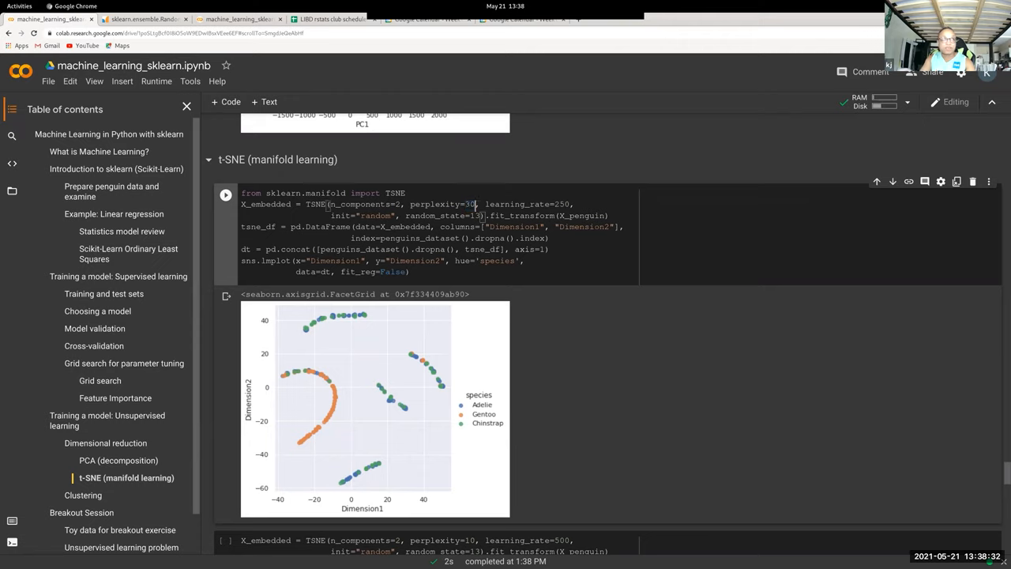
click(226, 193)
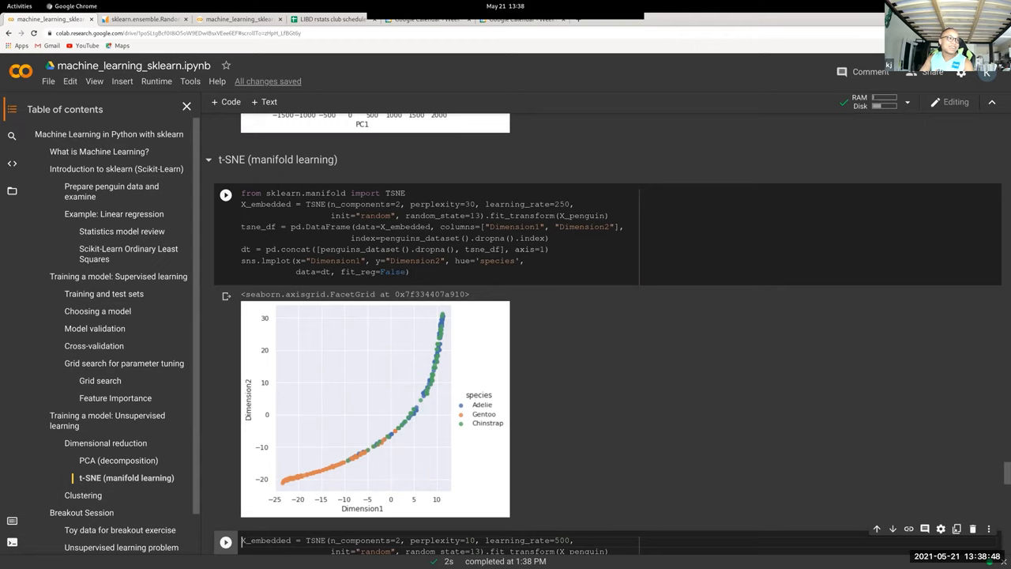
scroll(down, 3)
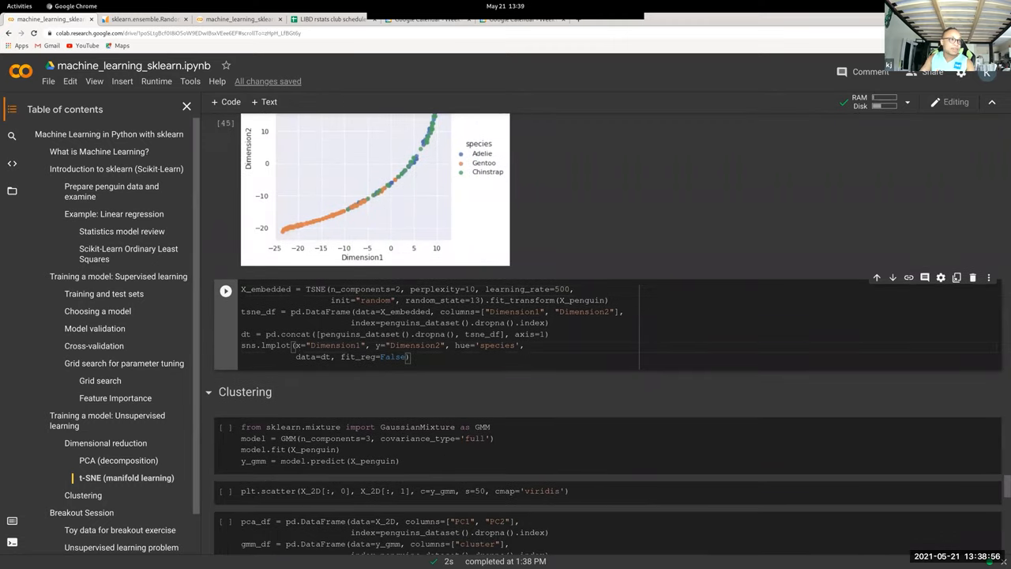
click(226, 291)
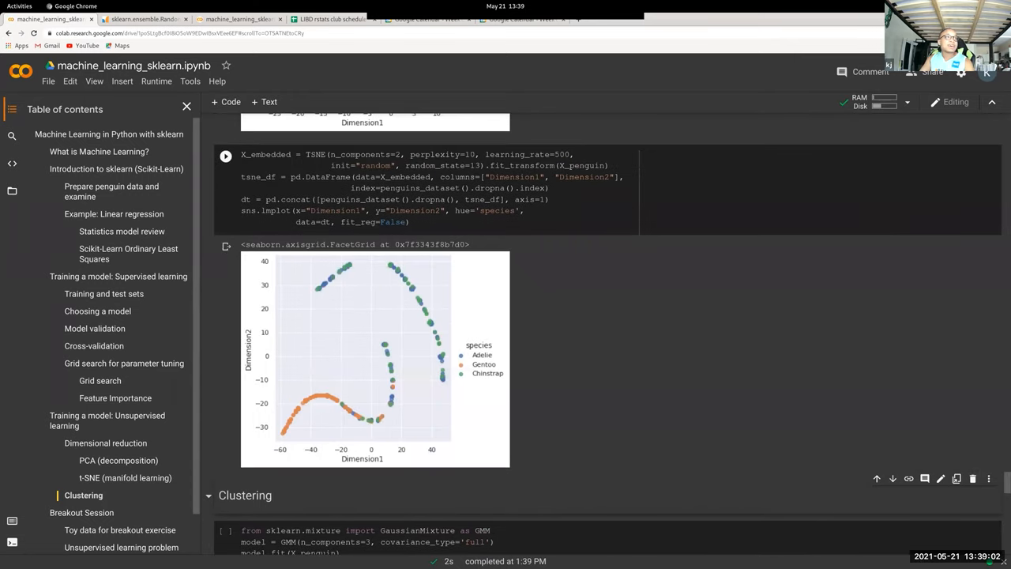
scroll(down, 3)
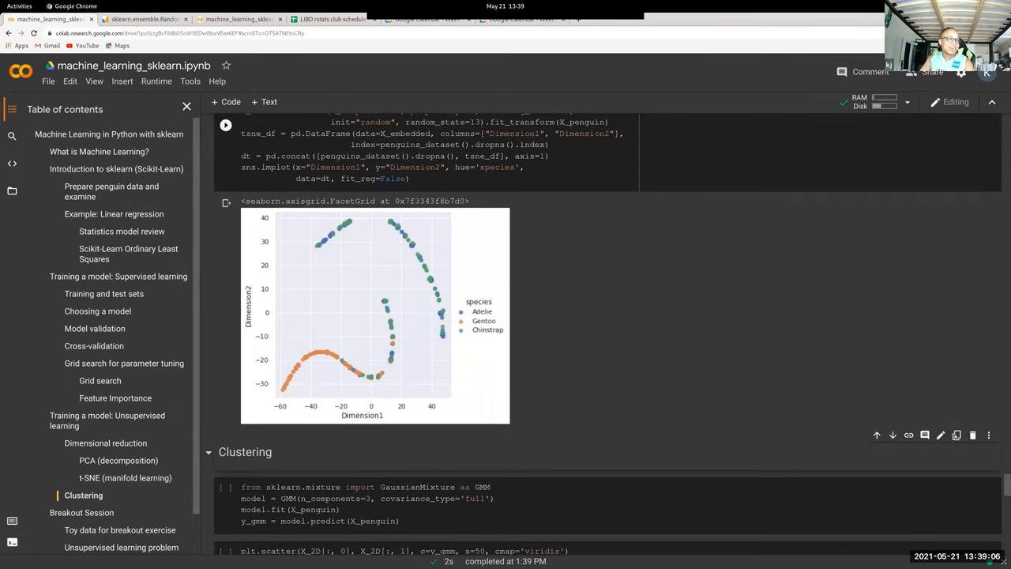
scroll(down, 3)
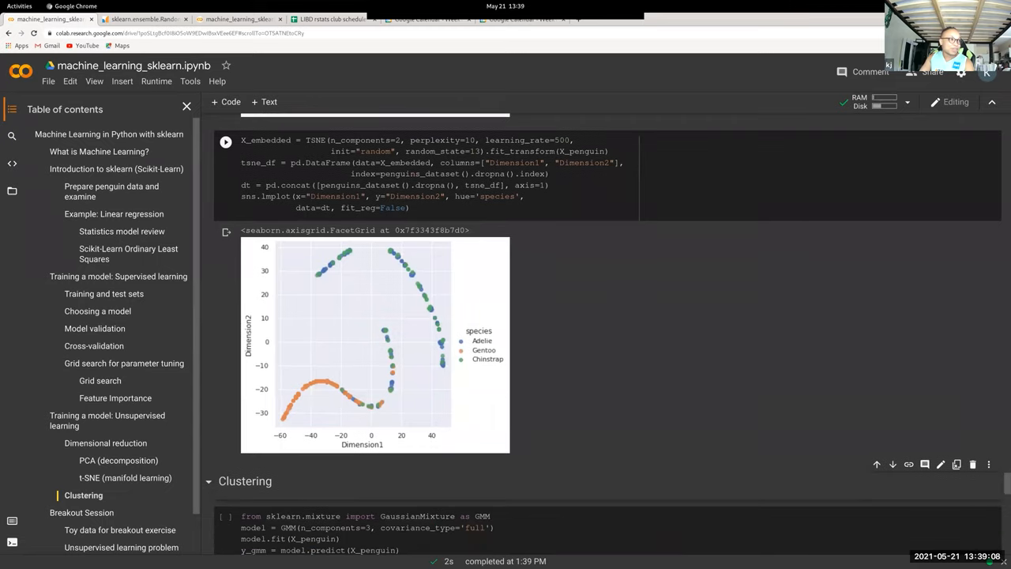
scroll(down, 3)
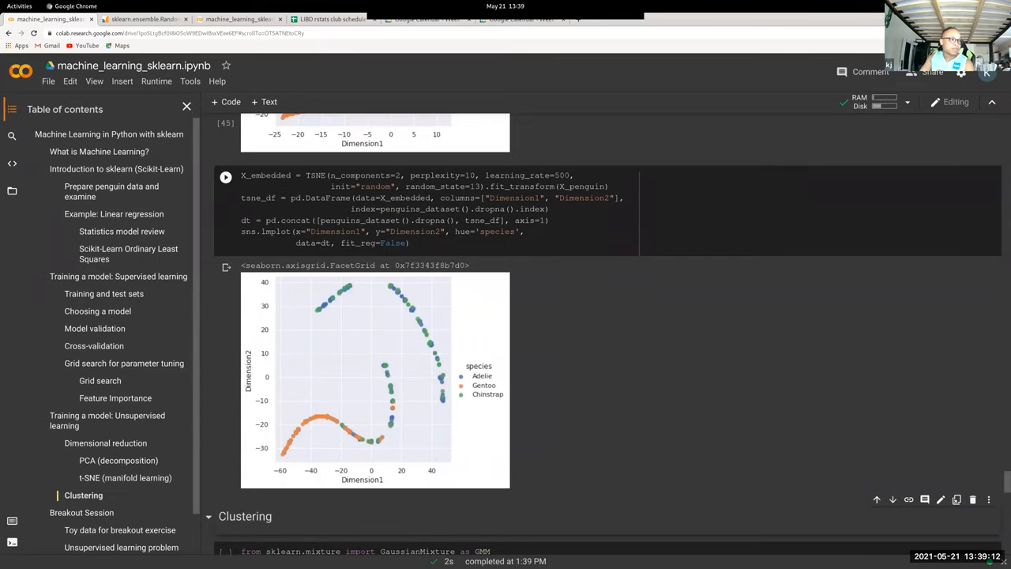
scroll(down, 3)
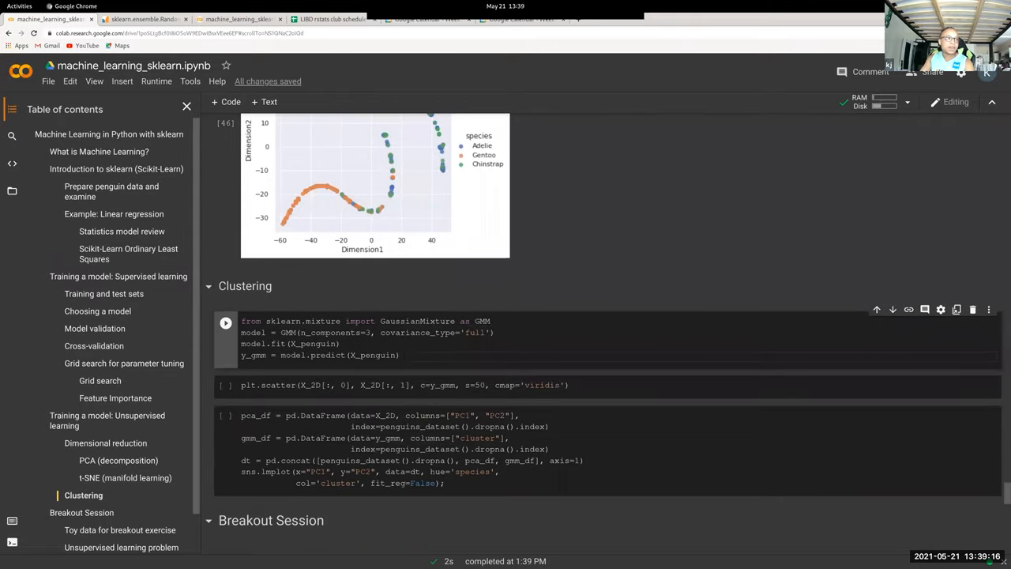
Step: Mark the three mixture components in the code and fit the GaussianMixture cell
double_click(417, 320)
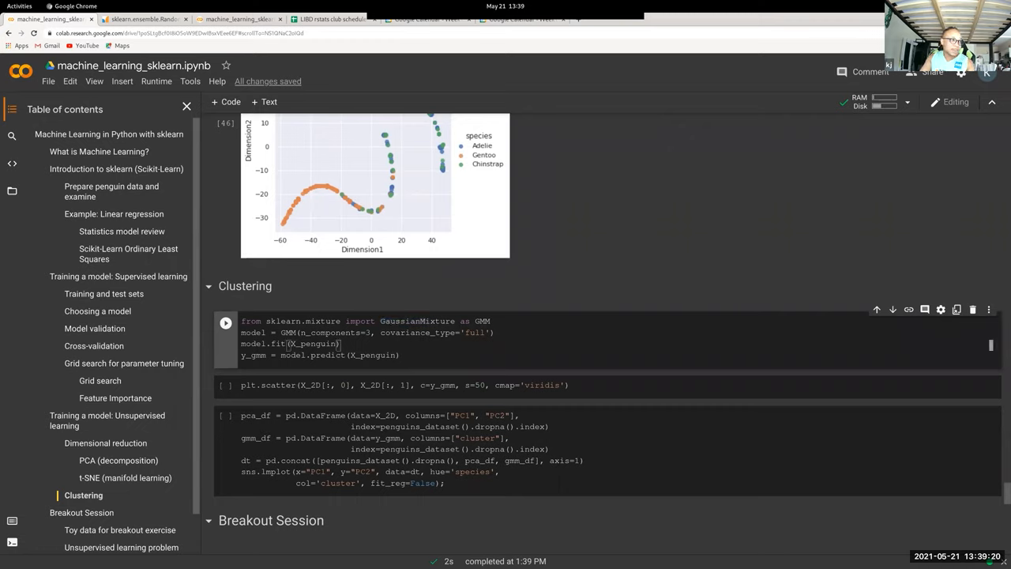
double_click(331, 332)
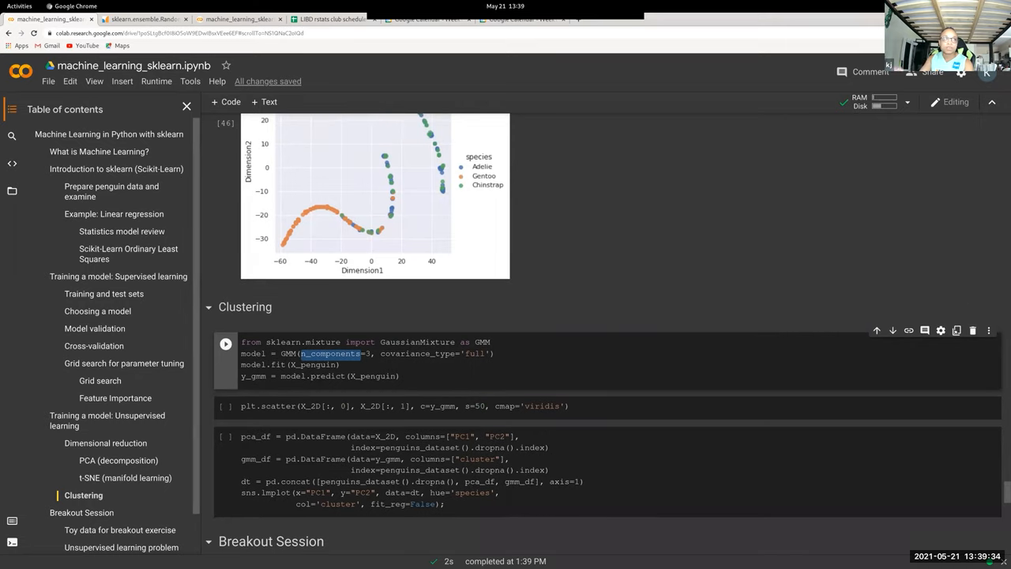
scroll(down, 3)
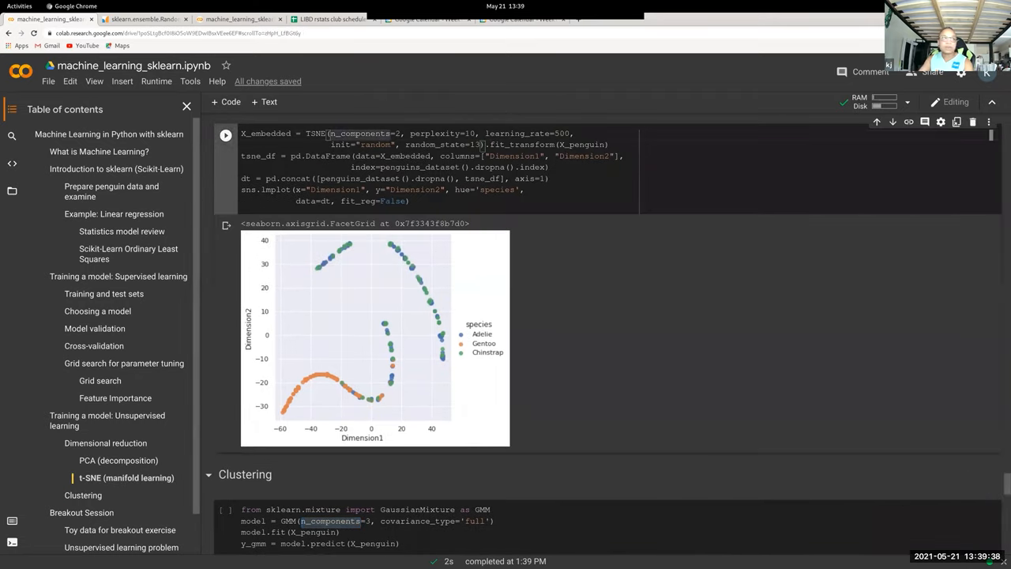
scroll(down, 3)
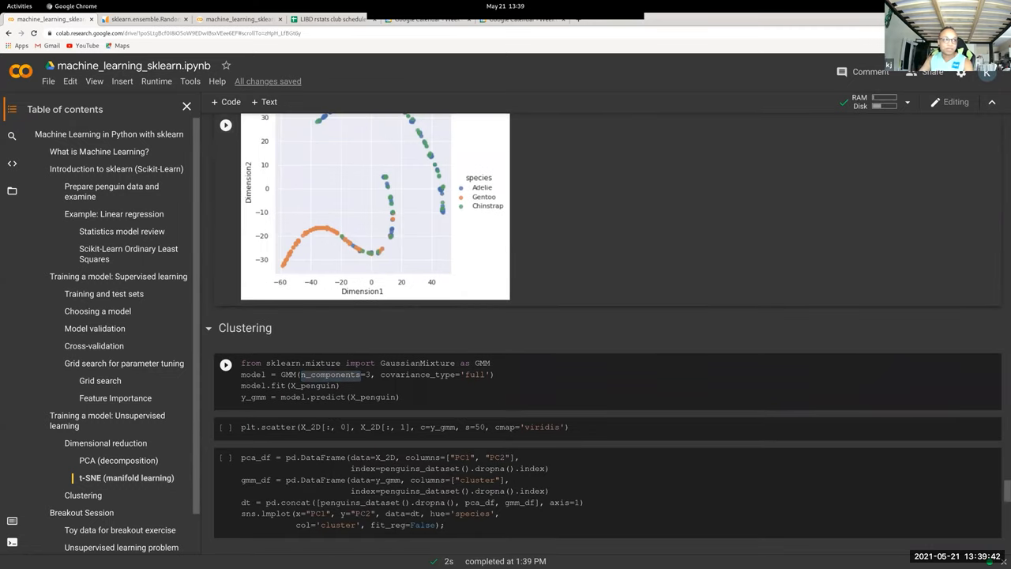
click(356, 379)
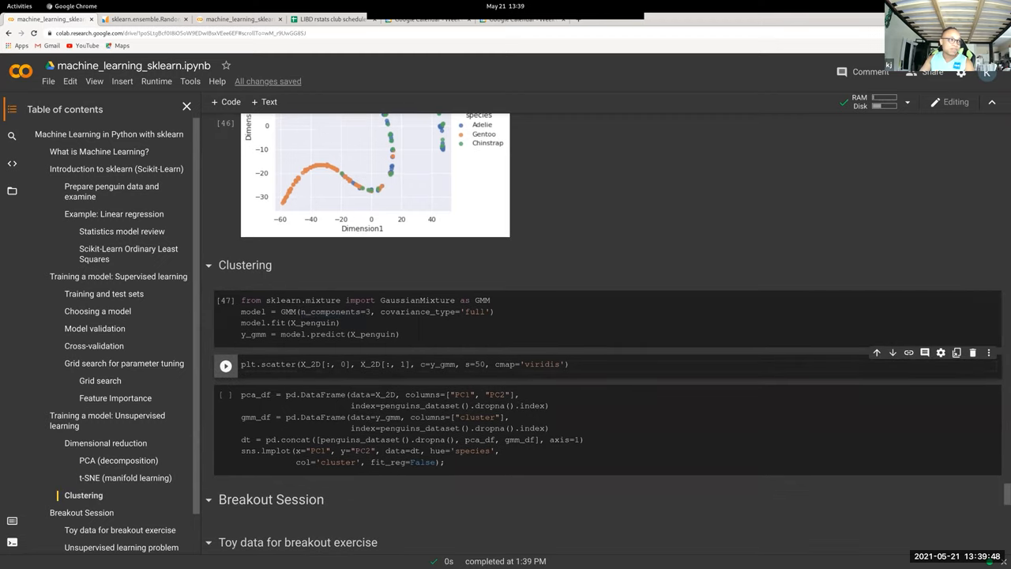
Step: Plot the predicted clusters from X_2D as a coloured scatter and start the cluster-vs-species comparison cell
double_click(311, 364)
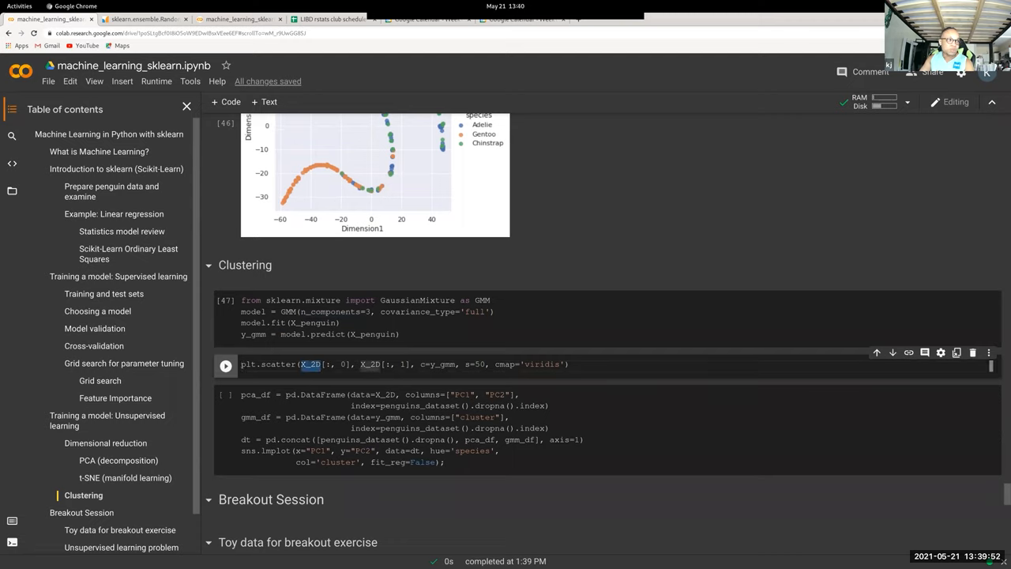
double_click(246, 363)
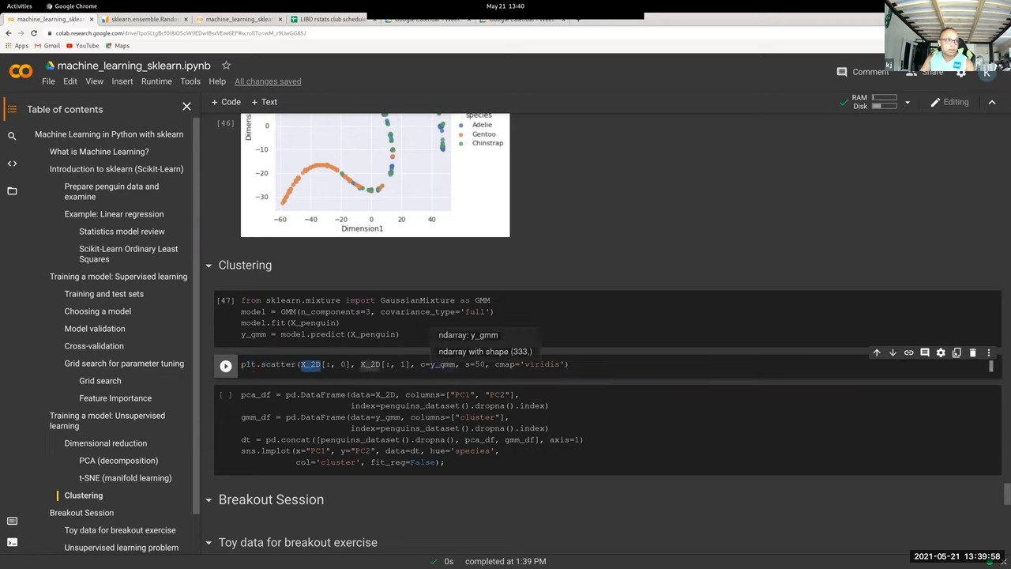
click(225, 366)
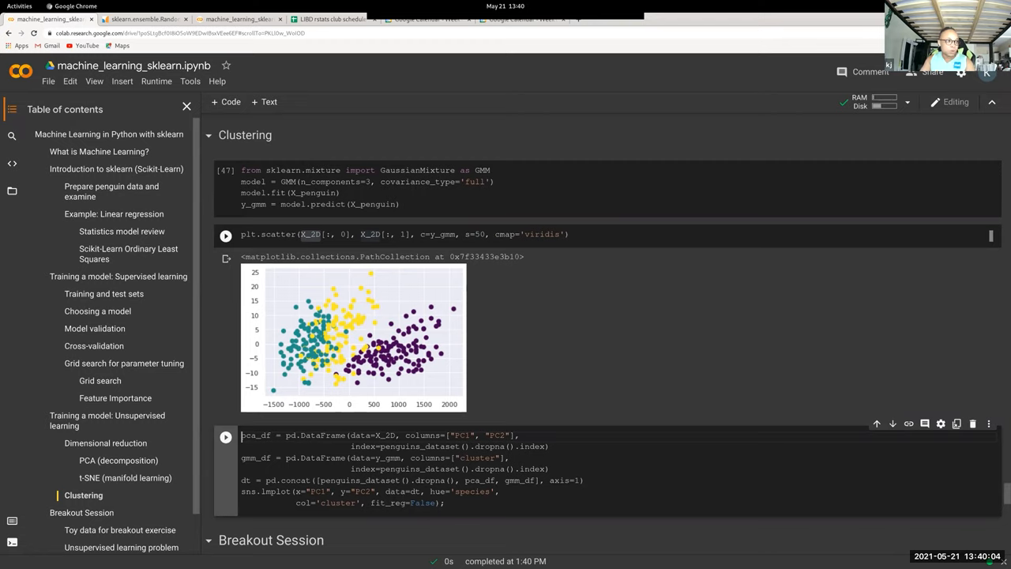
click(226, 234)
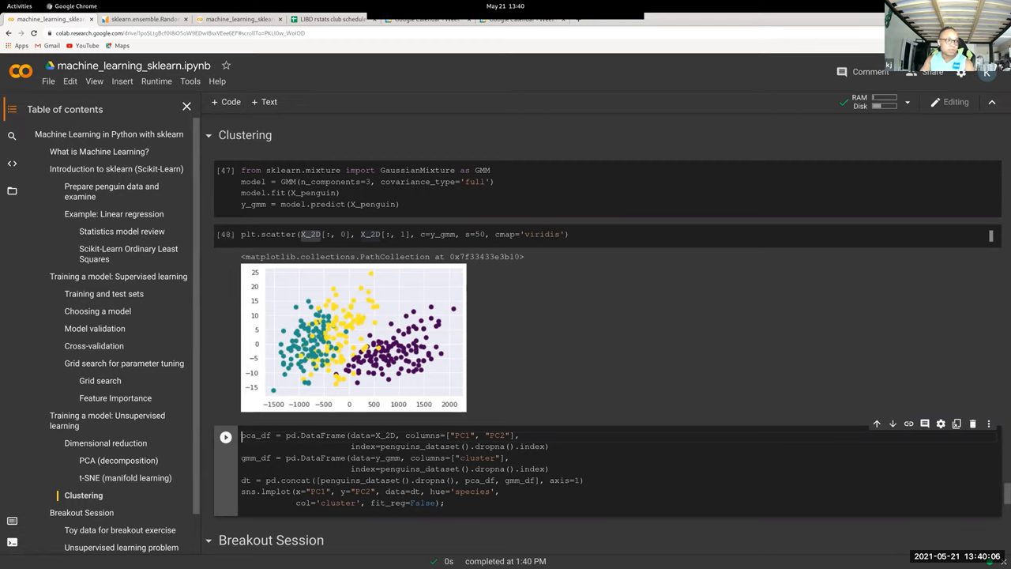
double_click(248, 492)
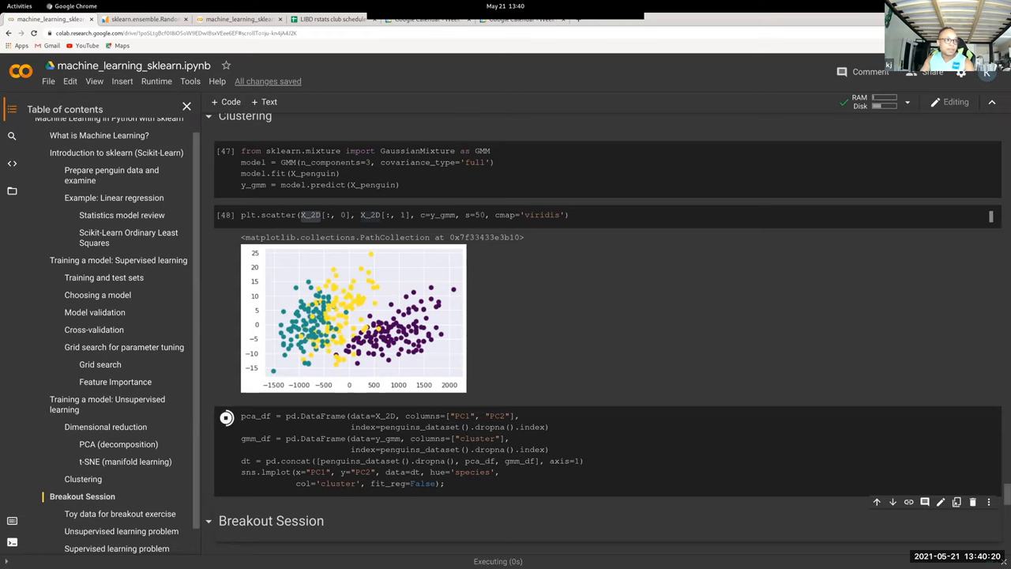
Step: Let the sns.lmplot col='cluster' cell finish, showing PC1 vs PC2 species panels for clusters 0, 1 and 2
click(226, 417)
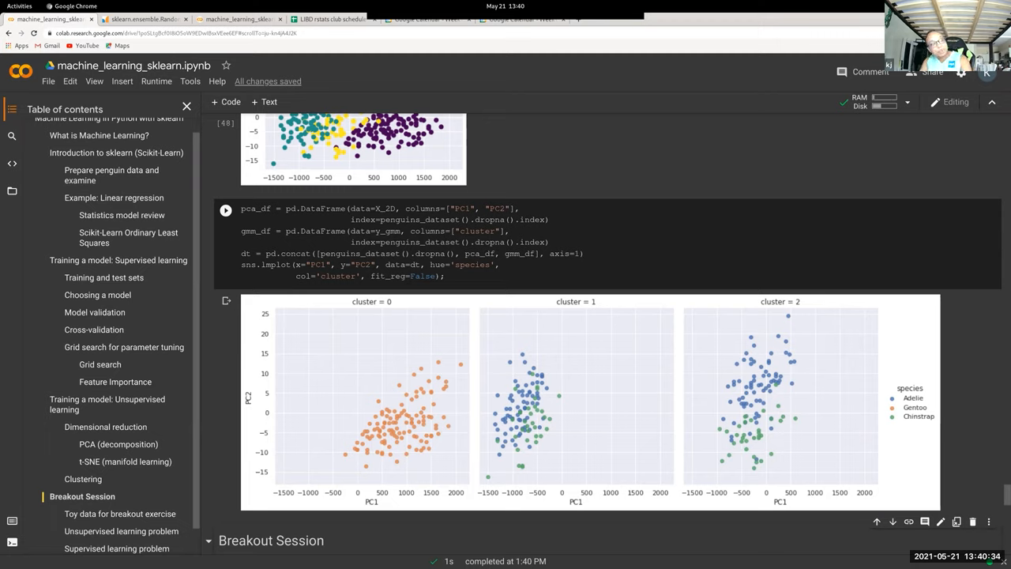
click(226, 208)
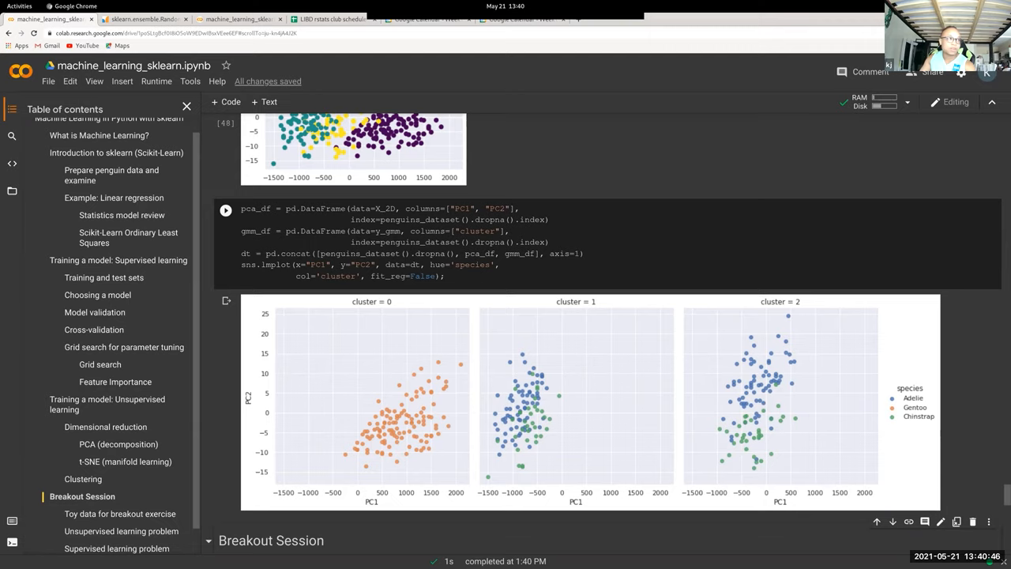
scroll(down, 3)
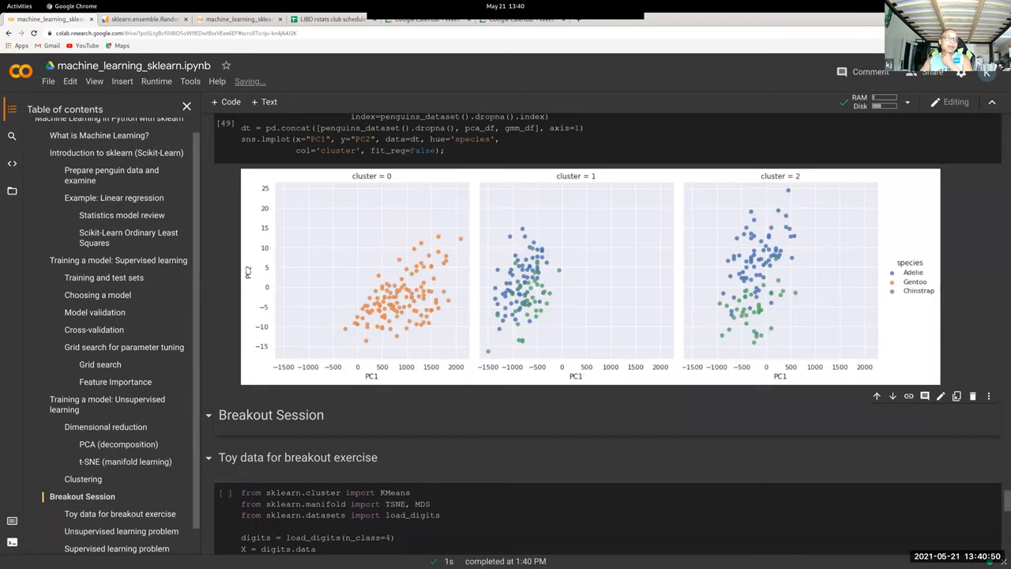
Step: Run the load_digits toy-data cell to display the digit image grid, then scroll through the problem outlines
scroll(down, 3)
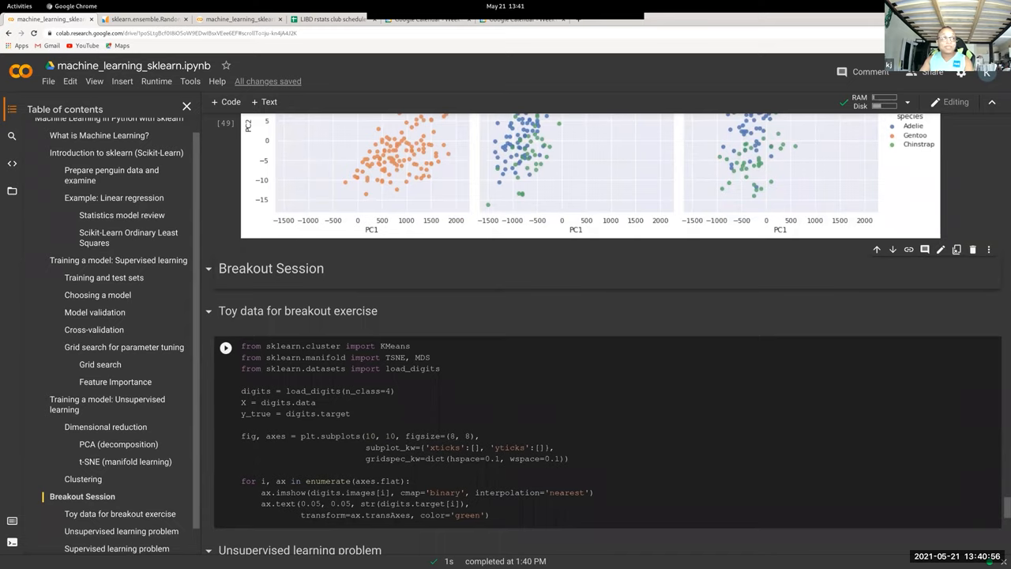
scroll(down, 3)
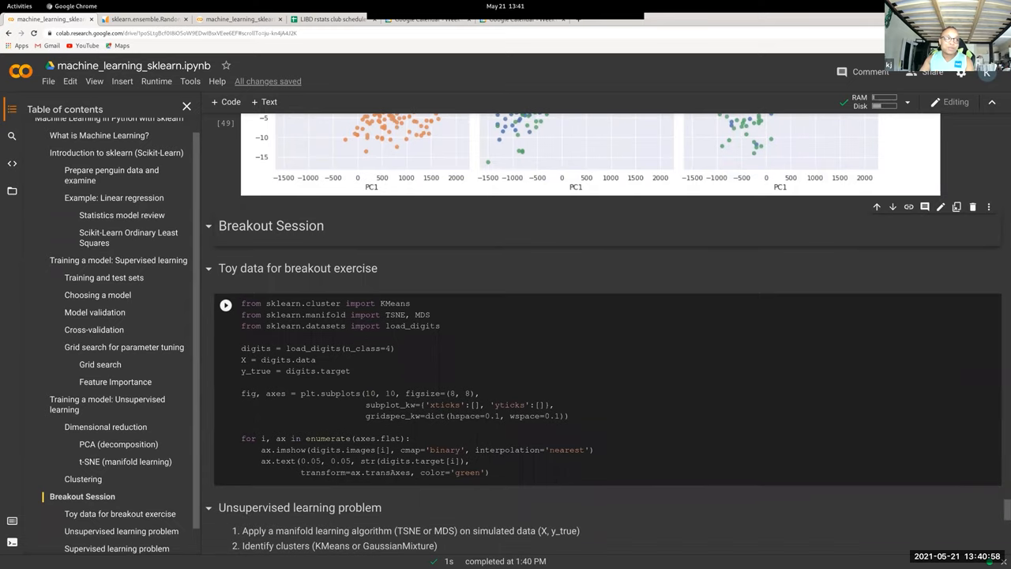
scroll(down, 3)
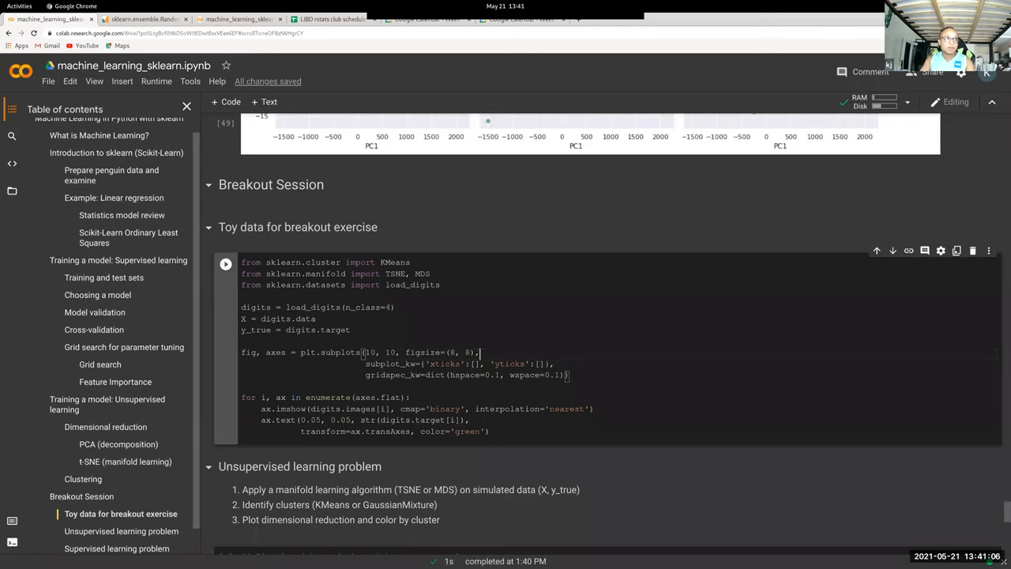
click(224, 262)
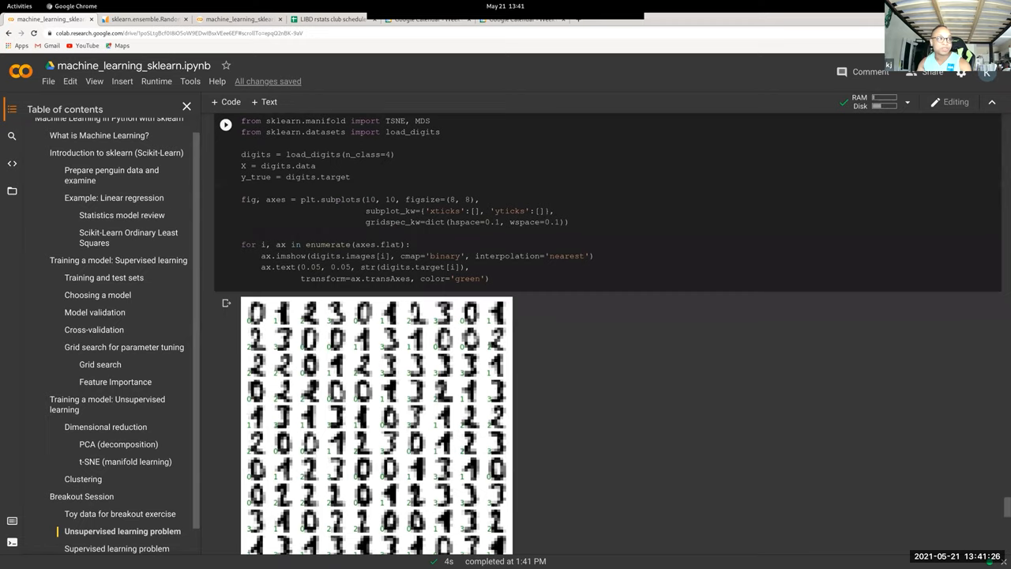
scroll(down, 3)
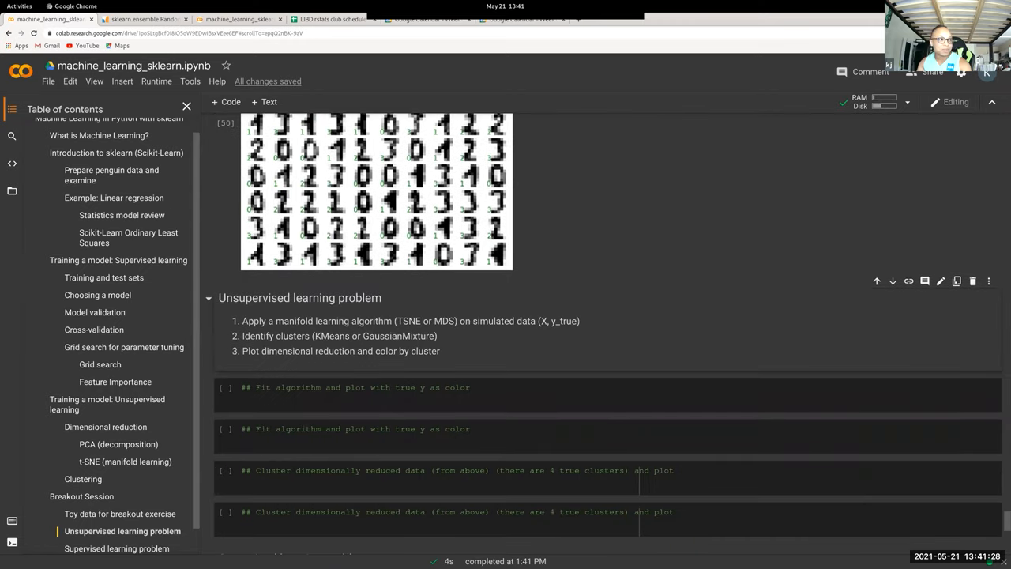
scroll(down, 3)
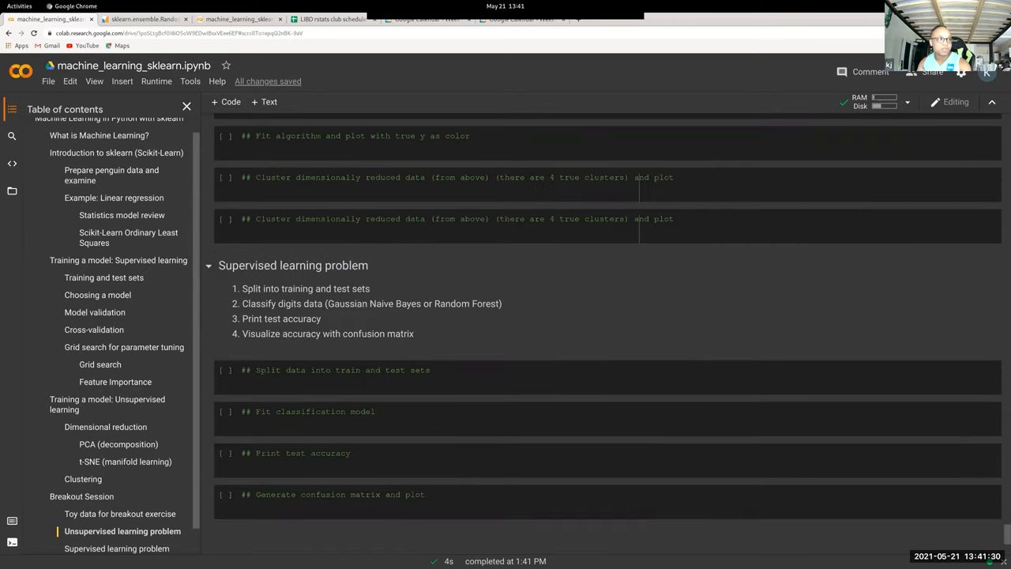